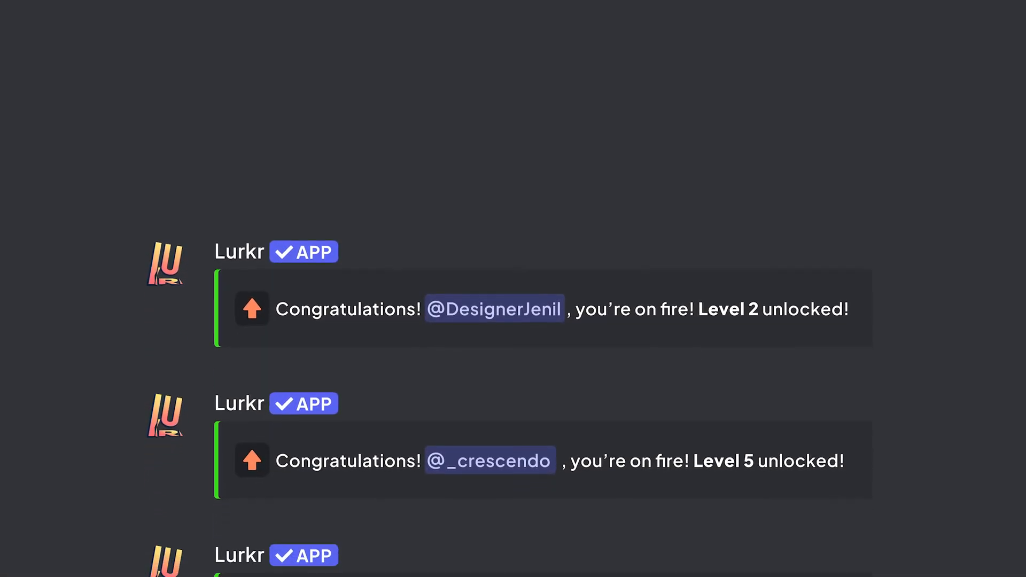
Show the Lurkr bot's full profile from the Server Bots section of the member list.
scroll("down", 3)
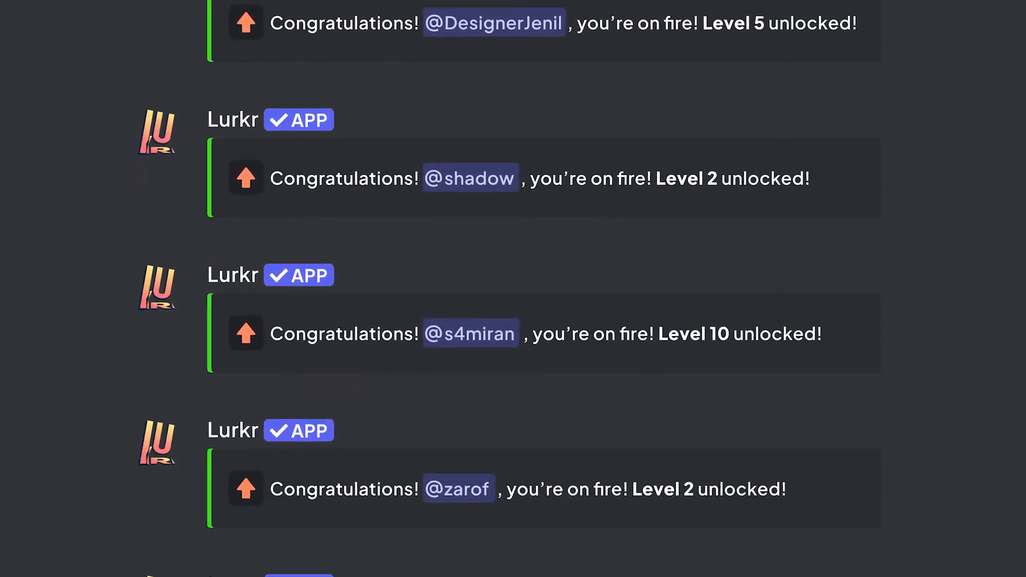
scroll("down", 3)
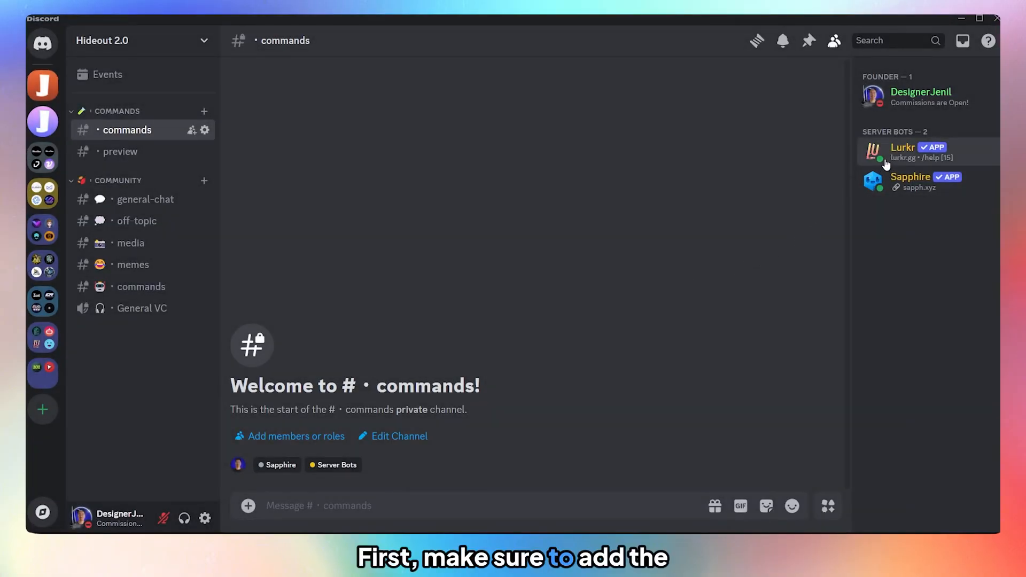
left_click(903, 147)
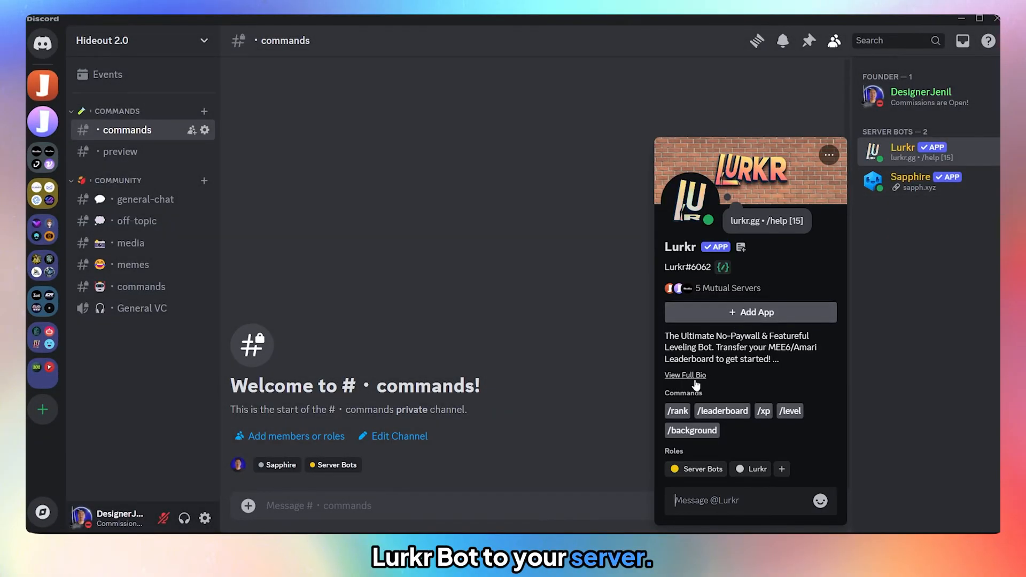
left_click(684, 375)
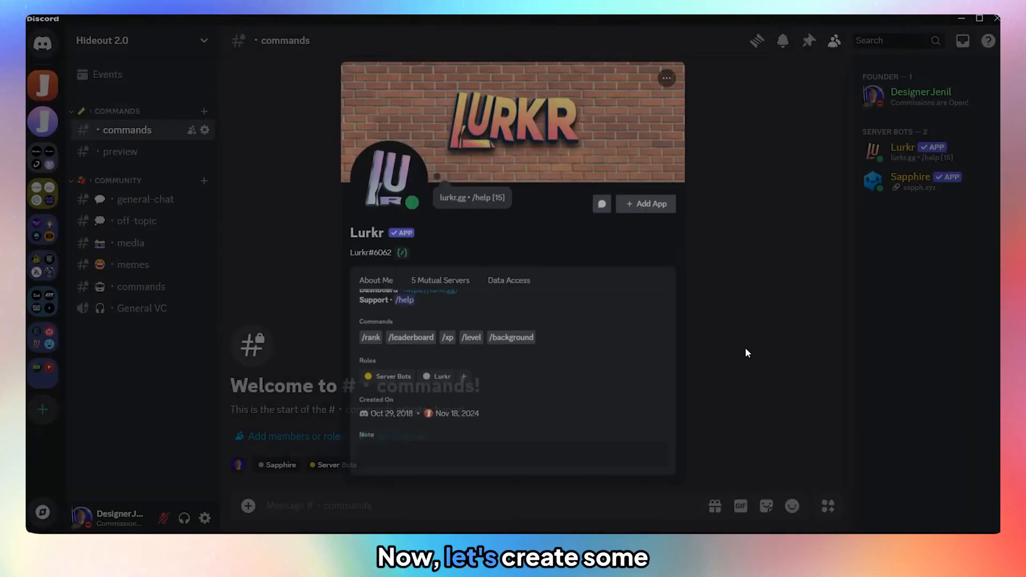
Create the Level 50 role in Server Settings > Roles and continue adding the remaining Level roles.
left_click(103, 39)
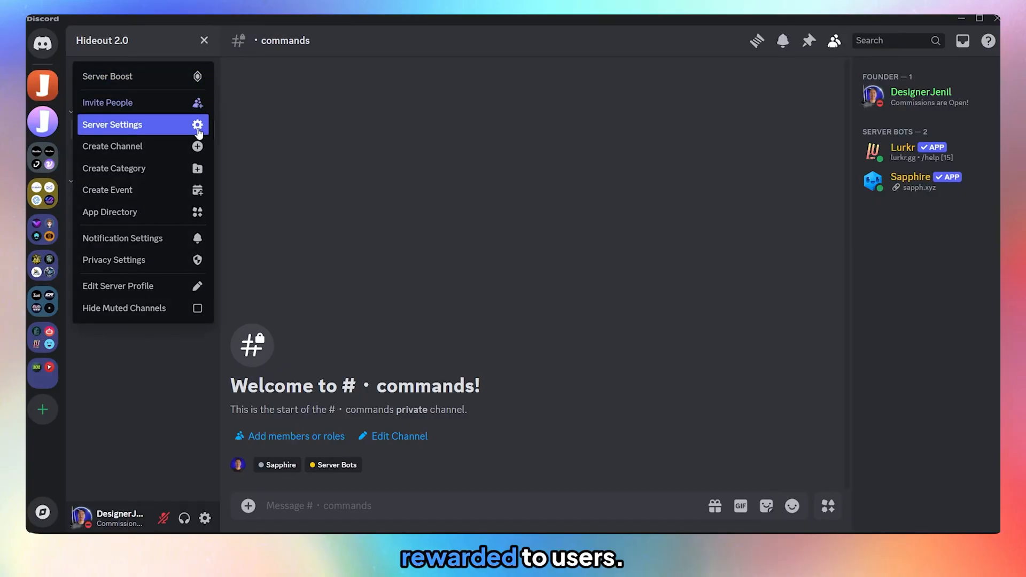
left_click(112, 124)
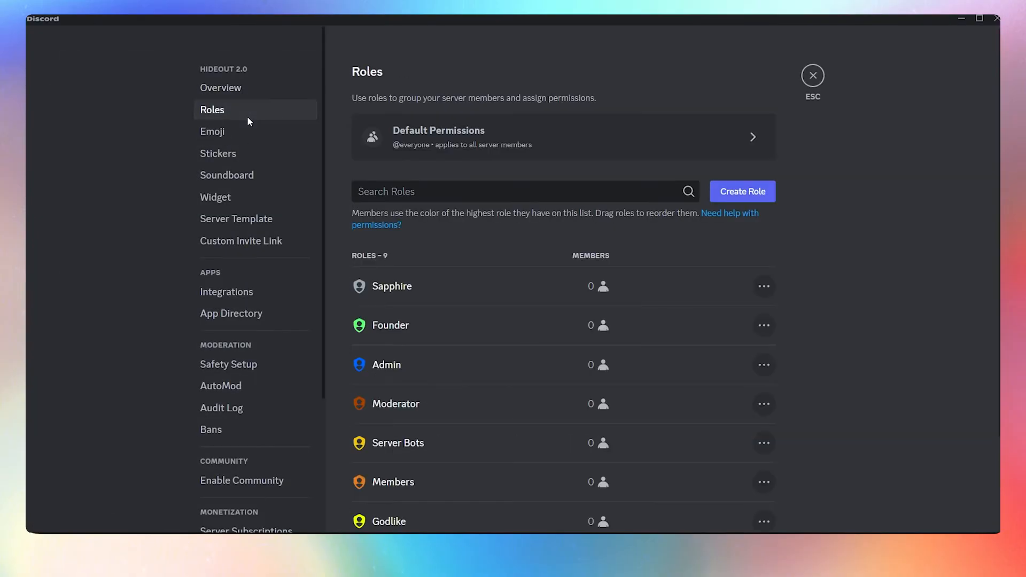
left_click(391, 287)
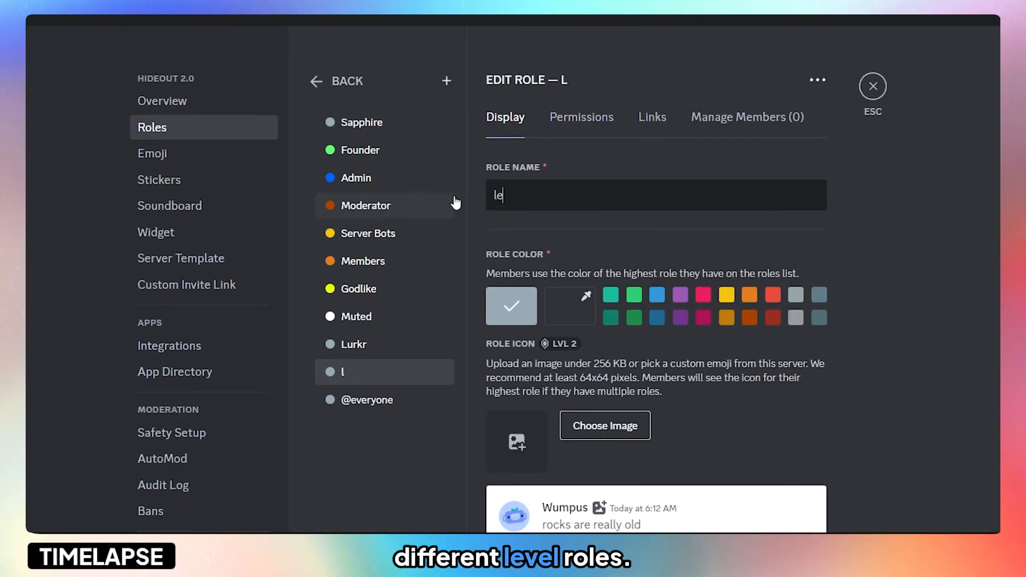
type("Level 50")
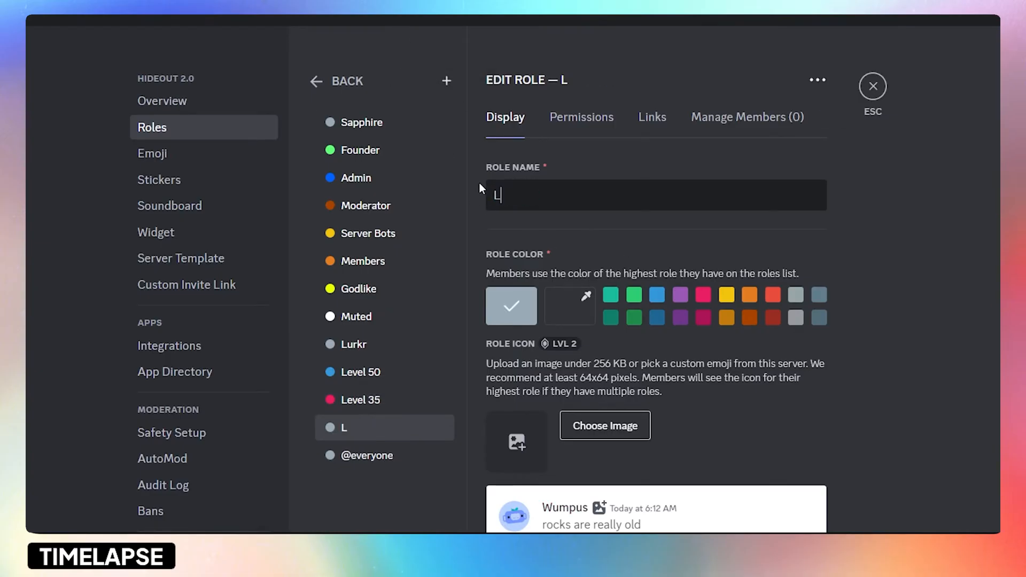
type("new role")
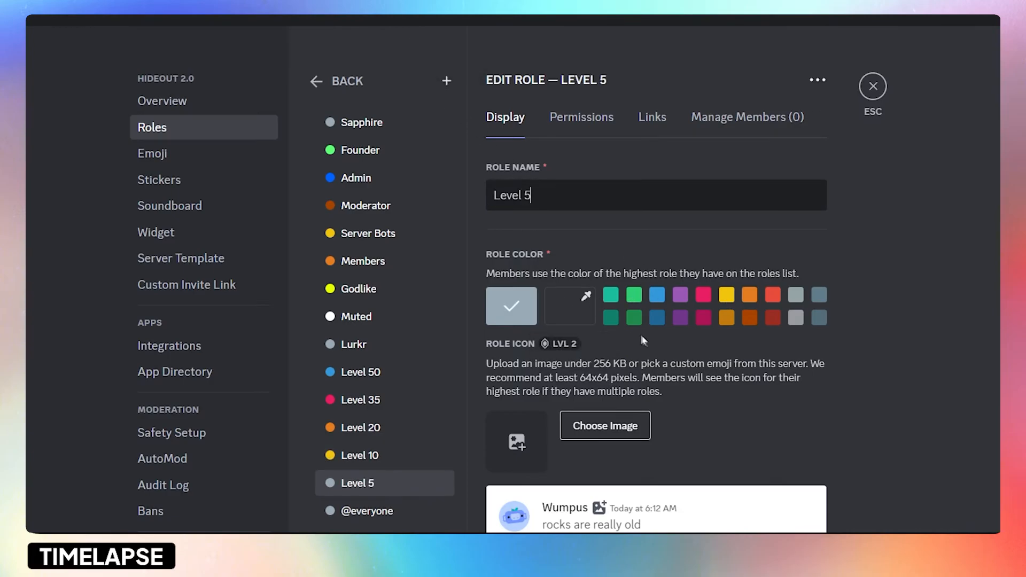
left_click(357, 511)
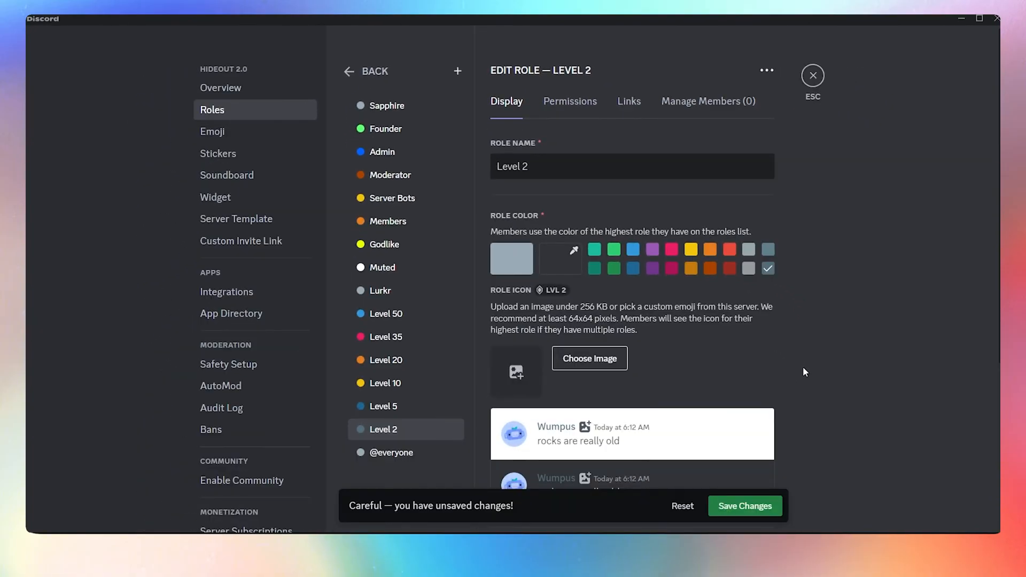
Save the new Level roles so Level 2's colour is kept.
left_click(744, 505)
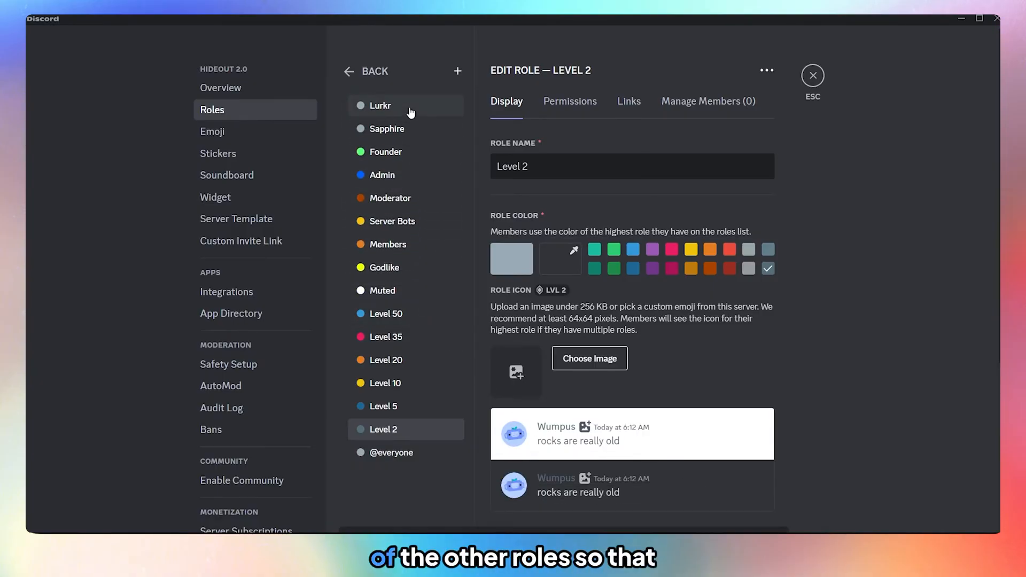
mouse_move(735, 505)
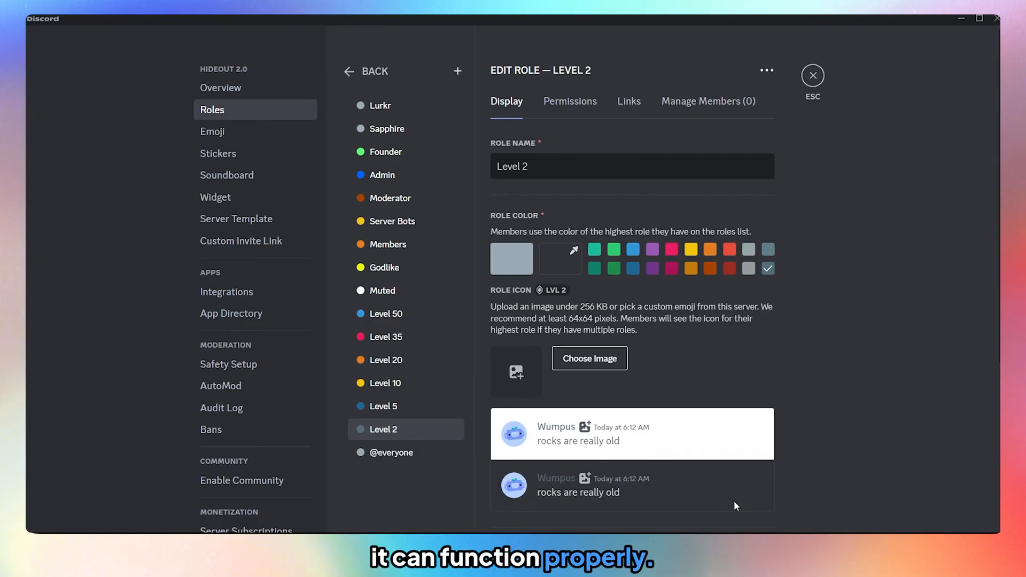
mouse_move(812, 75)
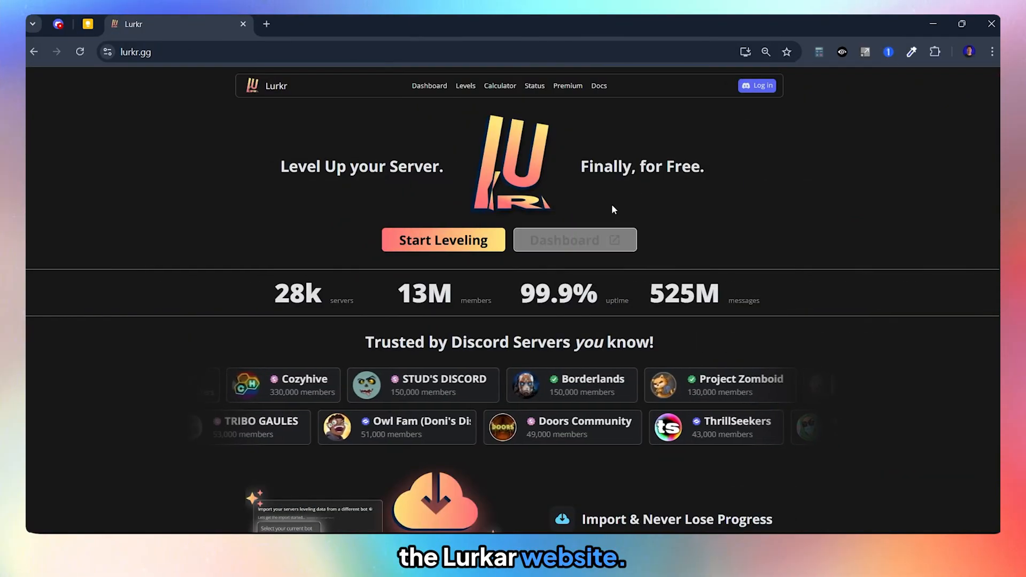
Log in to lurkr.gg with Discord and select the Hideout 2.0 server in the dashboard.
left_click(757, 85)
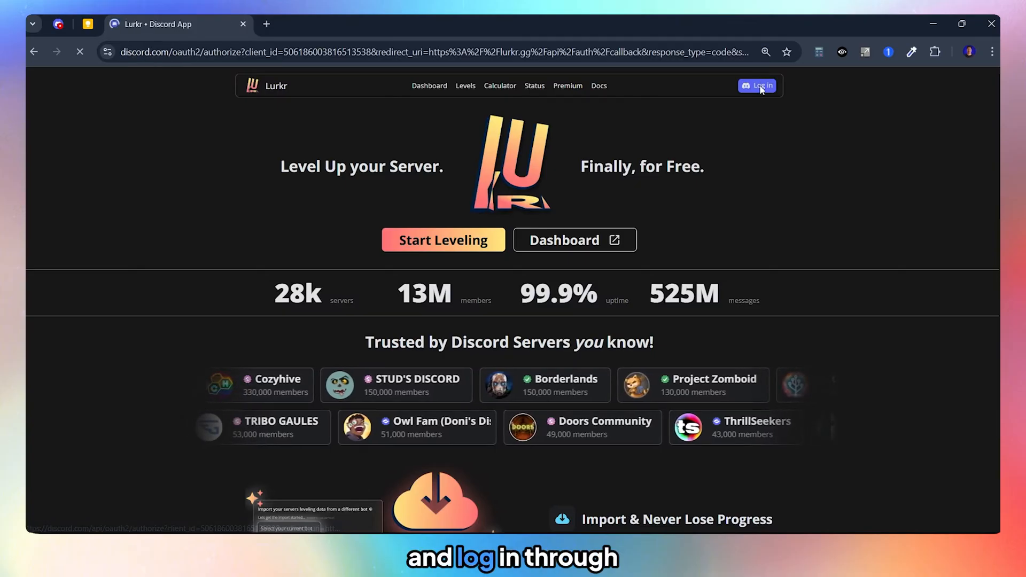
left_click(757, 86)
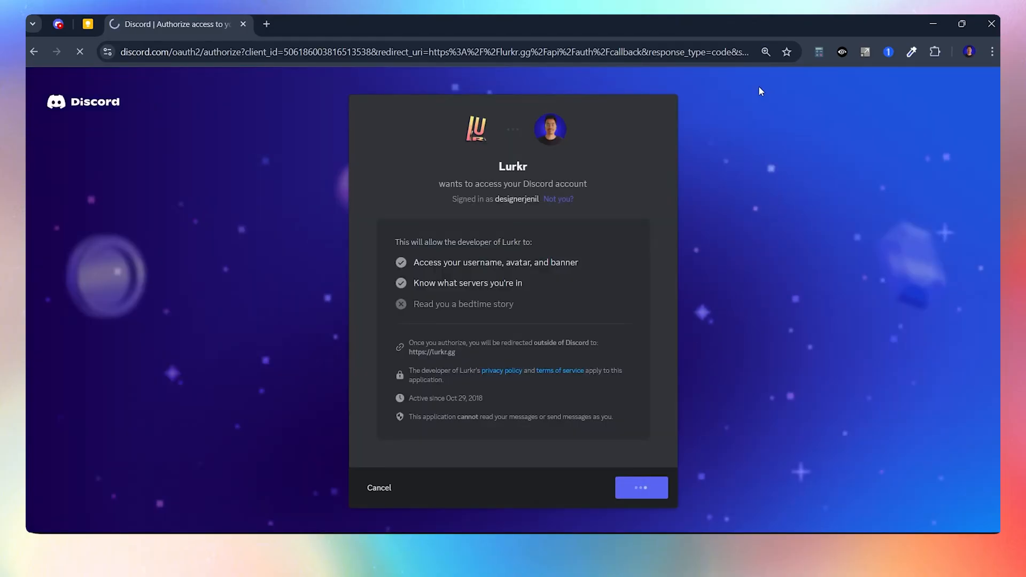
left_click(641, 487)
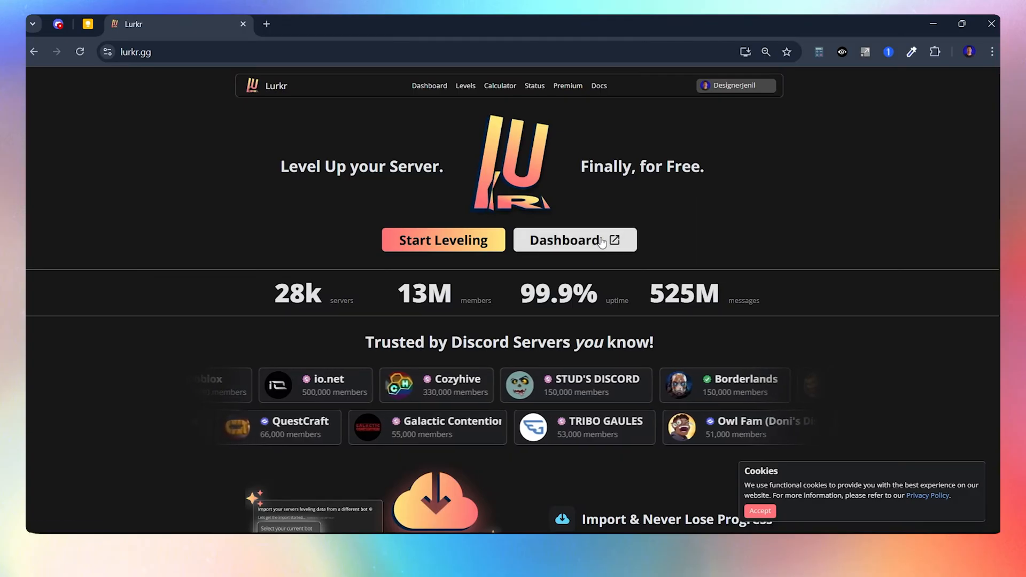
left_click(566, 241)
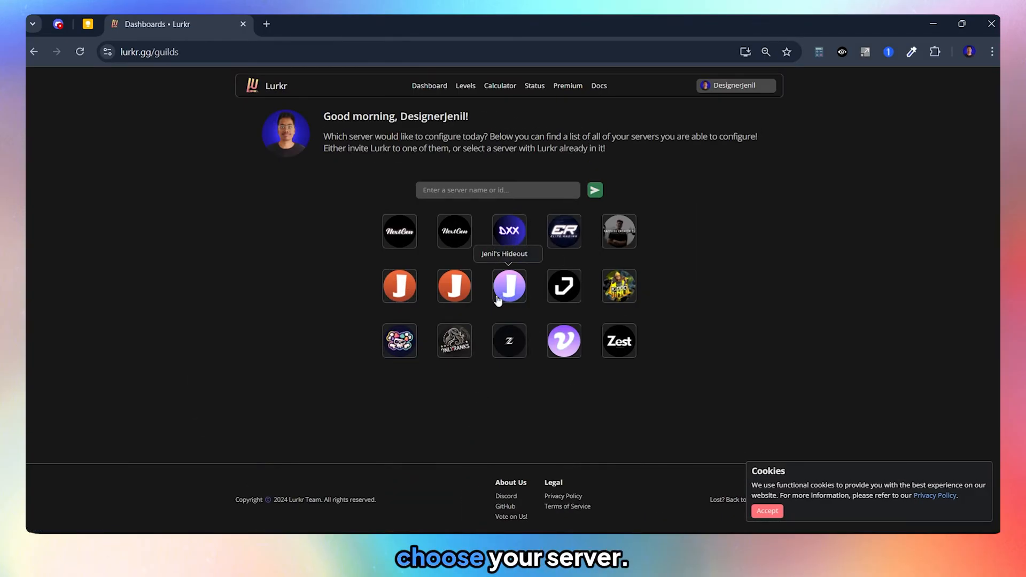
left_click(508, 287)
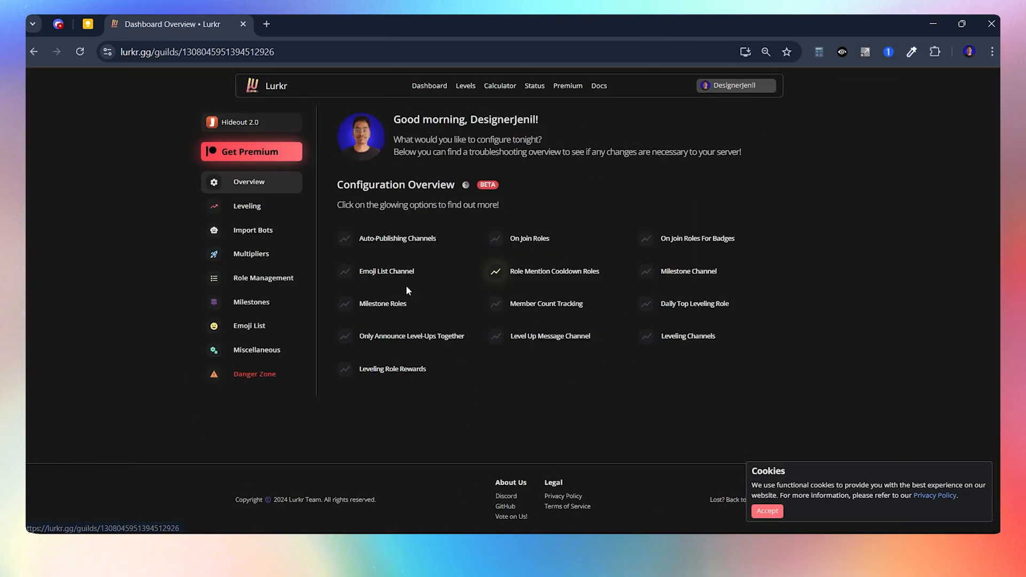
mouse_move(266, 222)
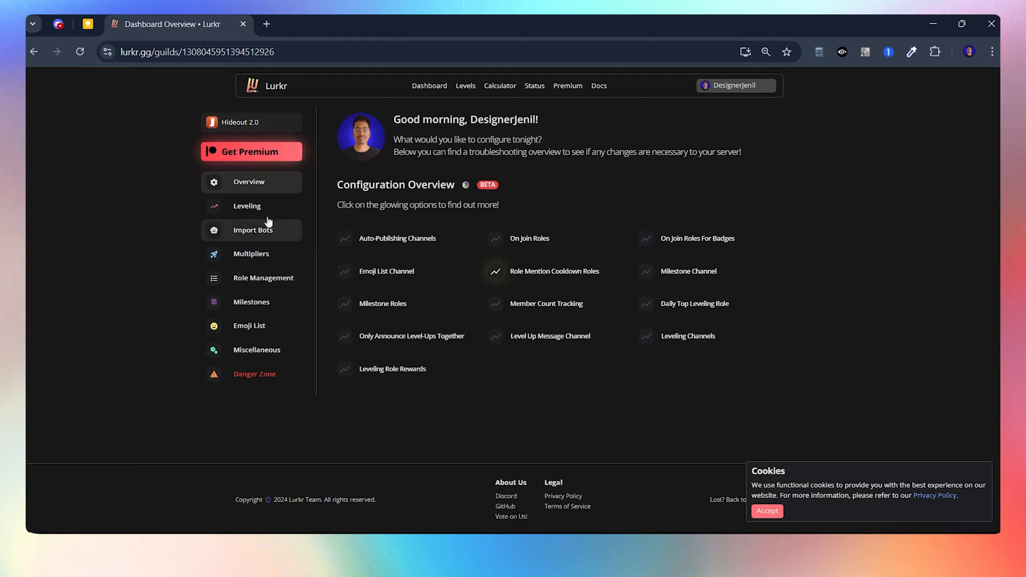
Turn leveling on, exclude #commands from XP, and allow experience in threads.
left_click(247, 206)
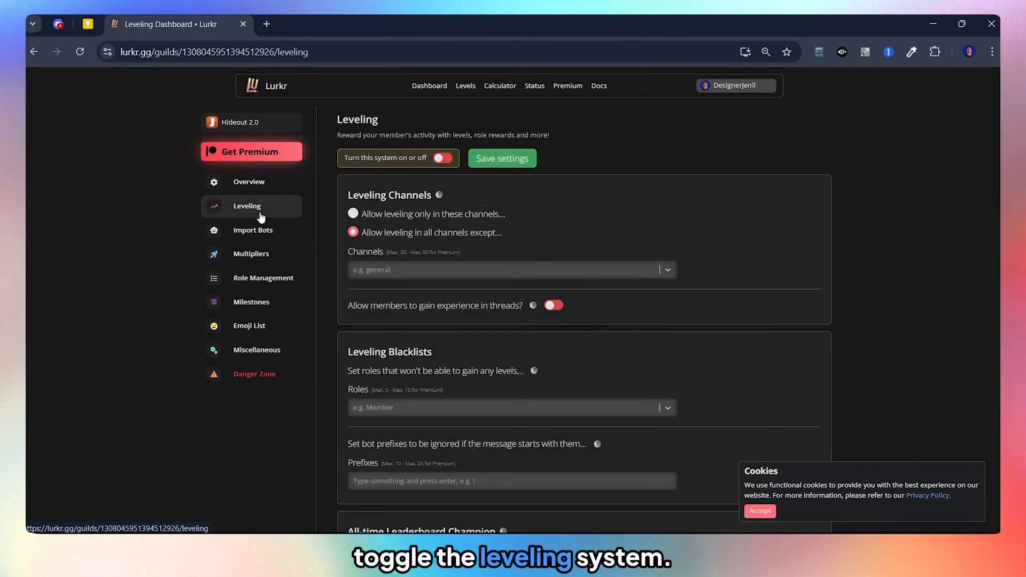
left_click(441, 158)
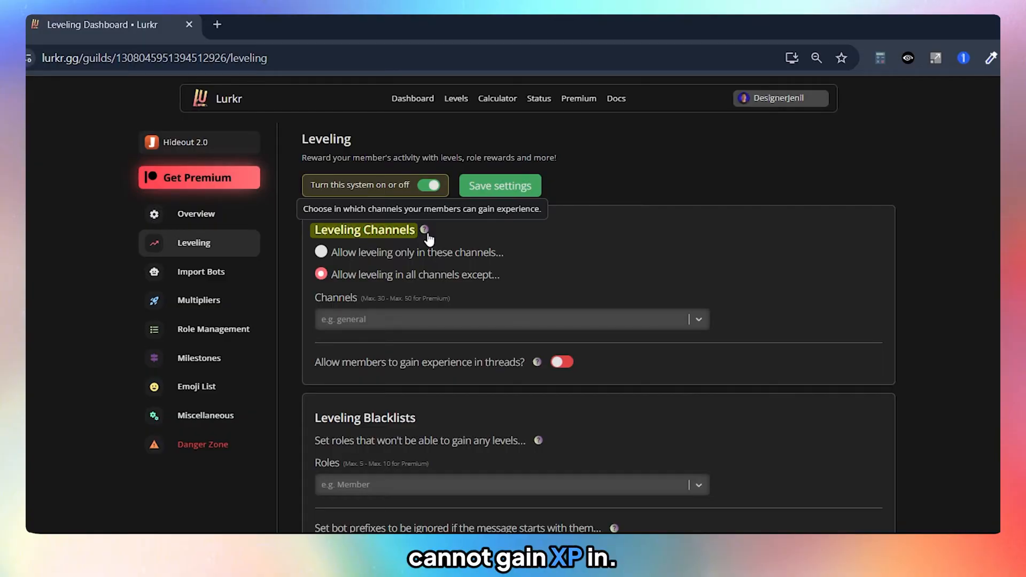
mouse_move(385, 327)
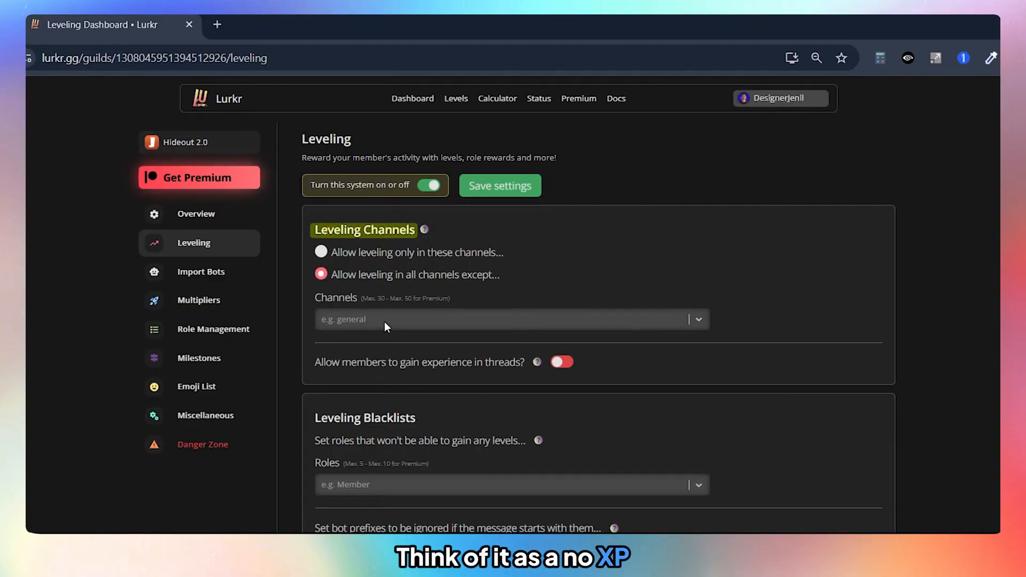
left_click(503, 319)
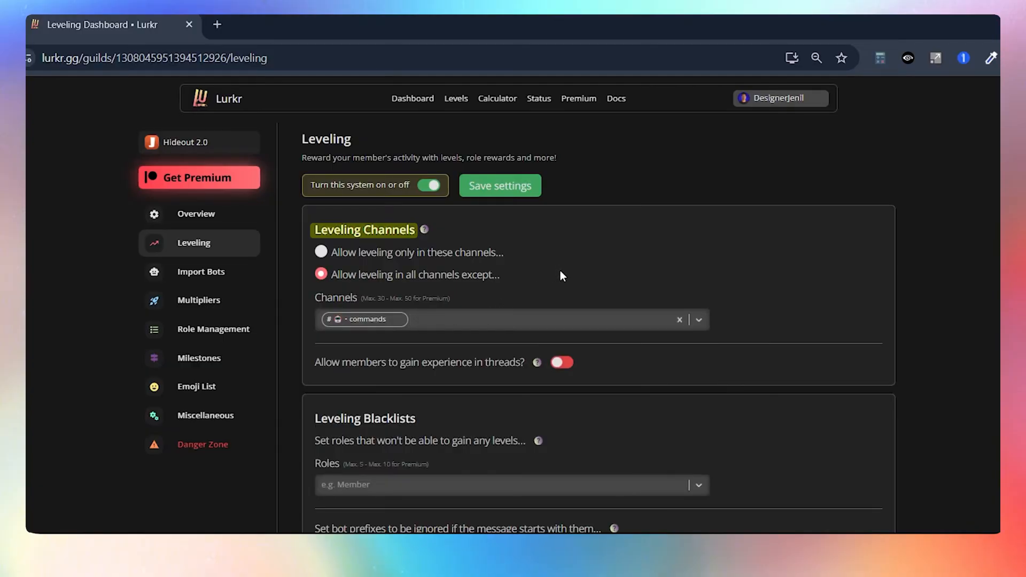
mouse_move(565, 292)
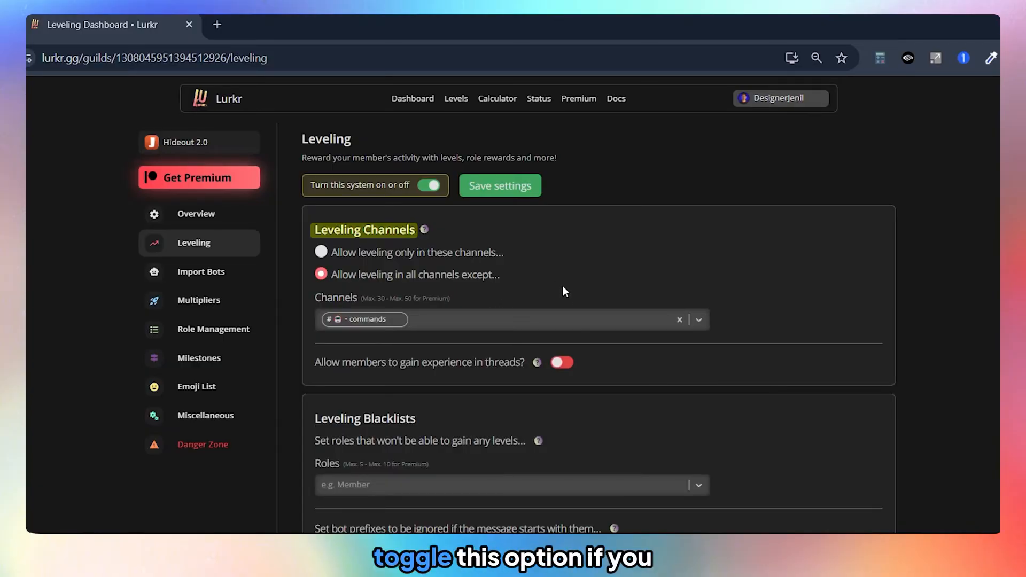
mouse_move(536, 363)
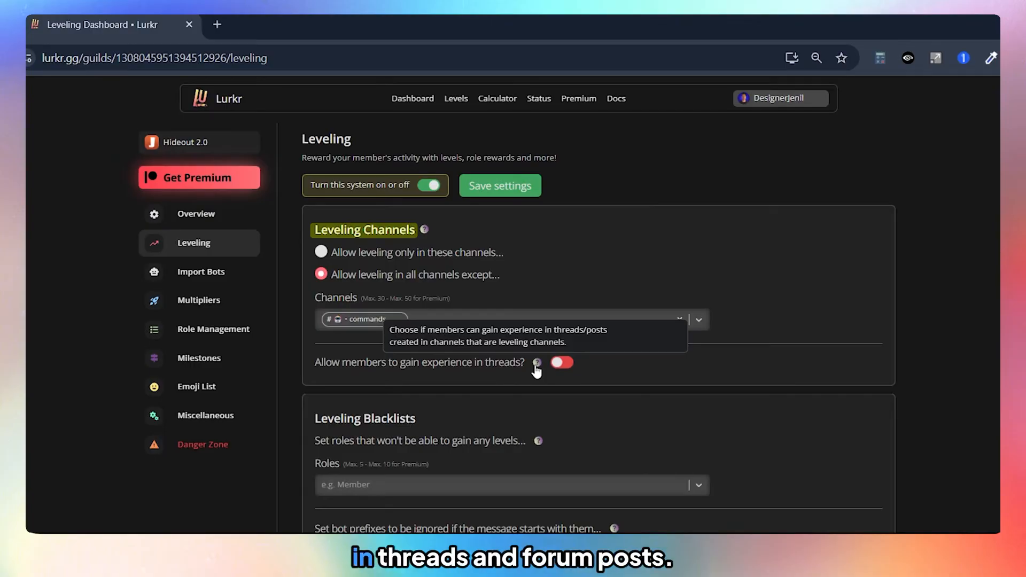
left_click(561, 362)
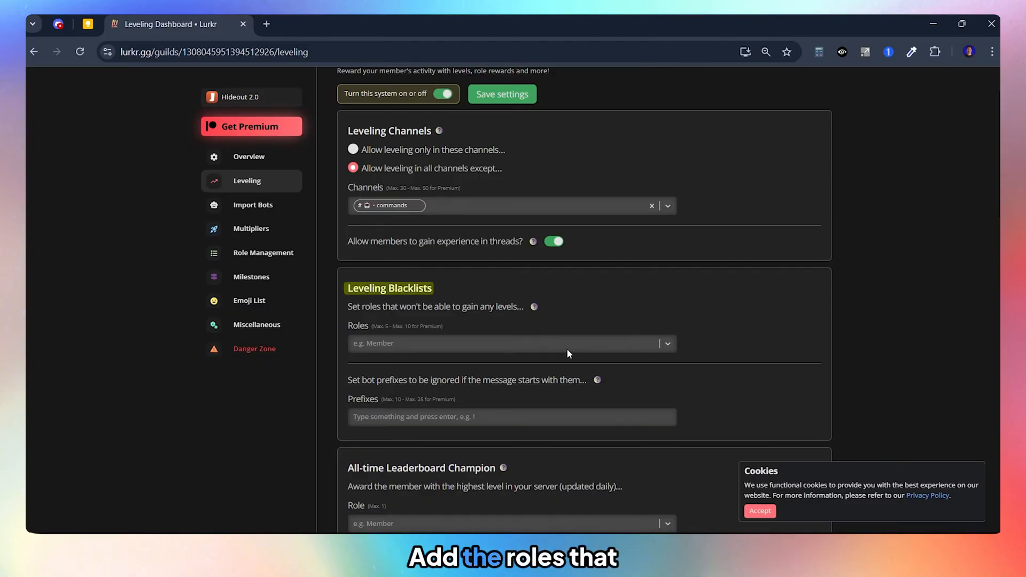
Add the Muted role to the leveling blacklist.
left_click(512, 343)
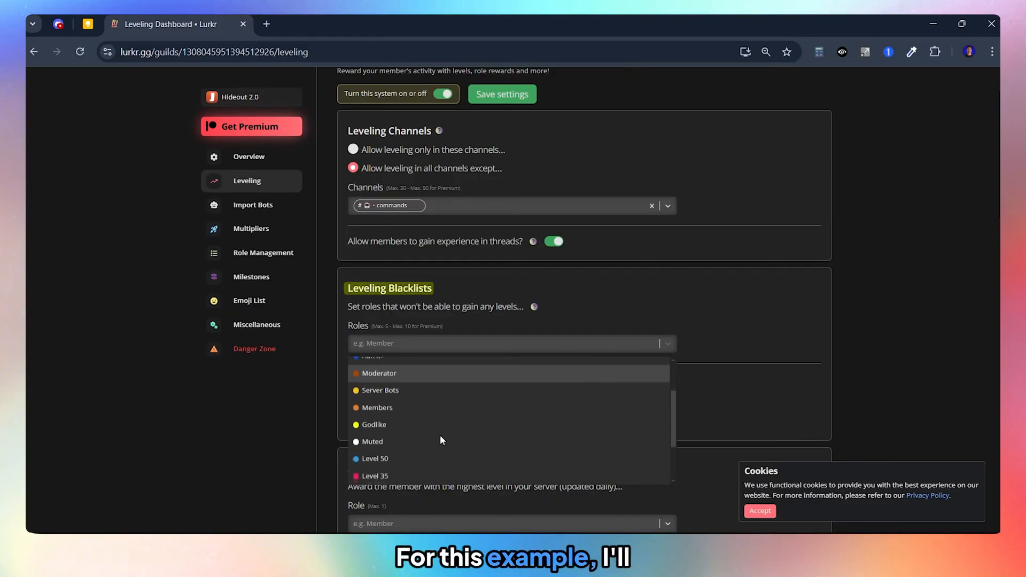
left_click(371, 441)
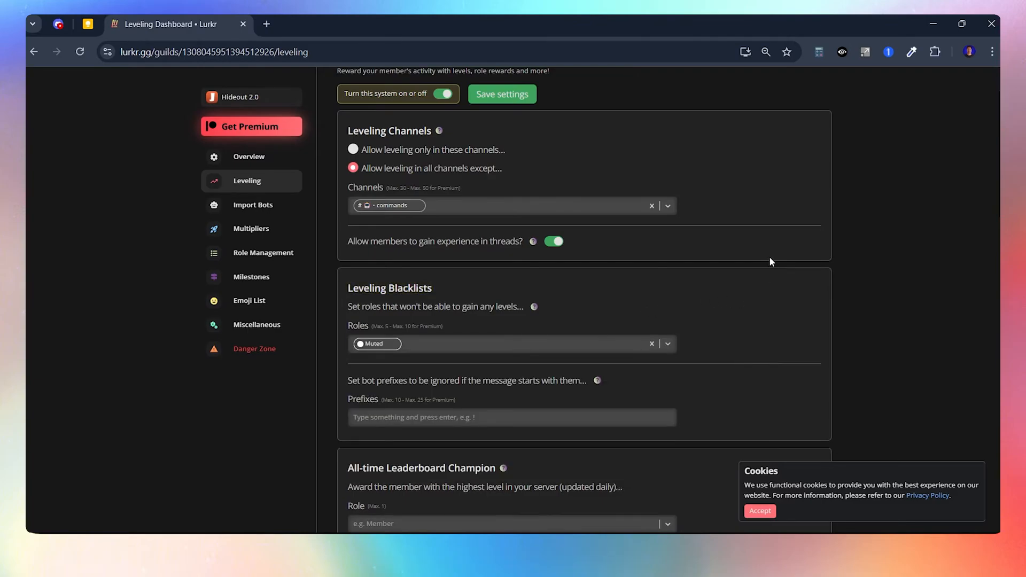
scroll("down", 3)
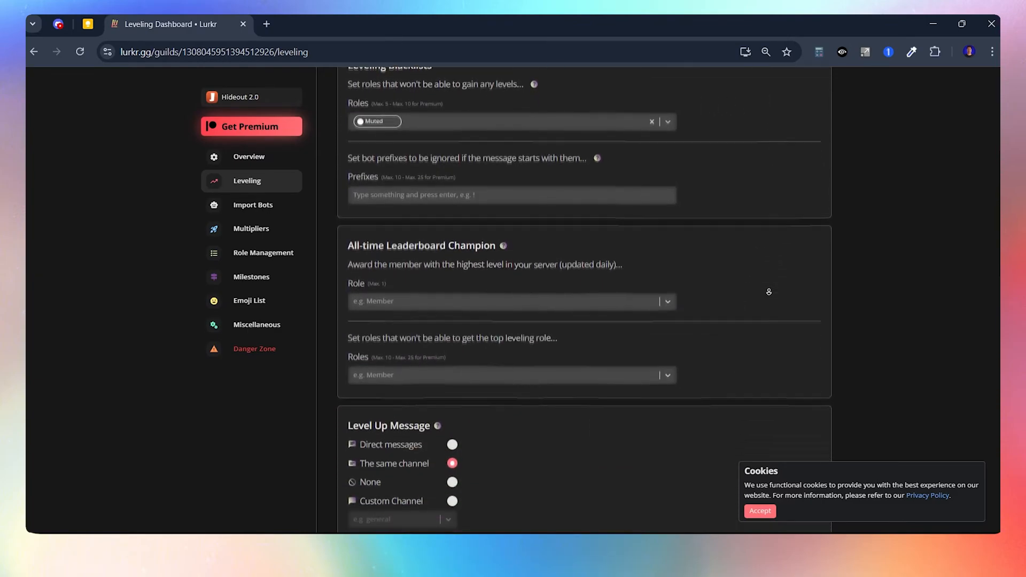
Make Godlike the All-time Leaderboard Champion role and exclude Founder, Admin and Moderator.
scroll("down", 3)
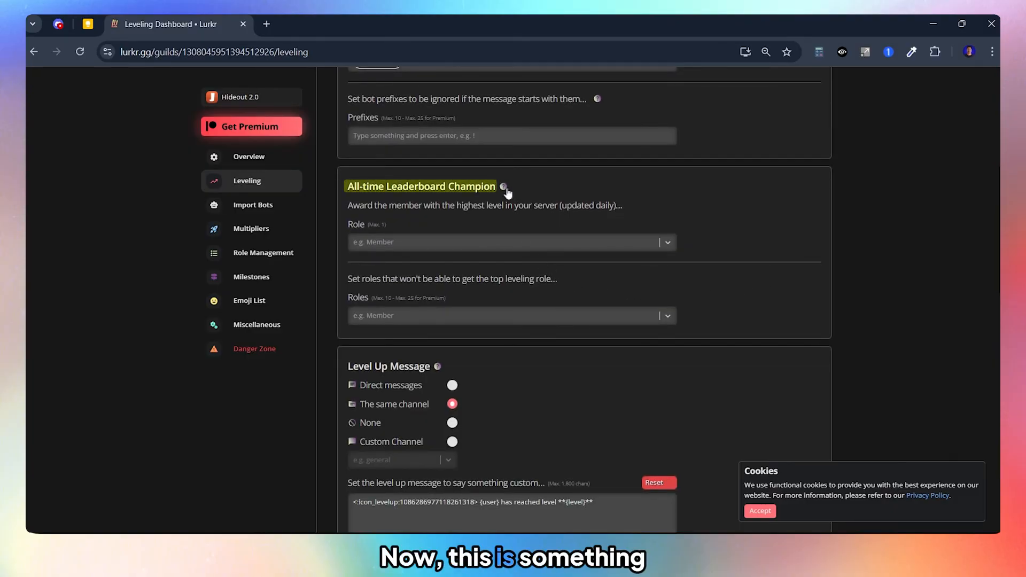
mouse_move(504, 188)
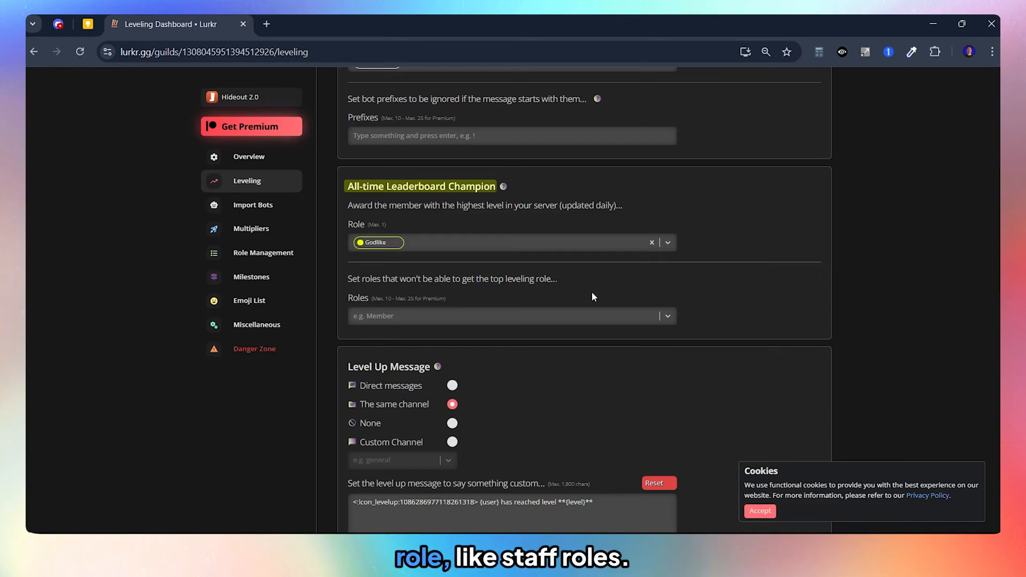
left_click(511, 315)
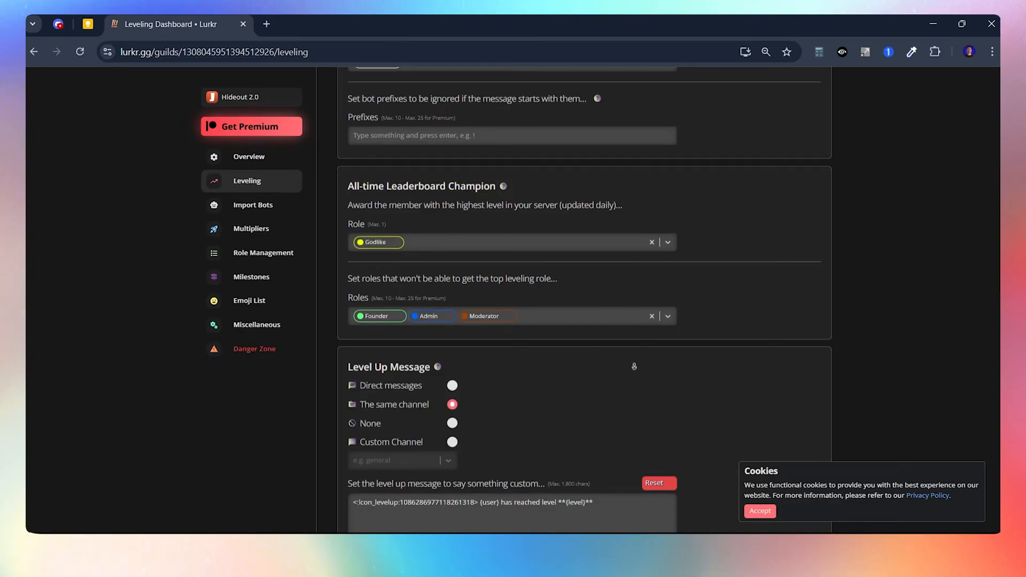
scroll("down", 3)
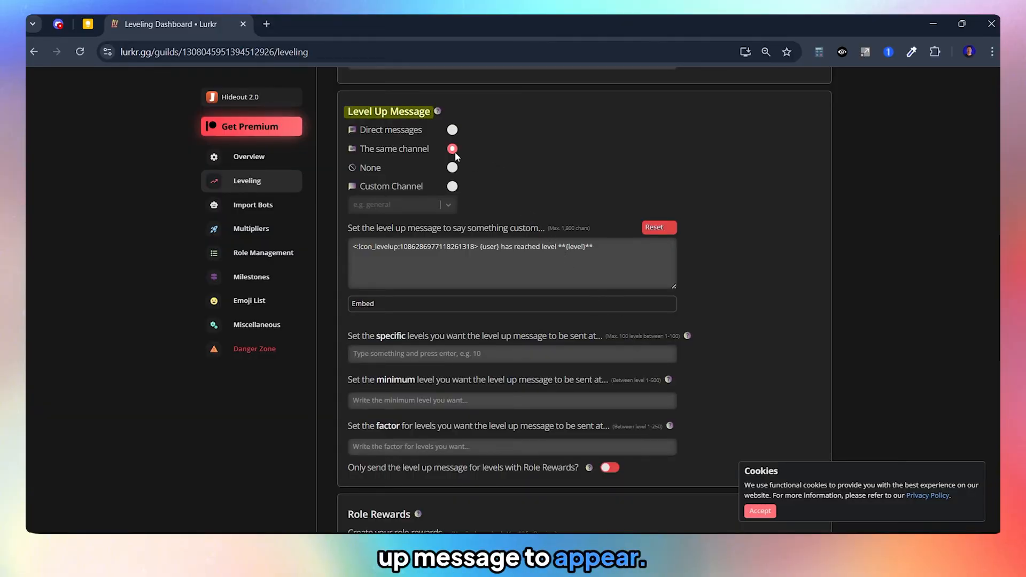
left_click(451, 129)
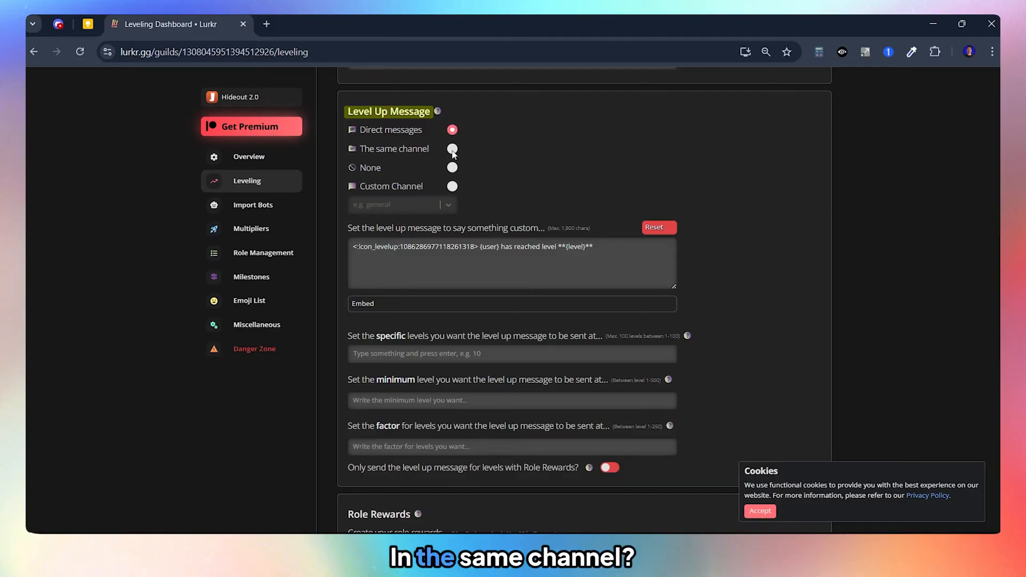
left_click(451, 186)
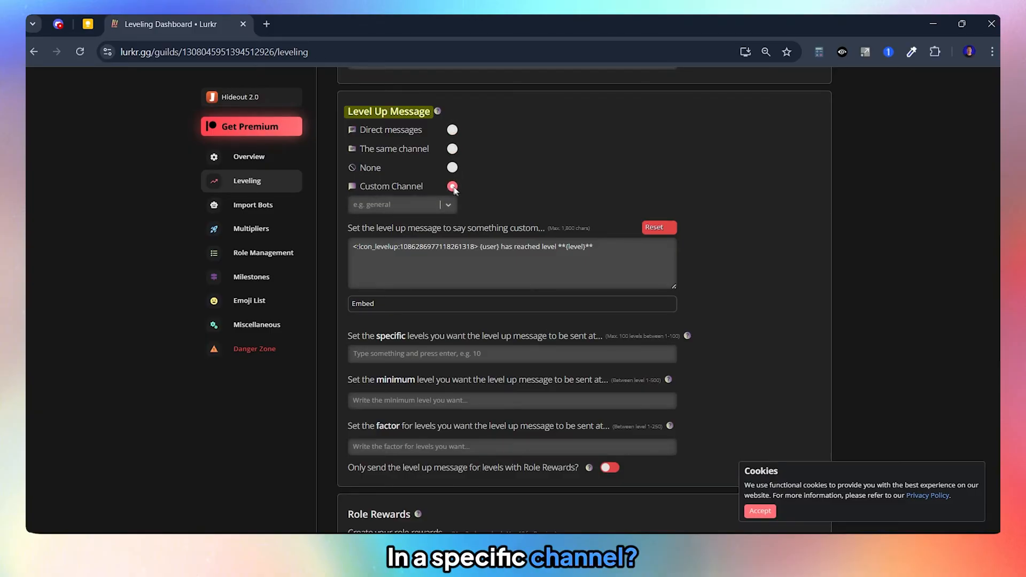
left_click(402, 204)
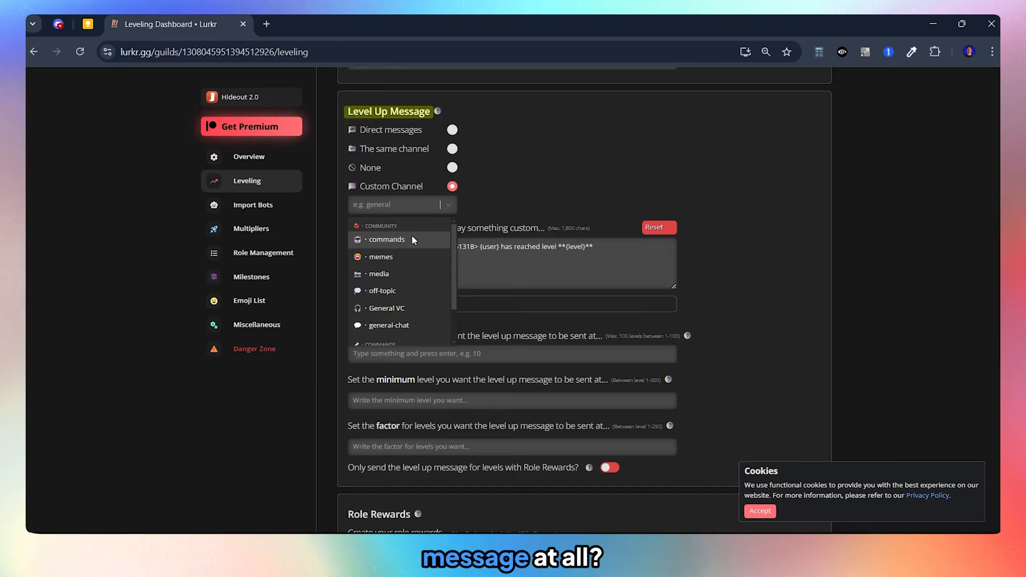
left_click(385, 240)
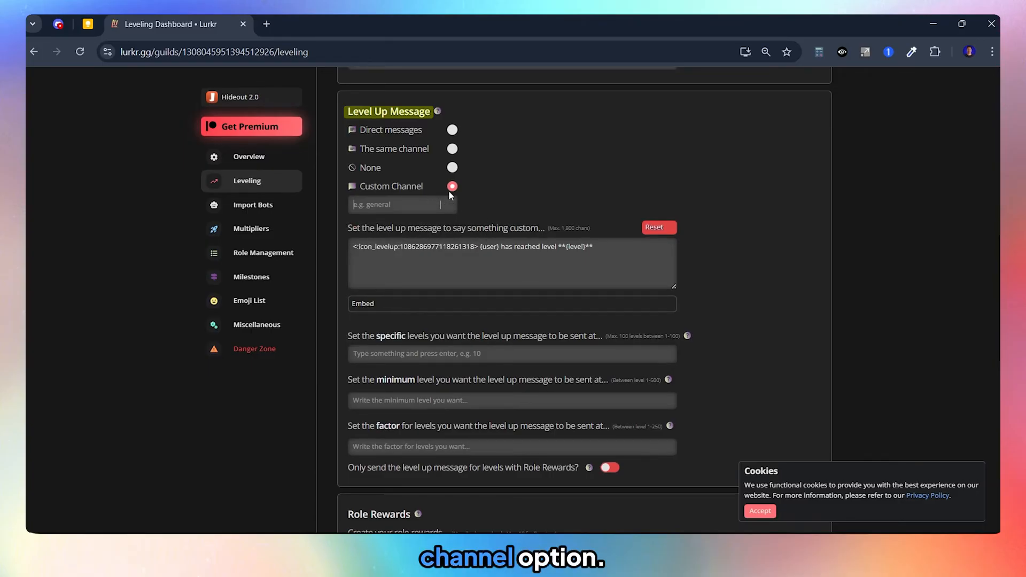
left_click(451, 149)
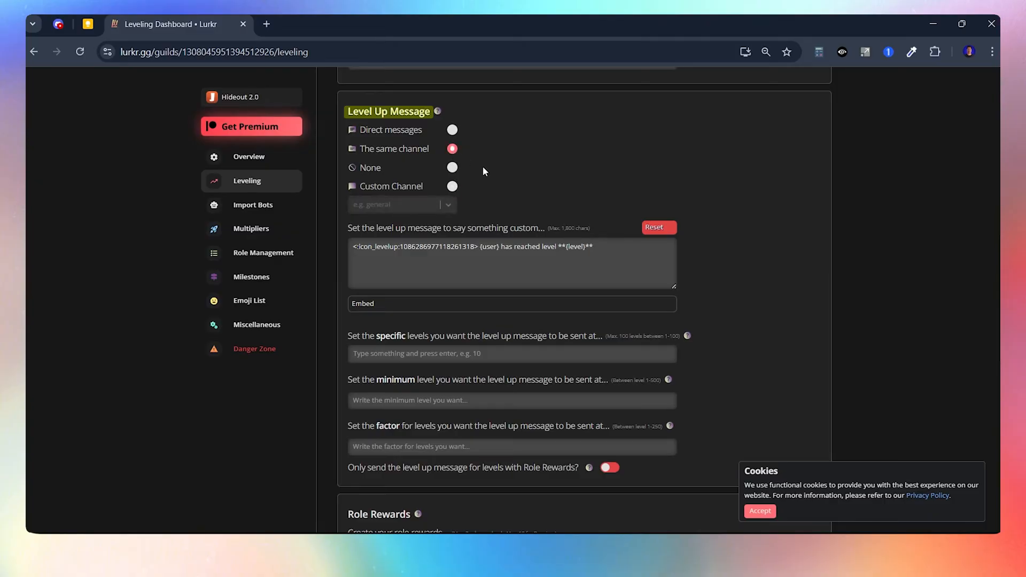
left_click(592, 247)
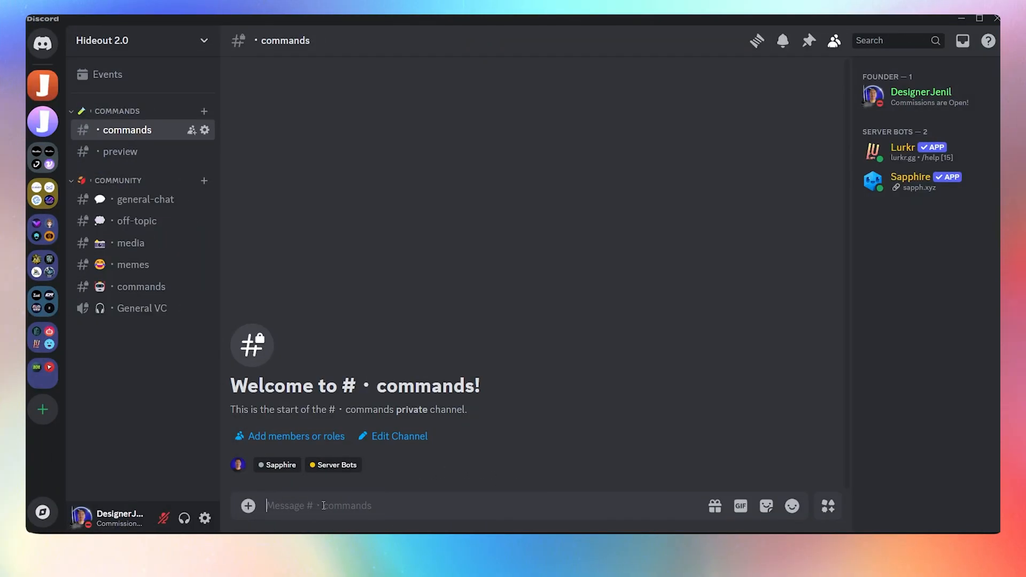
Enter Lurkr's /test command in #commands with the XP Message type selected.
type("/test")
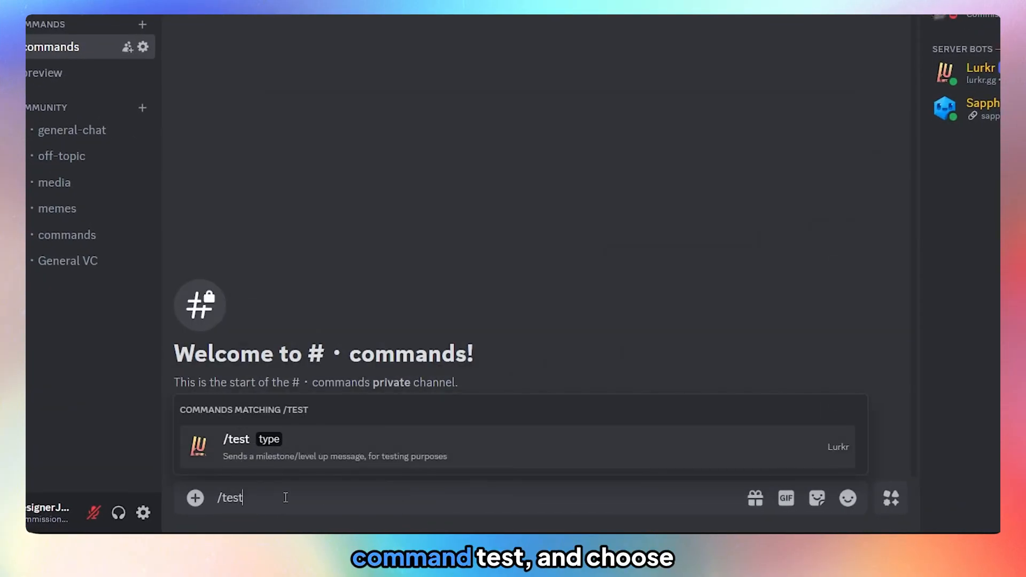
left_click(235, 447)
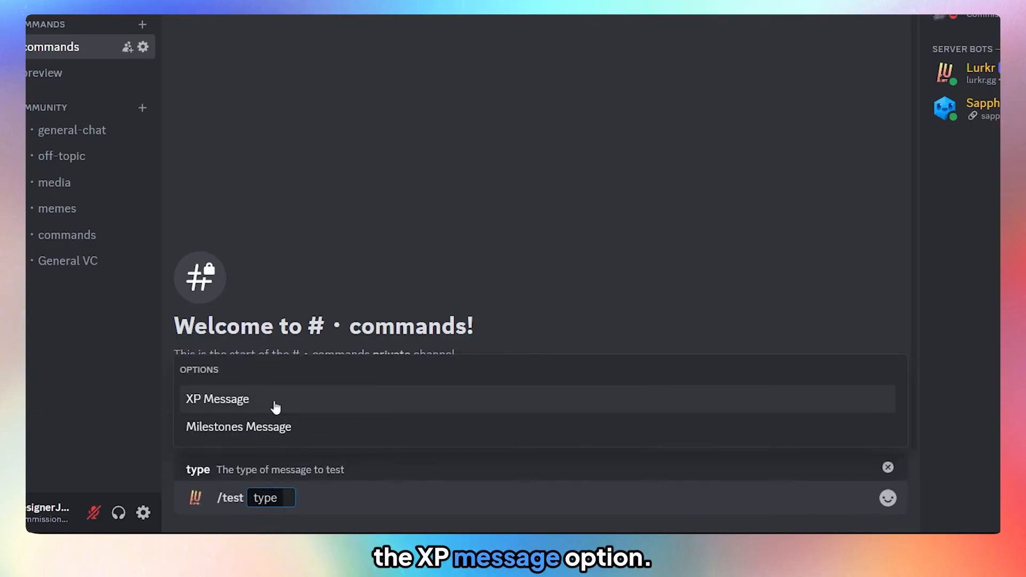
left_click(217, 399)
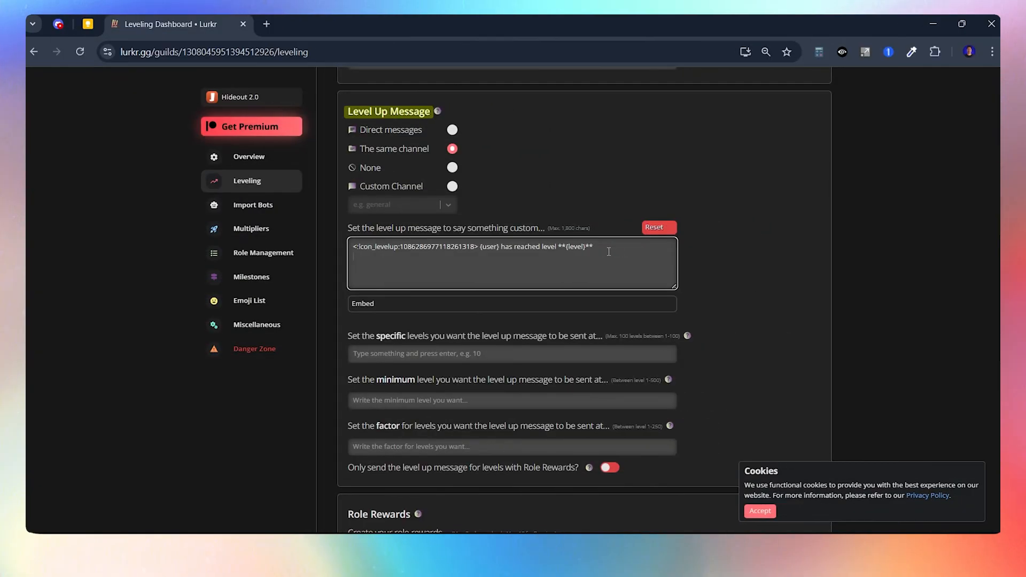
Replace the level-up text with 'Congratulations! {user}, you're on fire! **Level {level}** unlocked!'.
type(":level_up:1308067673216913458>")
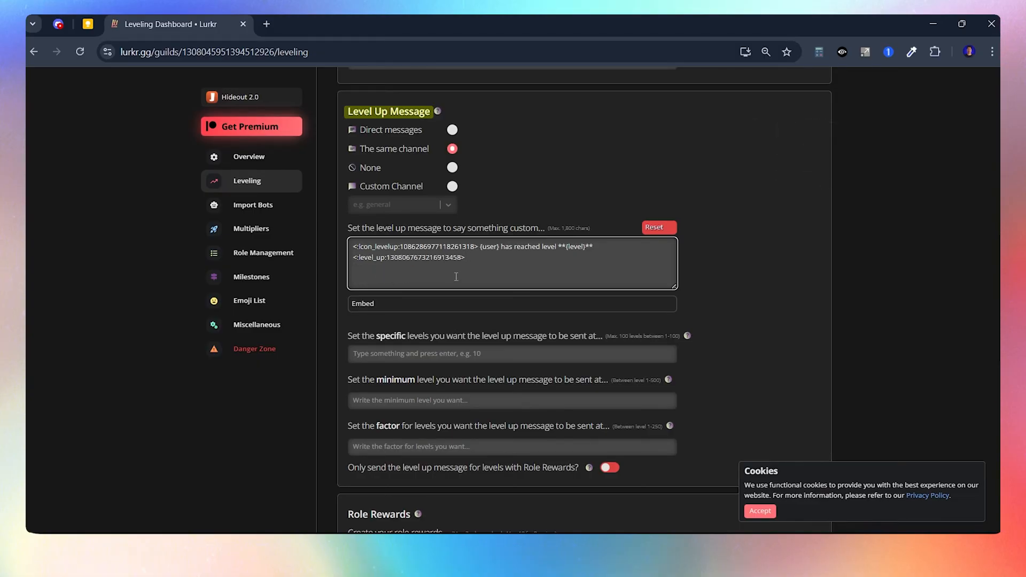
type("{")
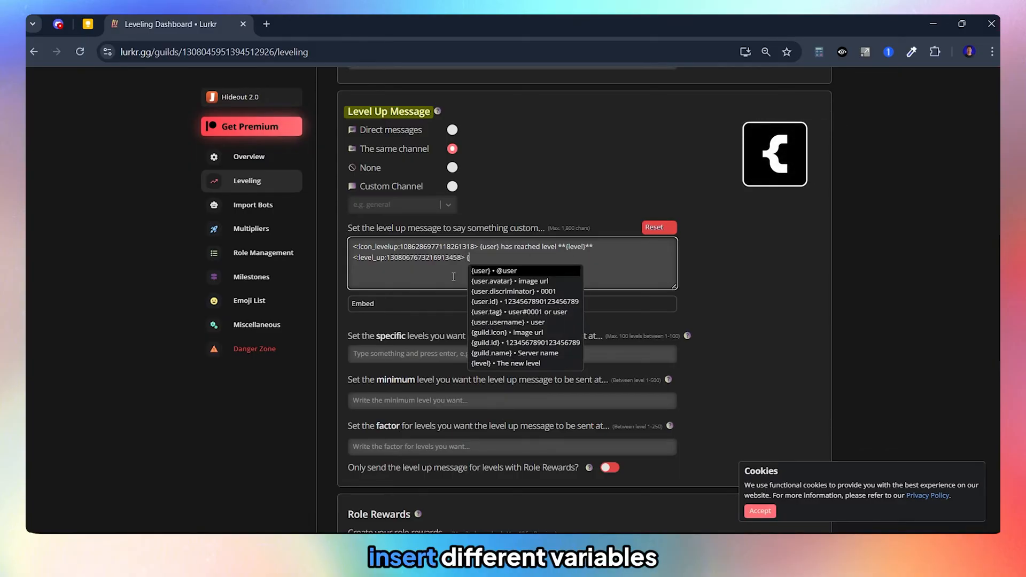
mouse_move(490, 302)
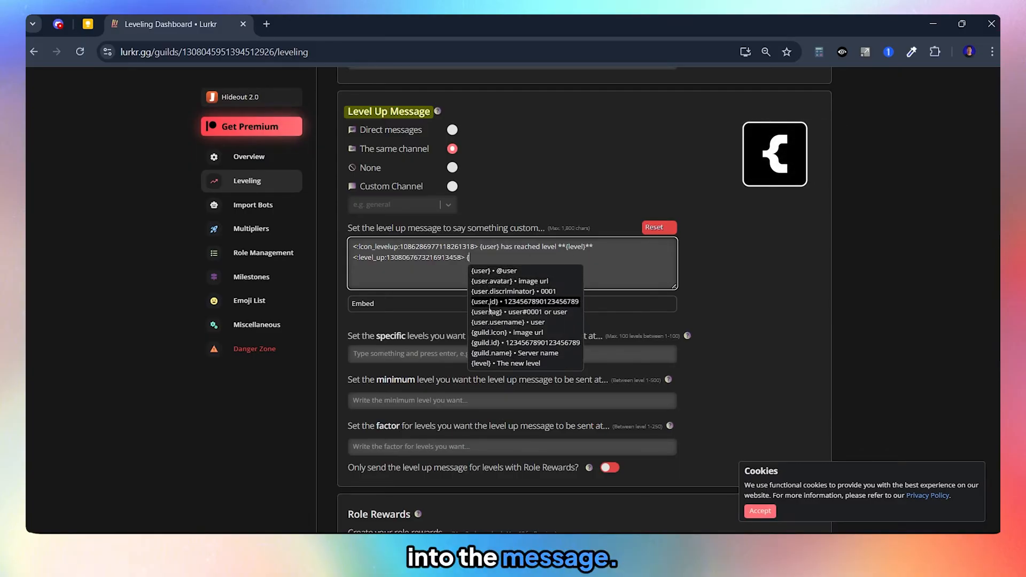
mouse_move(514, 383)
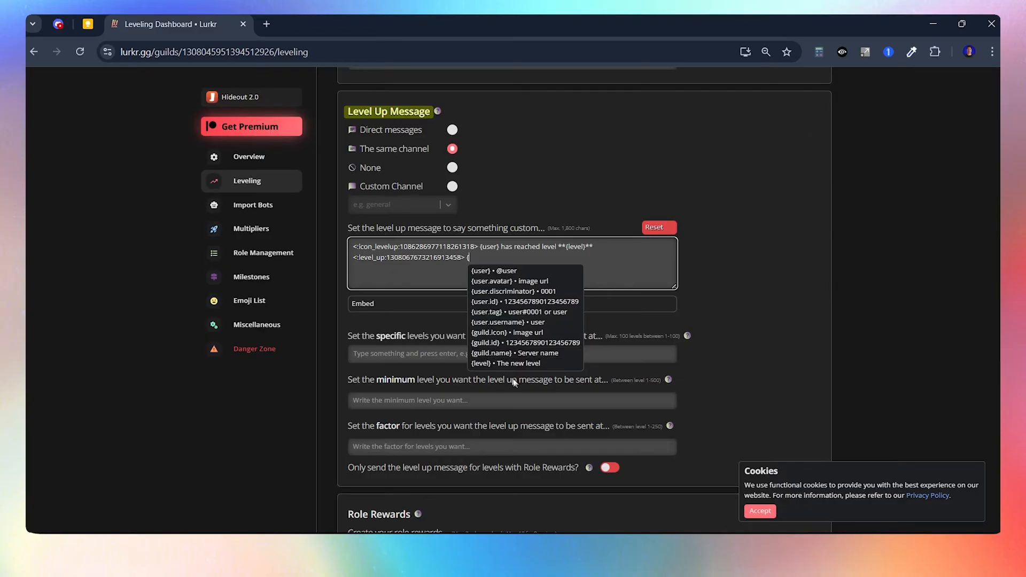
mouse_move(504, 271)
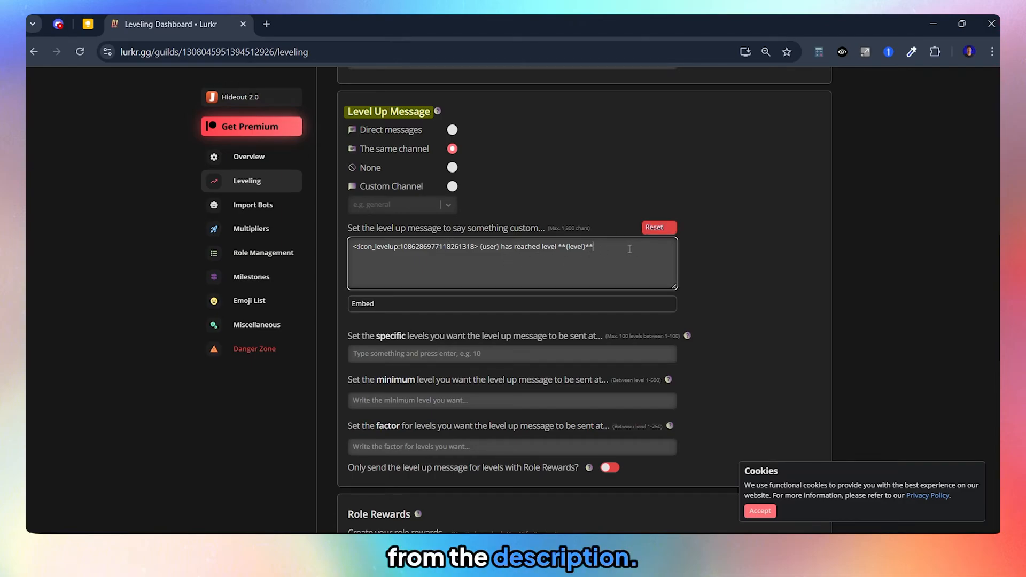
left_click_drag(480, 247, 592, 247)
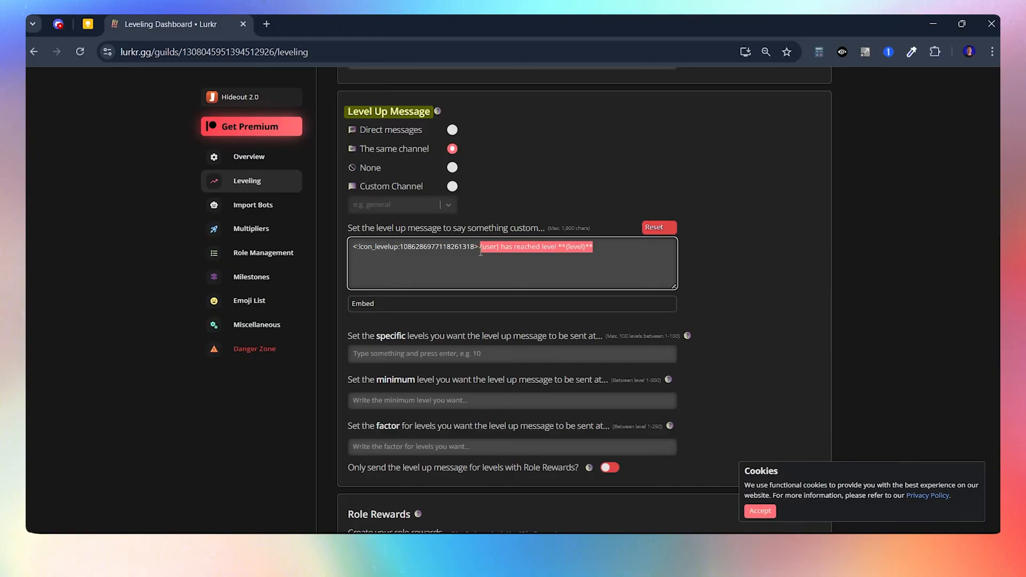
type("Congratulations! {user}, you're on fire! **Level {level}** unlocked!")
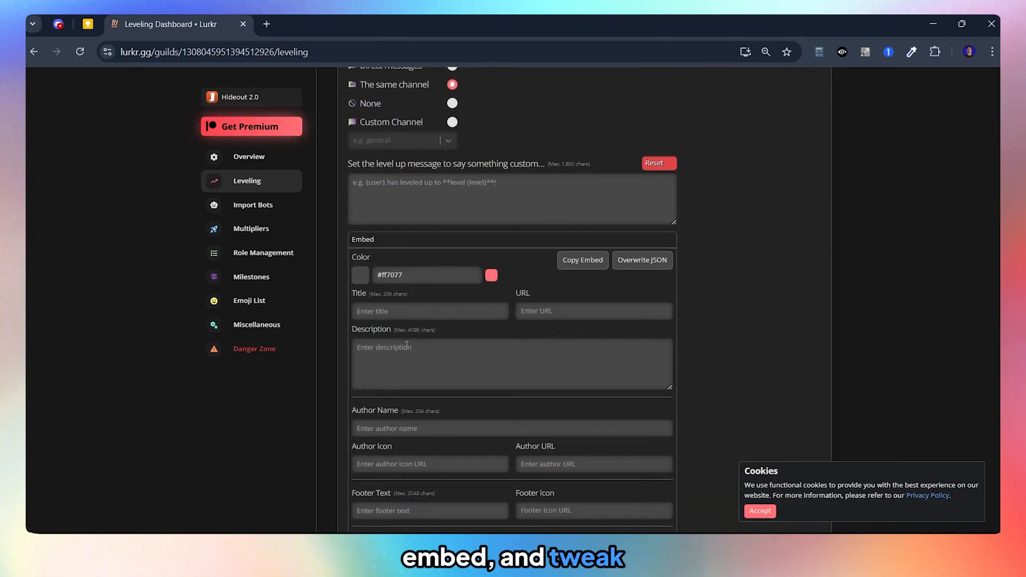
Put the congratulations text in the green embed's Description and send it only for role-reward levels.
type("<icon_levelup:1086286977118261318> Congratulations! {user}, you're on fire! **Level {level}** unlocked!")
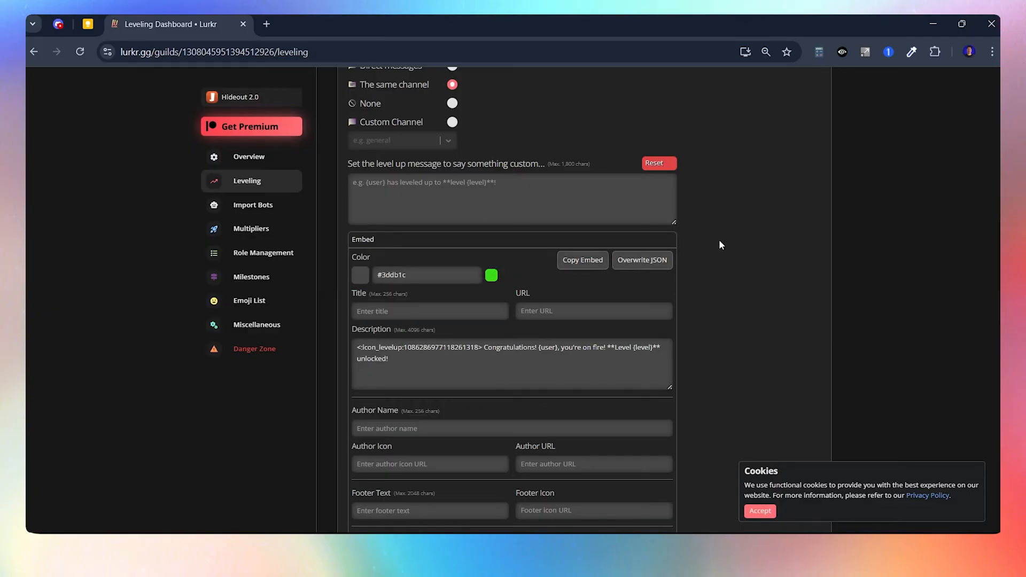
scroll("down", 3)
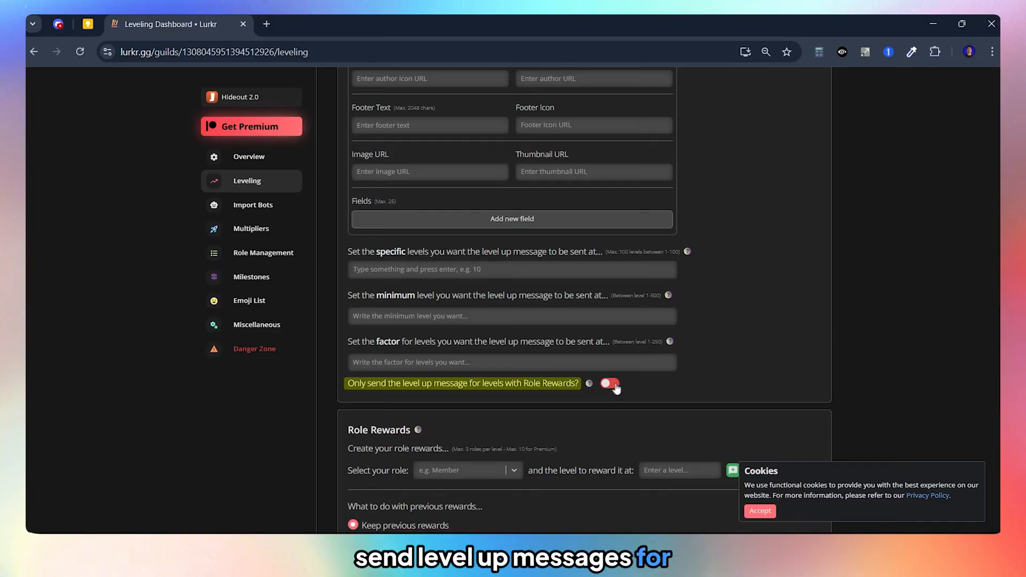
left_click(608, 383)
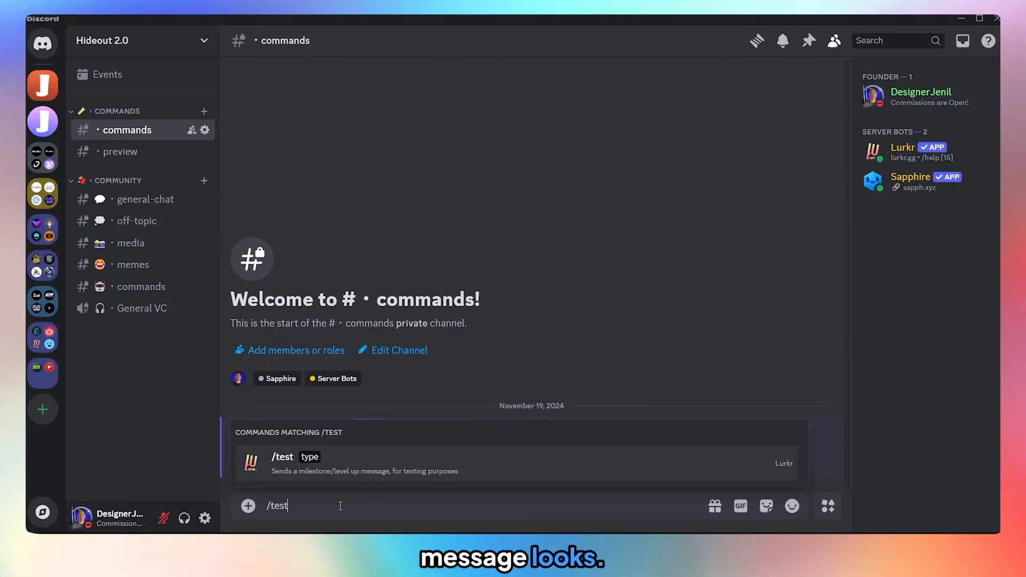
Run Lurkr's /test command in #commands to preview the updated level-up message.
left_click(309, 457)
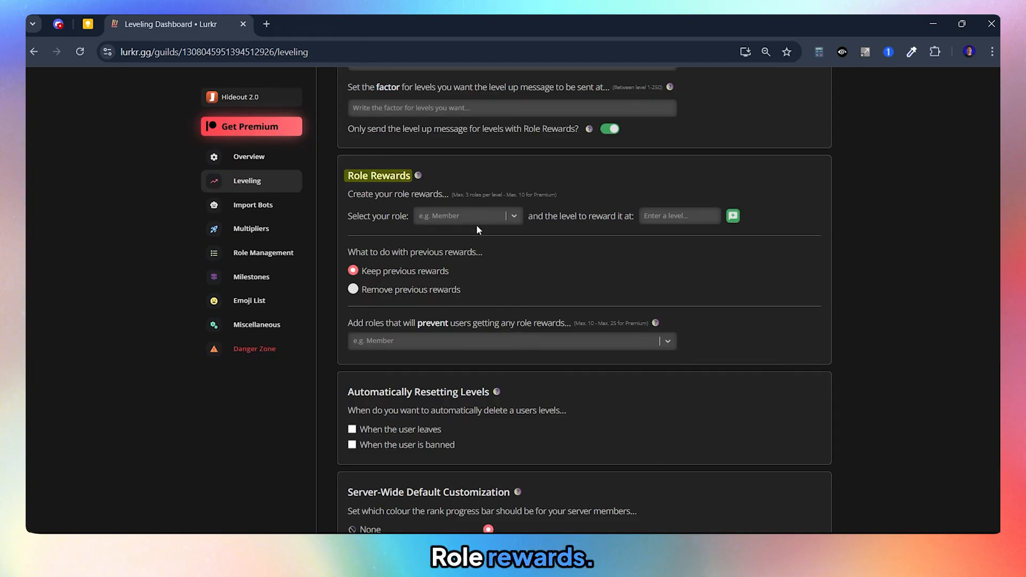
Add level roles as role rewards at their matching levels, keeping previous rewards.
left_click(466, 214)
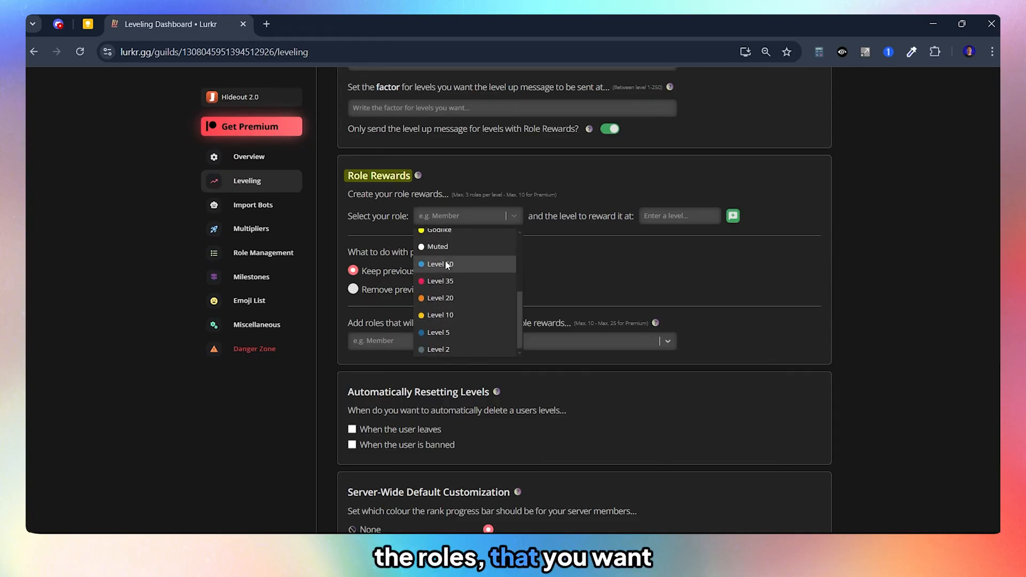
left_click(439, 264)
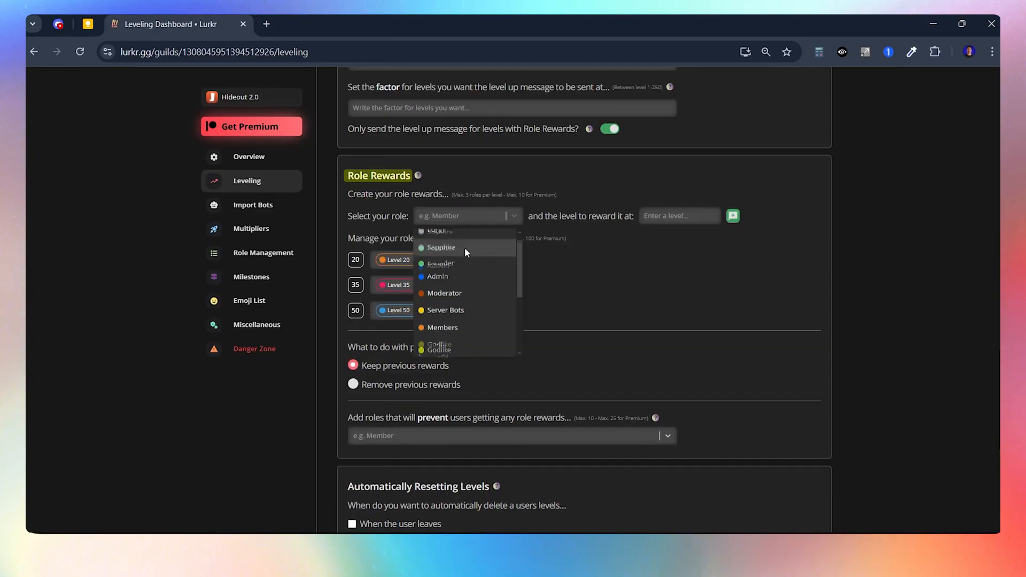
left_click(445, 259)
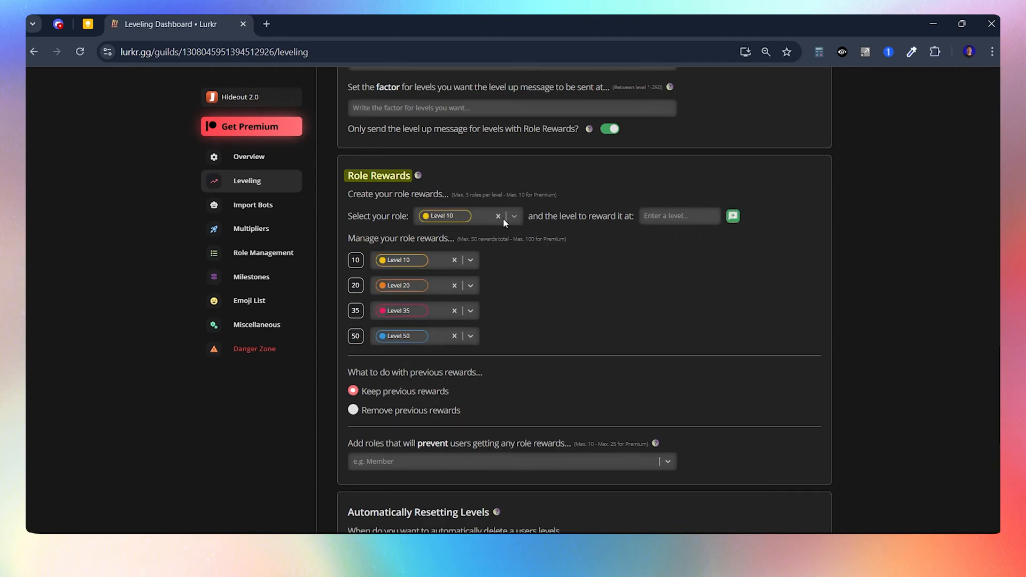
type("5")
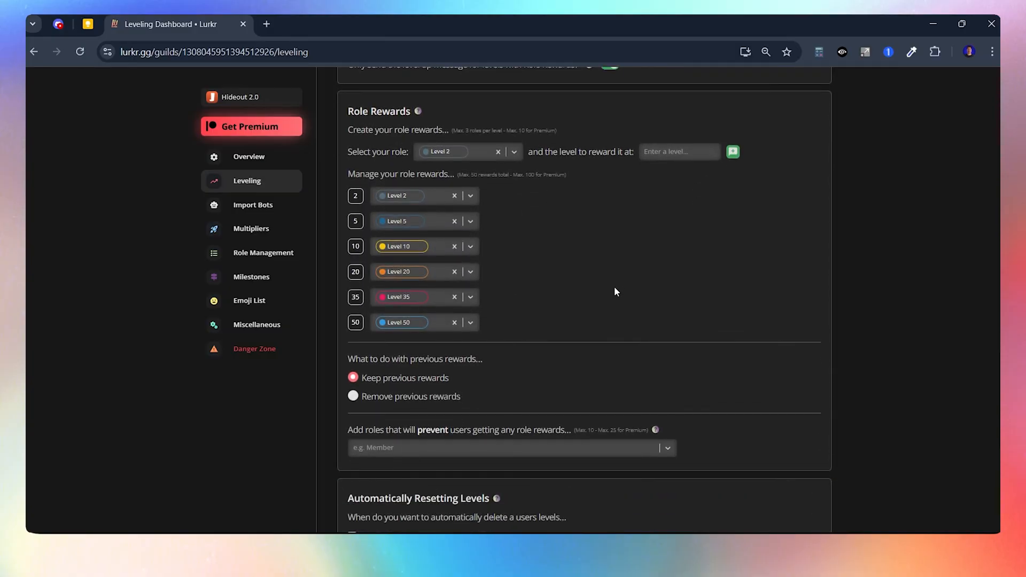
scroll("down", 3)
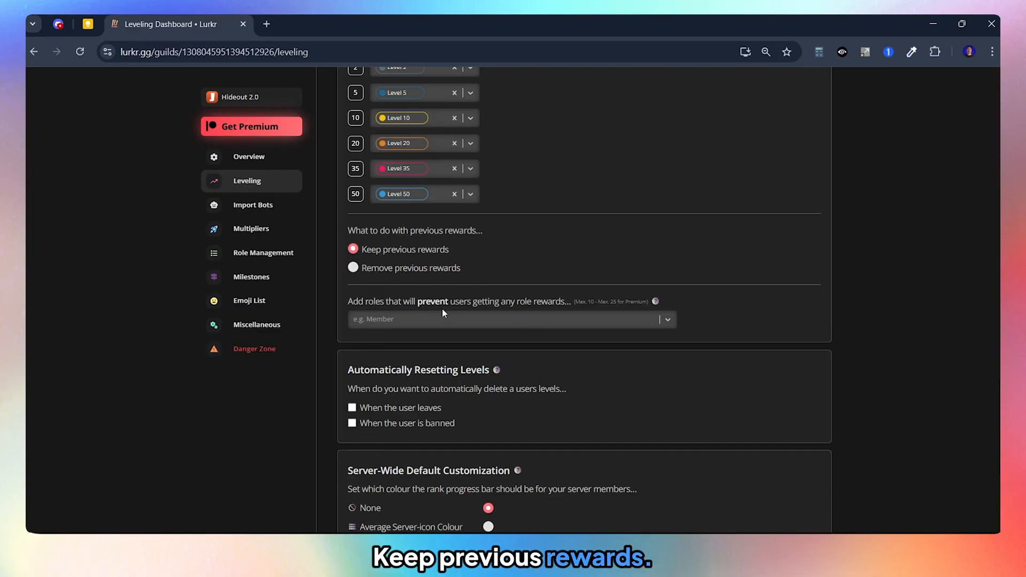
mouse_move(655, 301)
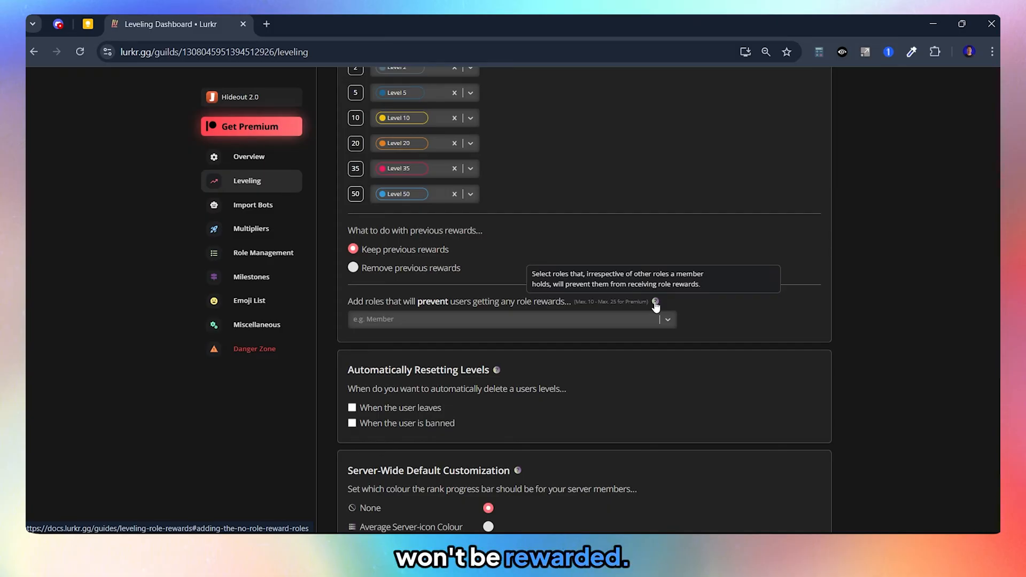
Review the roles-blocking-rewards help and scroll to Automatically Resetting Levels.
left_click(511, 320)
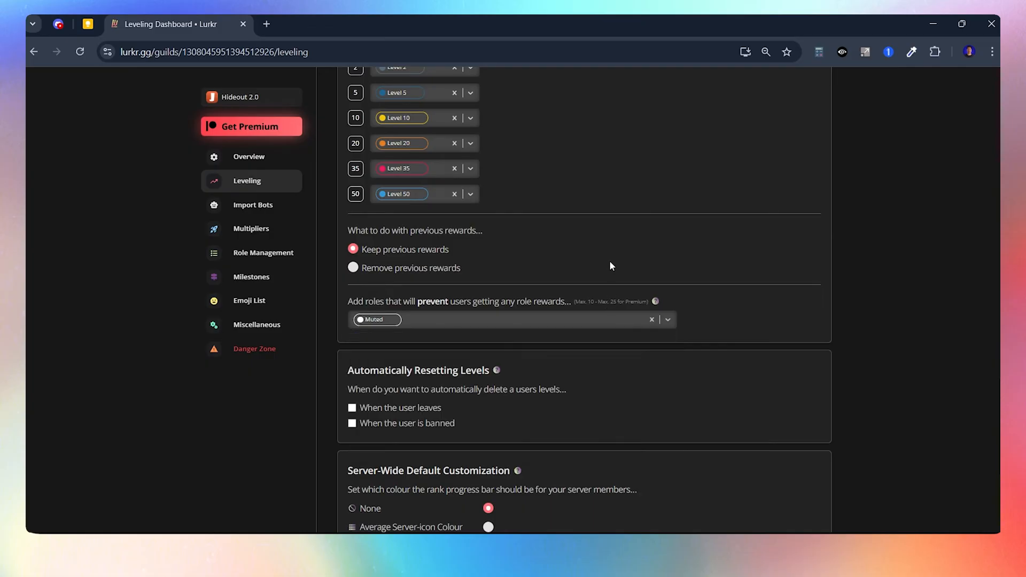
scroll("down", 3)
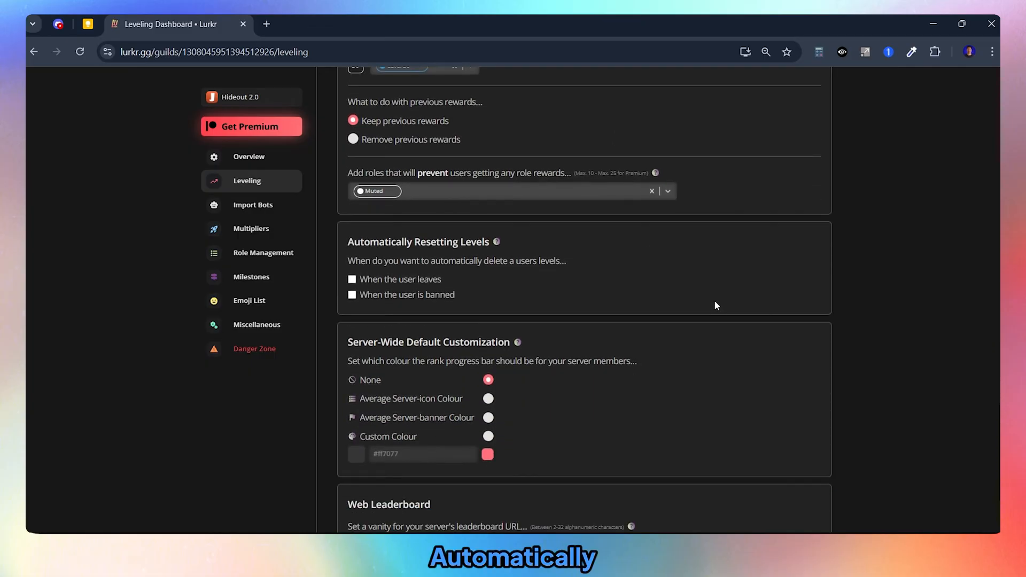
mouse_move(496, 242)
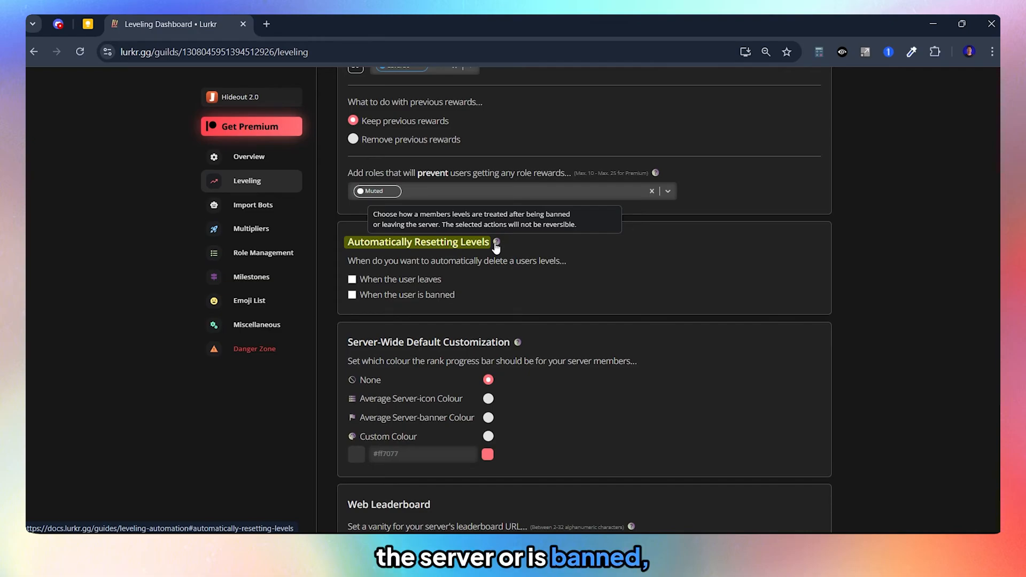
mouse_move(503, 295)
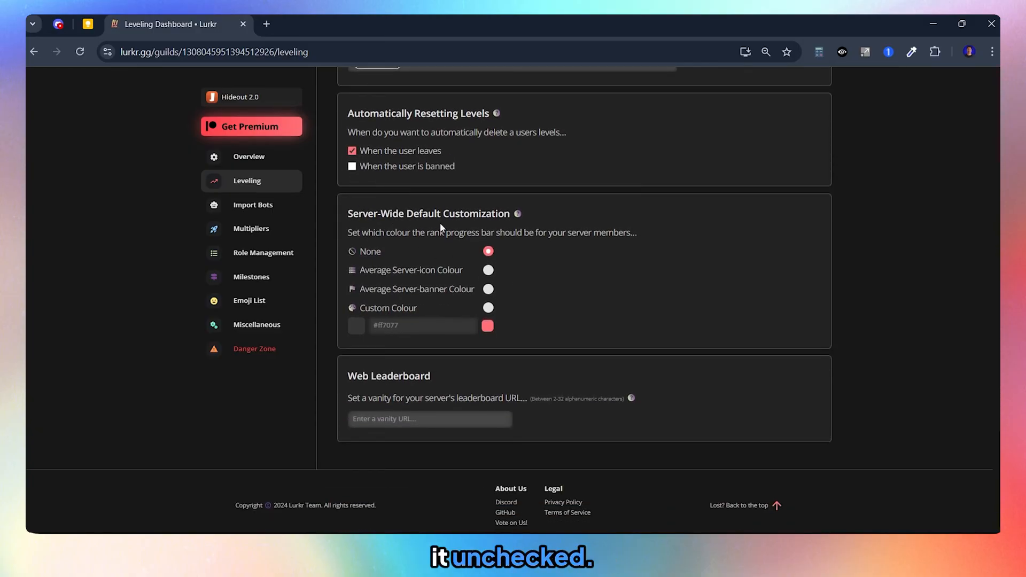
mouse_move(547, 260)
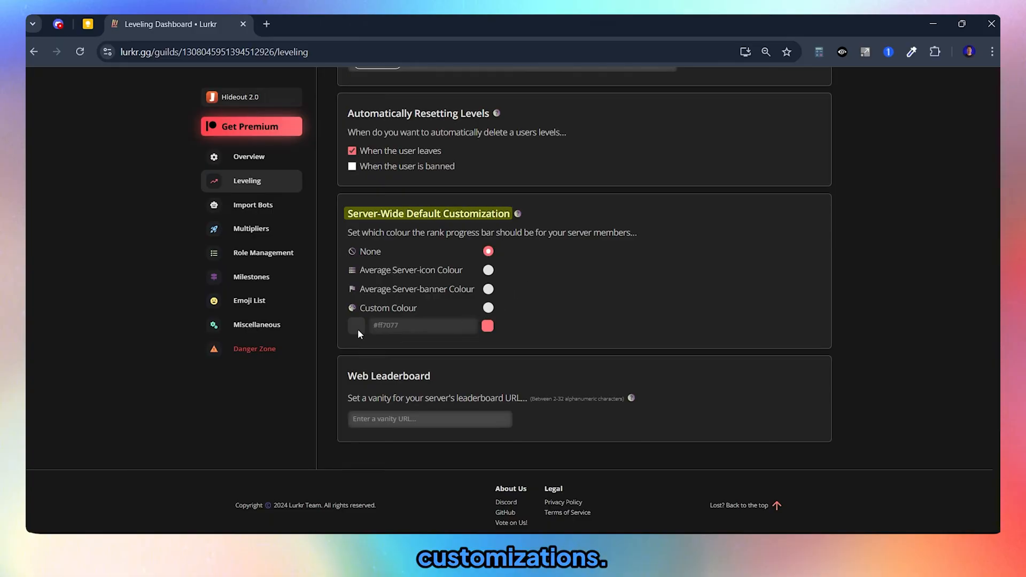
Set the rank progress bar to a custom bright red colour #ff000d.
left_click(487, 269)
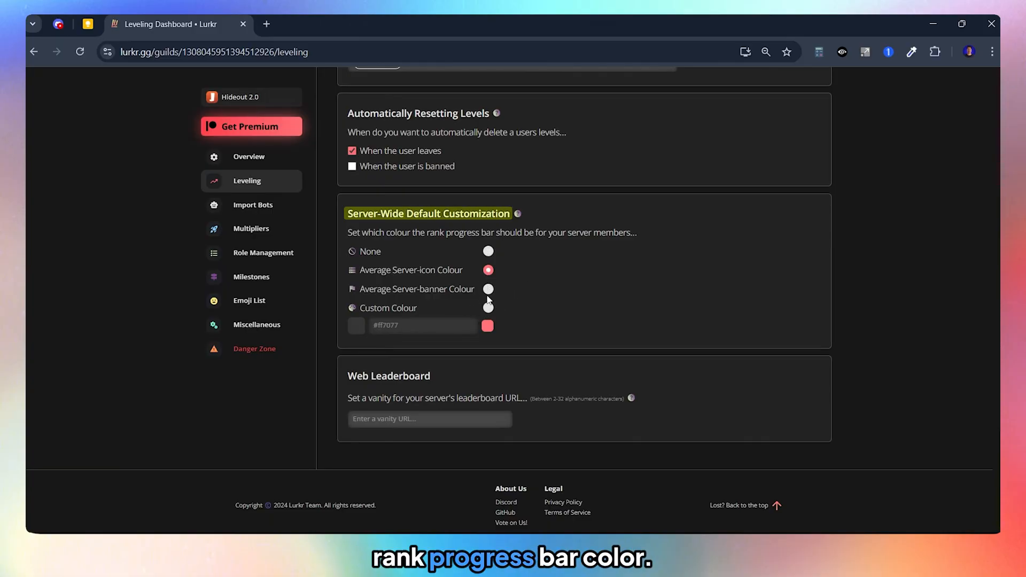
left_click(488, 308)
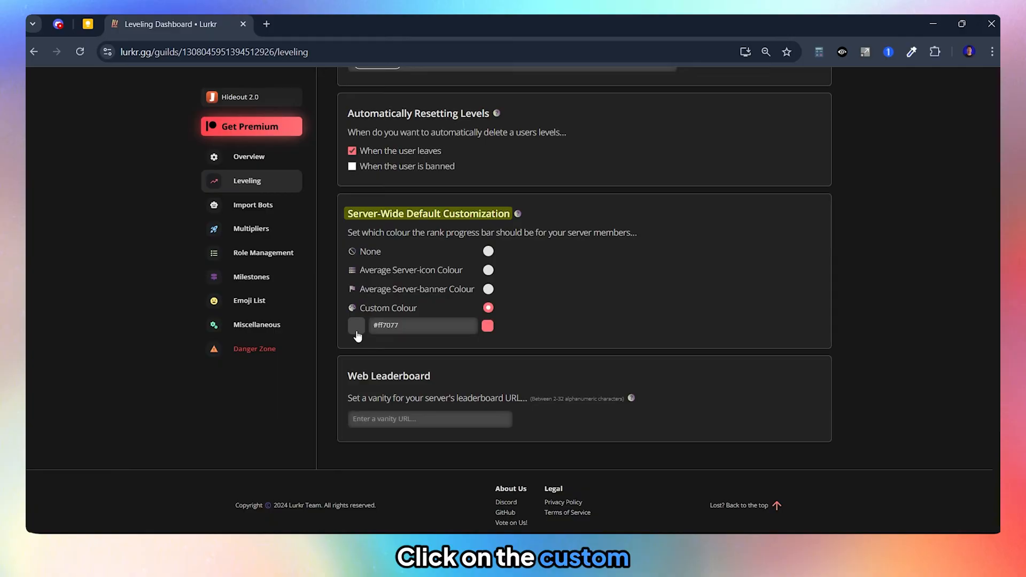
left_click(357, 325)
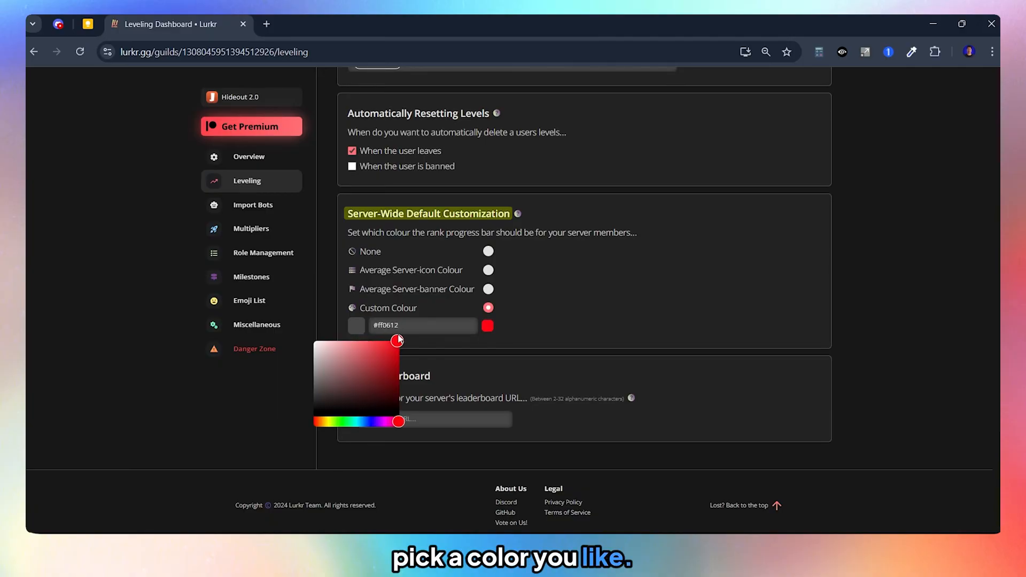
left_click_drag(398, 340, 400, 341)
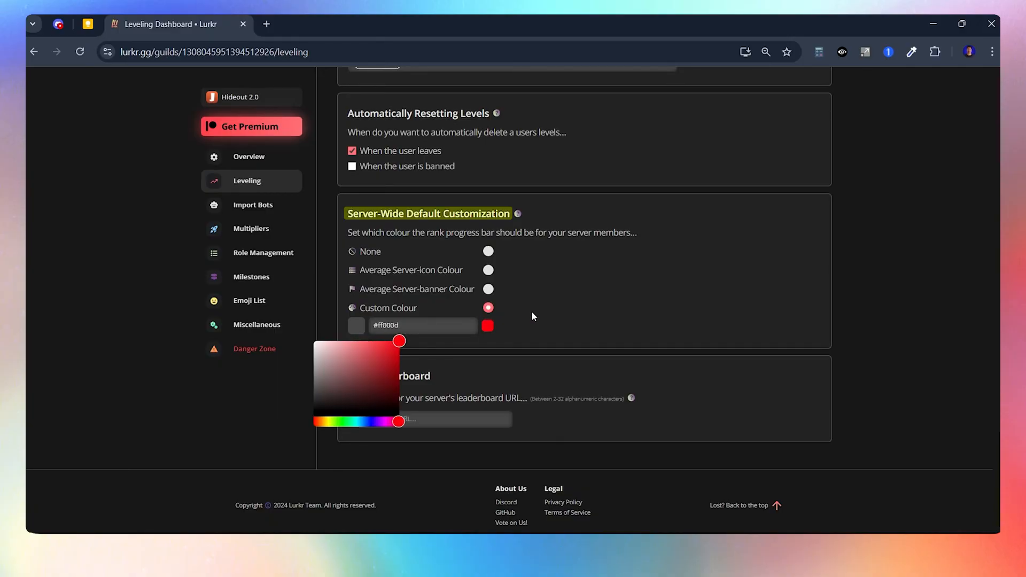
left_click(534, 347)
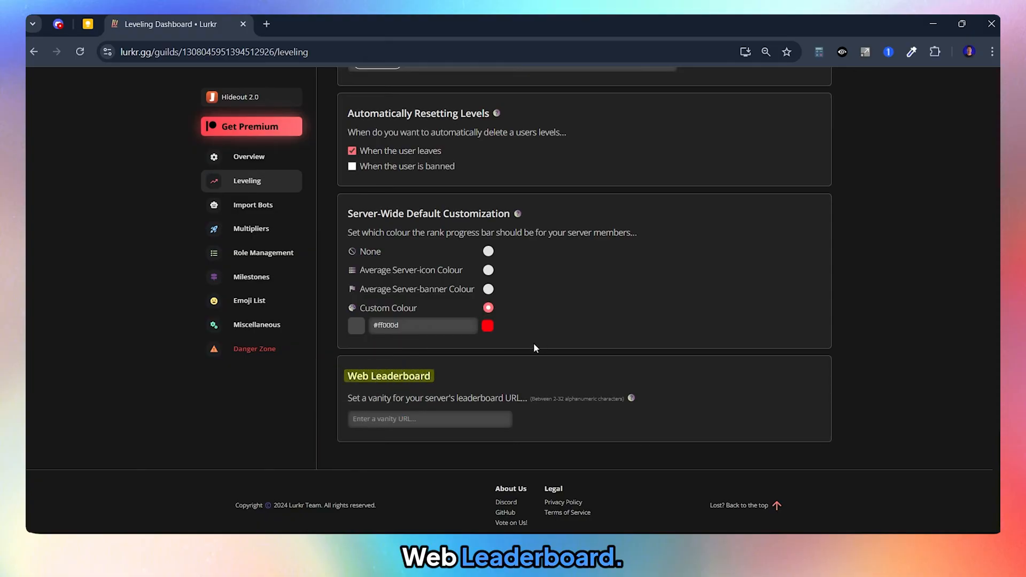
Enter 'hideout' as the web leaderboard vanity URL.
left_click(430, 419)
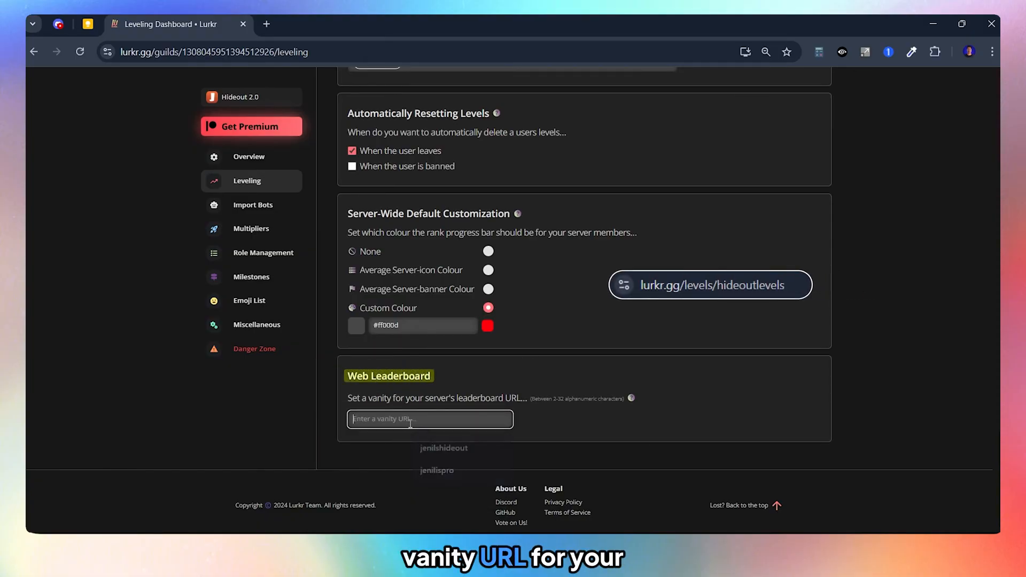
type("hideout")
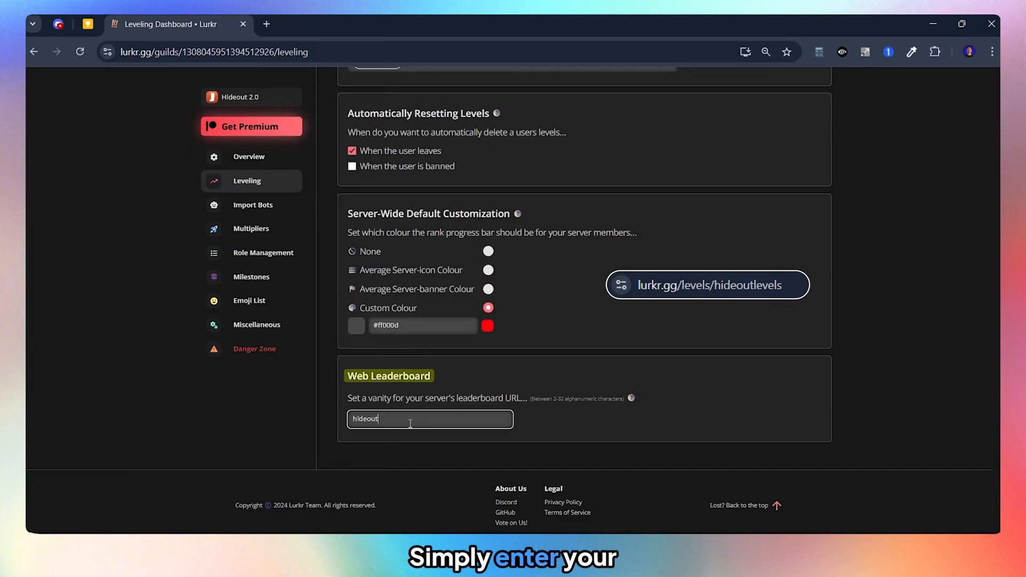
left_click(430, 419)
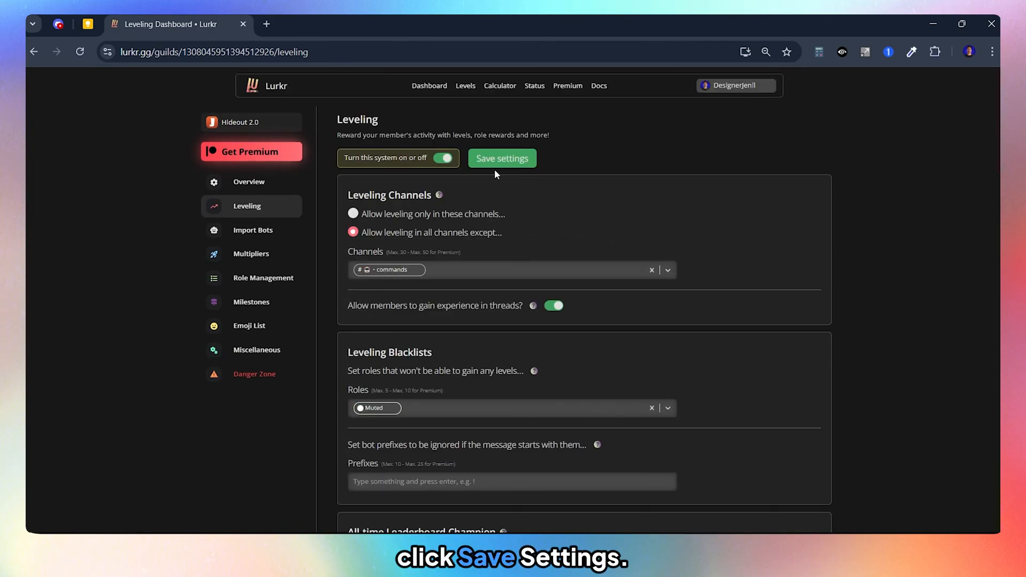
Save the leveling settings and move to the Multipliers page.
left_click(502, 158)
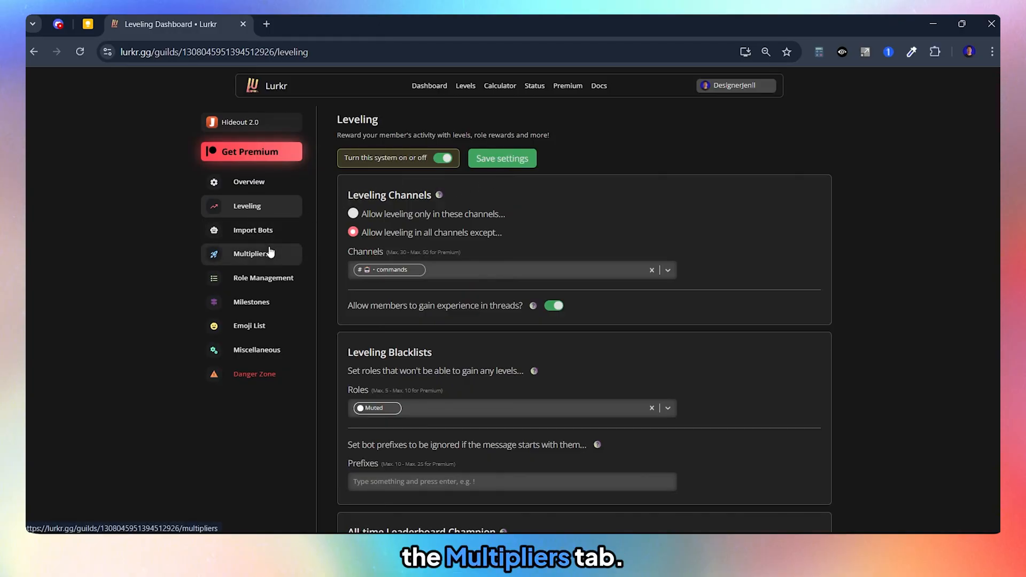
left_click(250, 254)
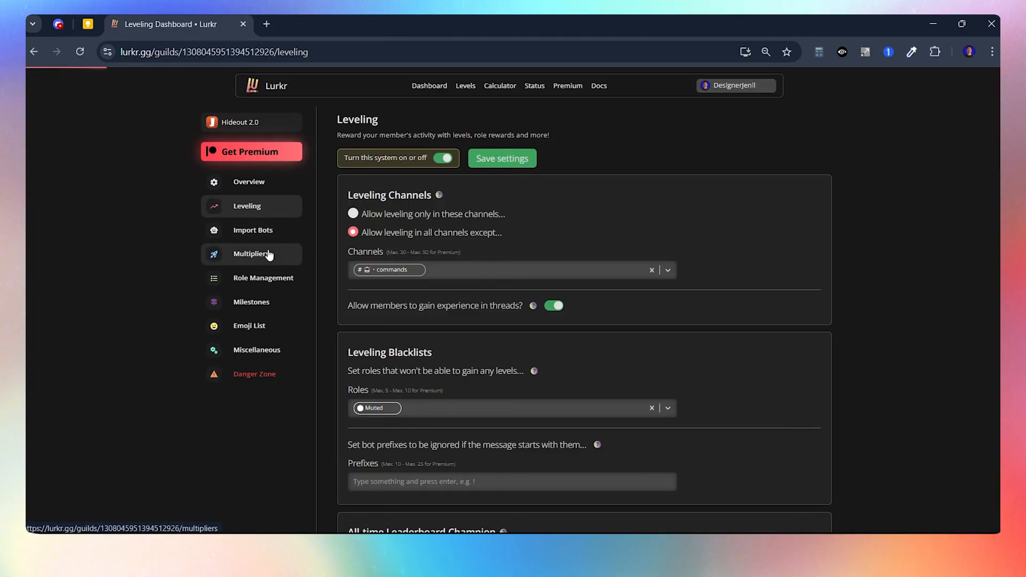
left_click(250, 254)
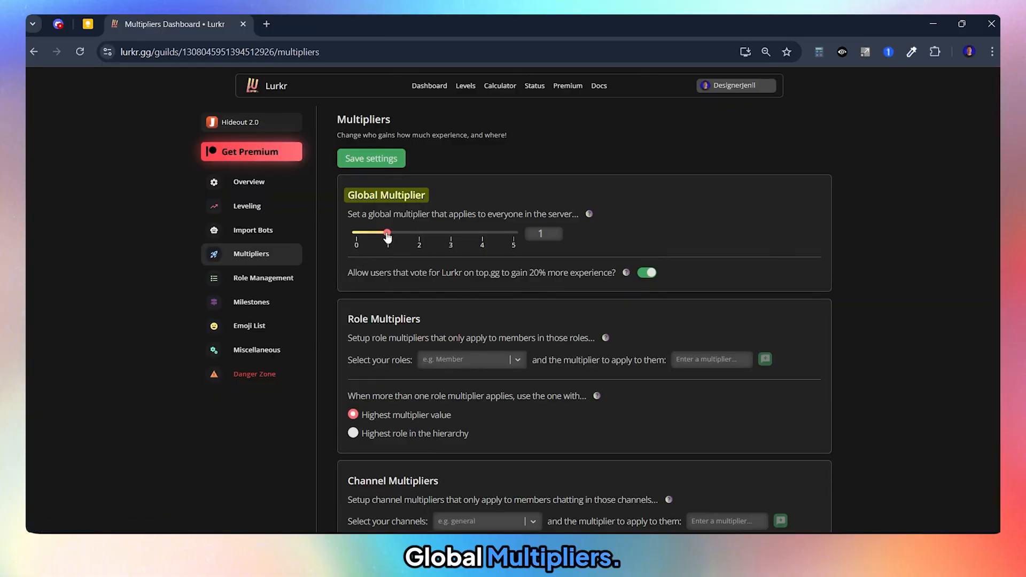
Set the global experience multiplier slider to 0 after trying other values.
left_click_drag(387, 234, 467, 234)
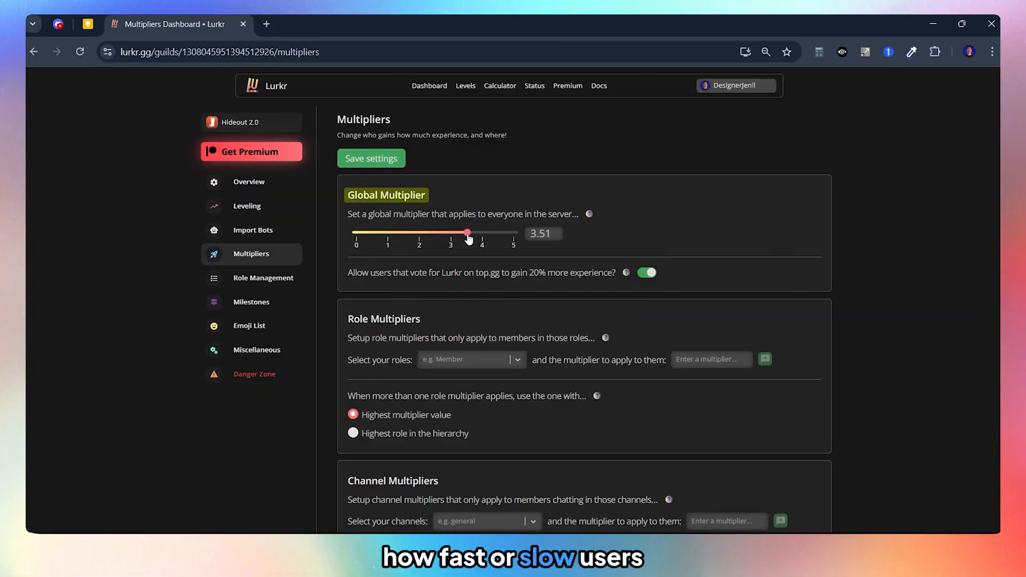
left_click_drag(467, 233, 374, 233)
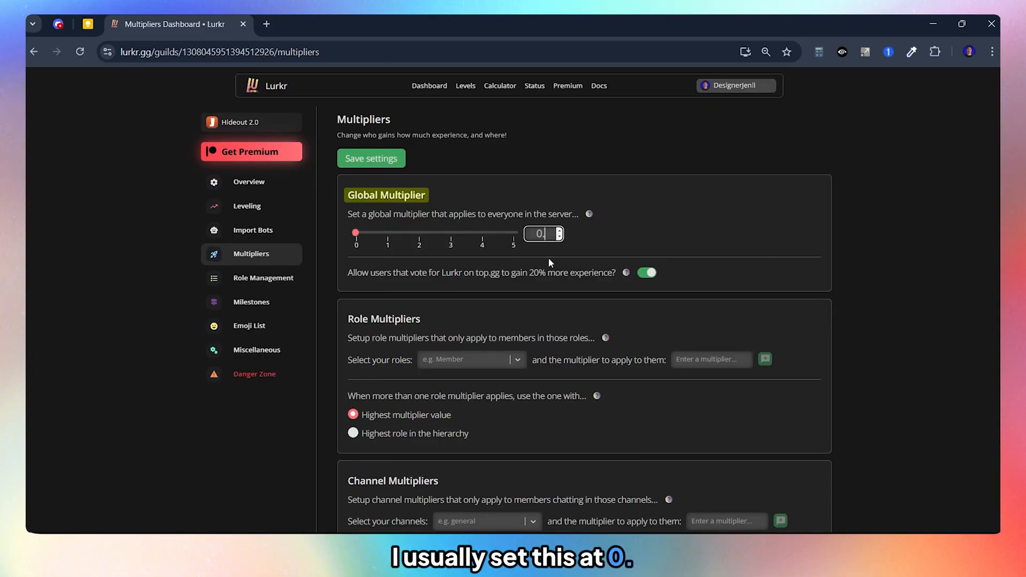
left_click_drag(355, 232, 379, 232)
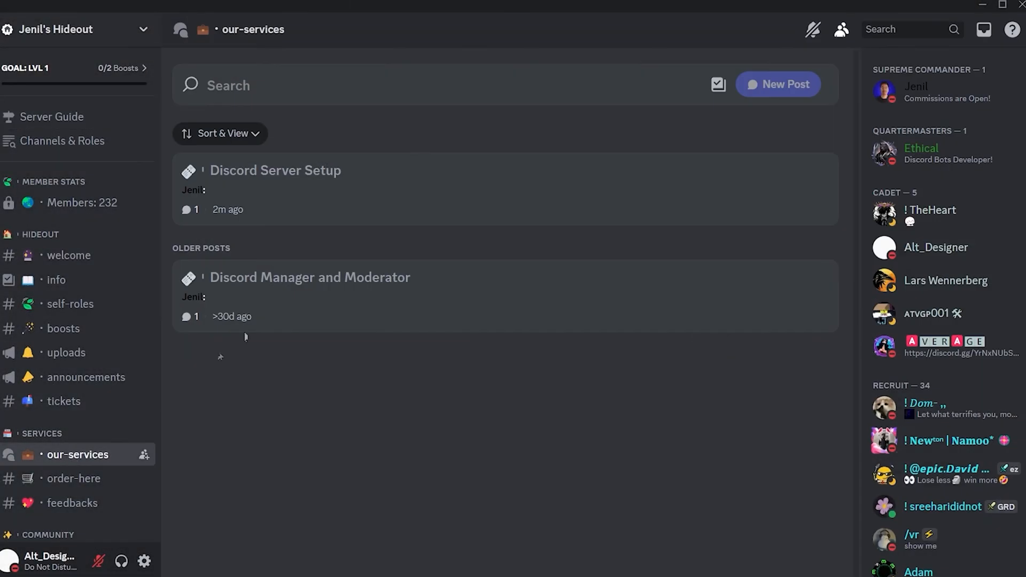
View the Discord Server Setup post in our-services and follow its inquiry link to the quote form.
left_click(275, 169)
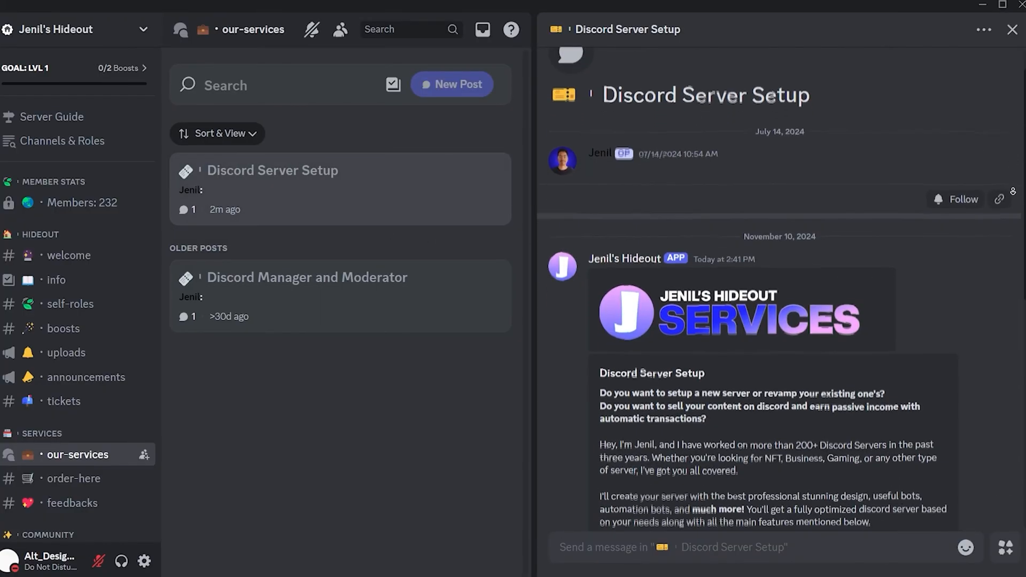
scroll("down", 3)
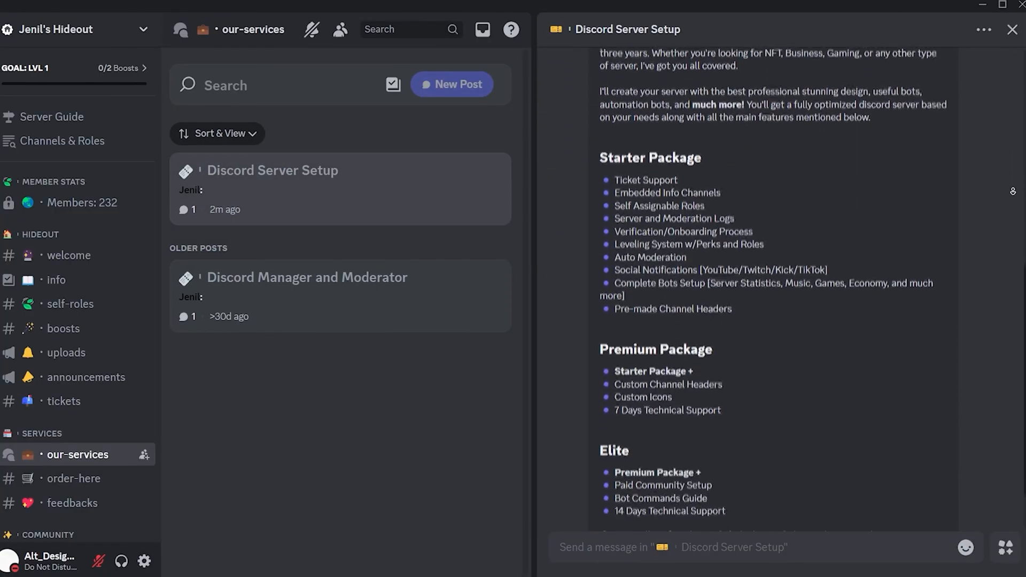
scroll("down", 3)
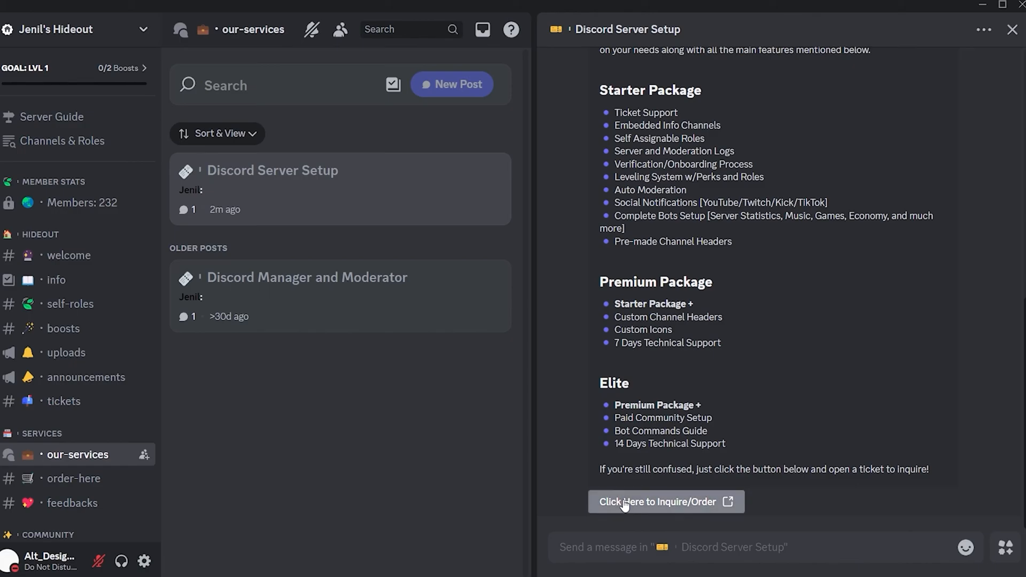
left_click(660, 501)
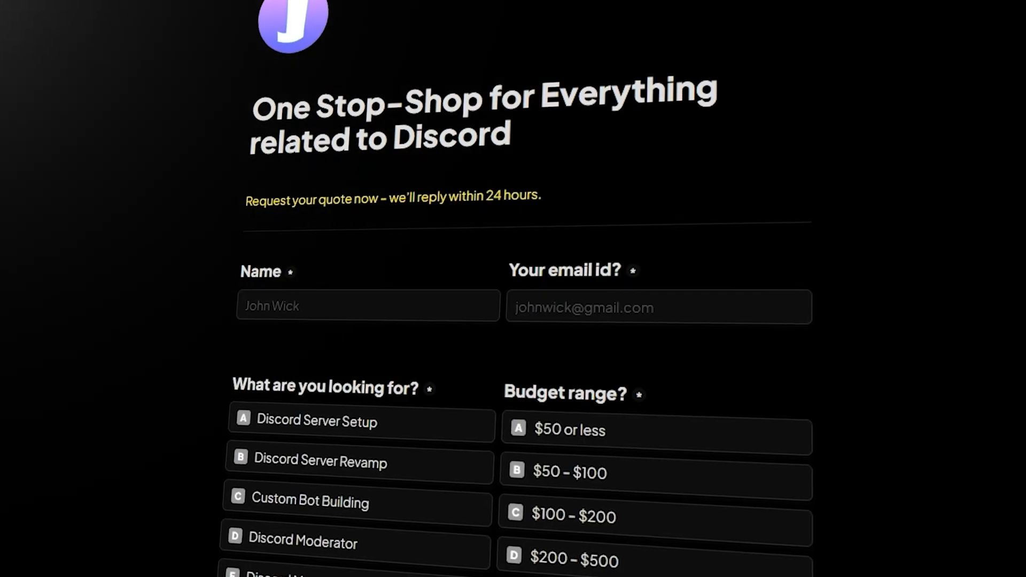
scroll("down", 3)
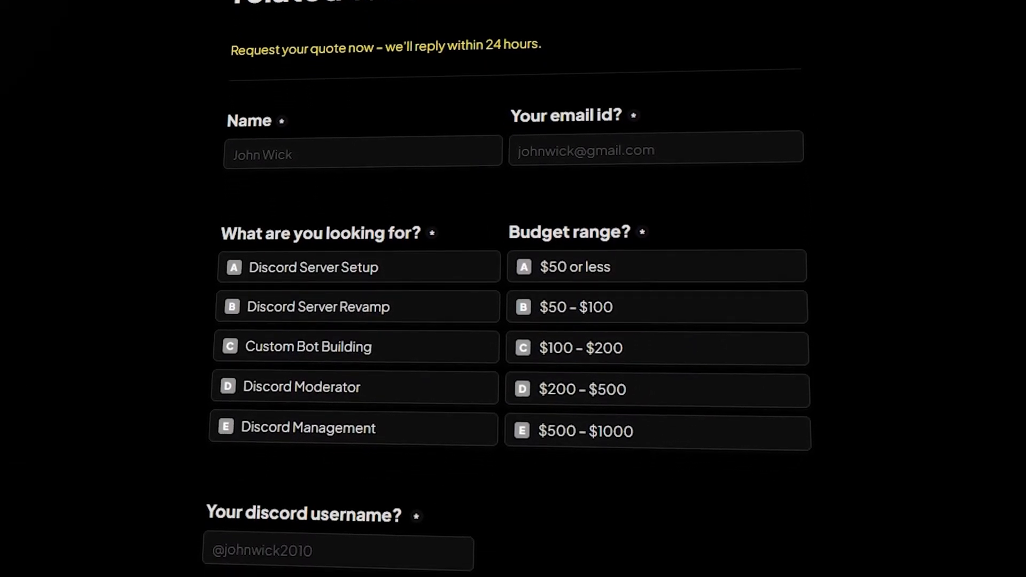
scroll("down", 3)
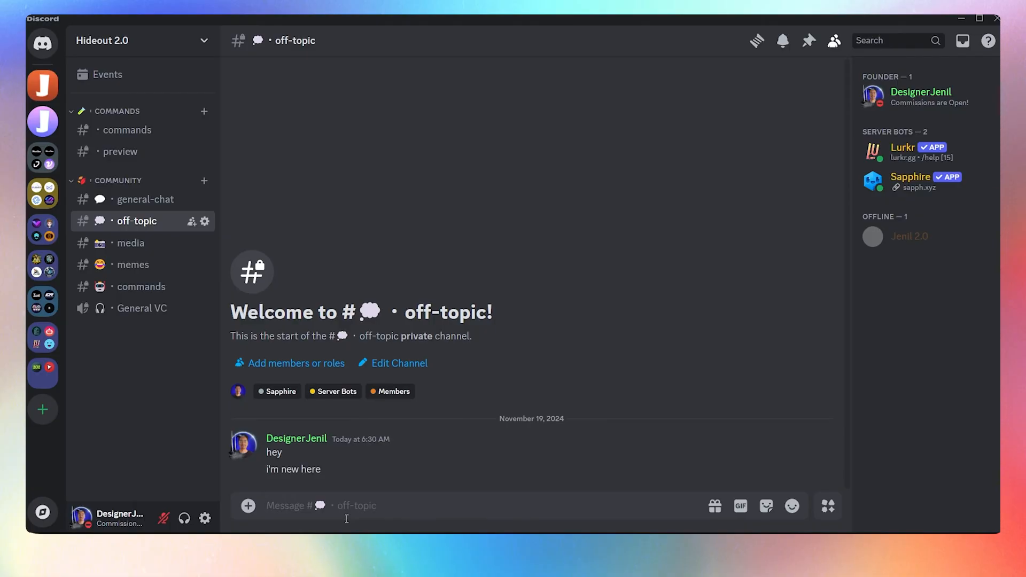
mouse_move(140, 287)
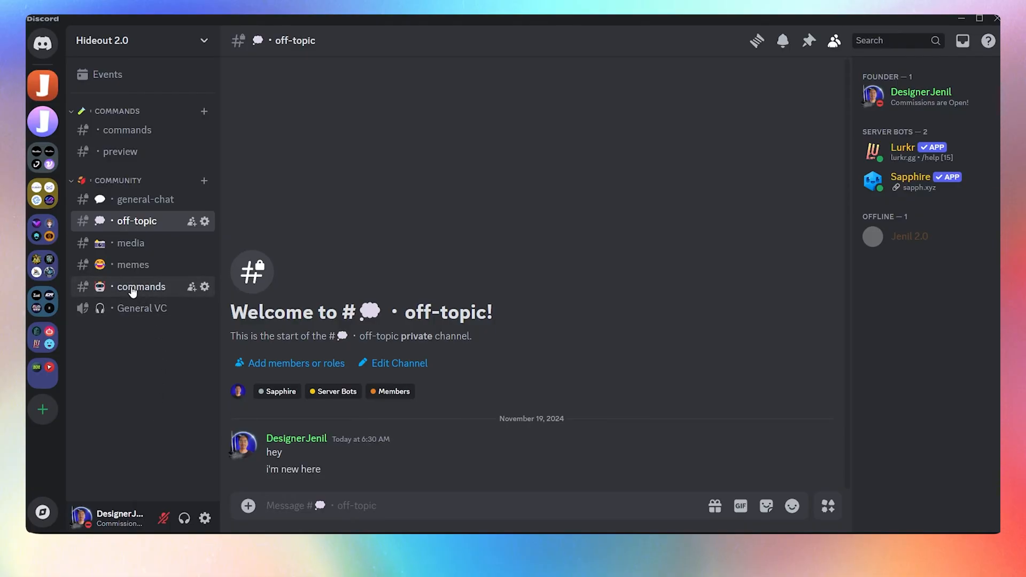
Run /rank in #commands to show the rank card: rank #1, level 0, 83 XP.
left_click(141, 286)
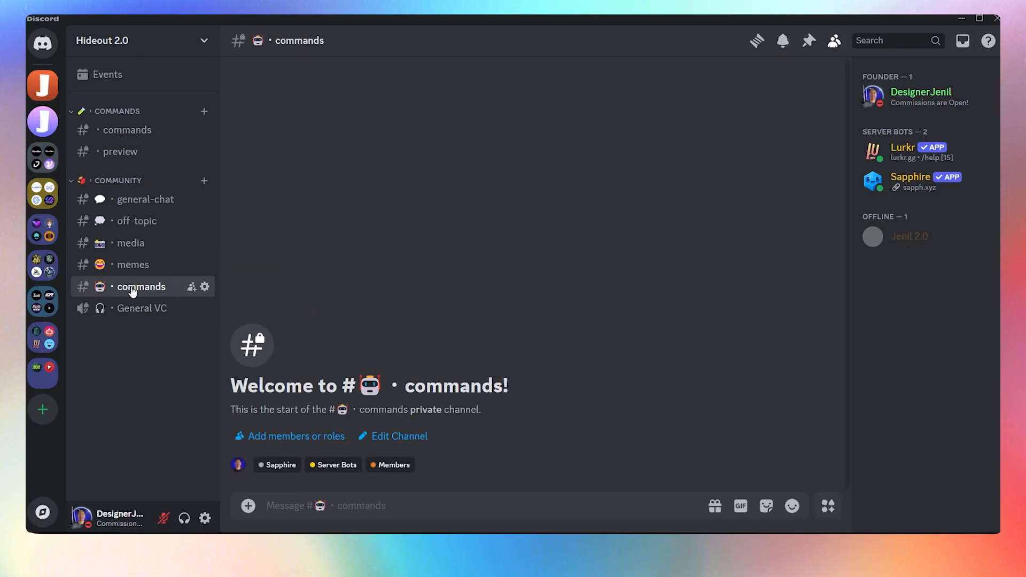
type("/rank")
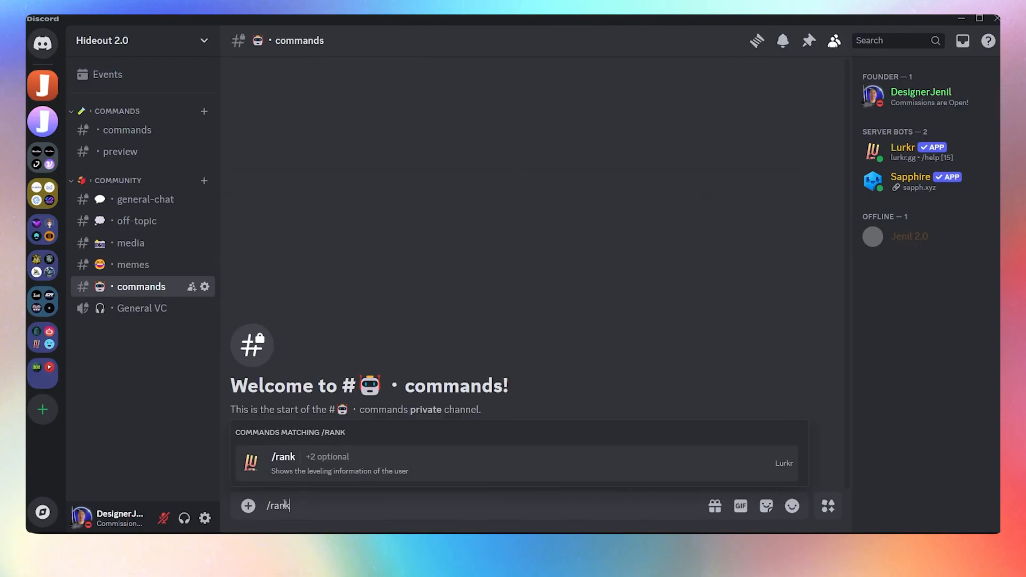
key("Enter")
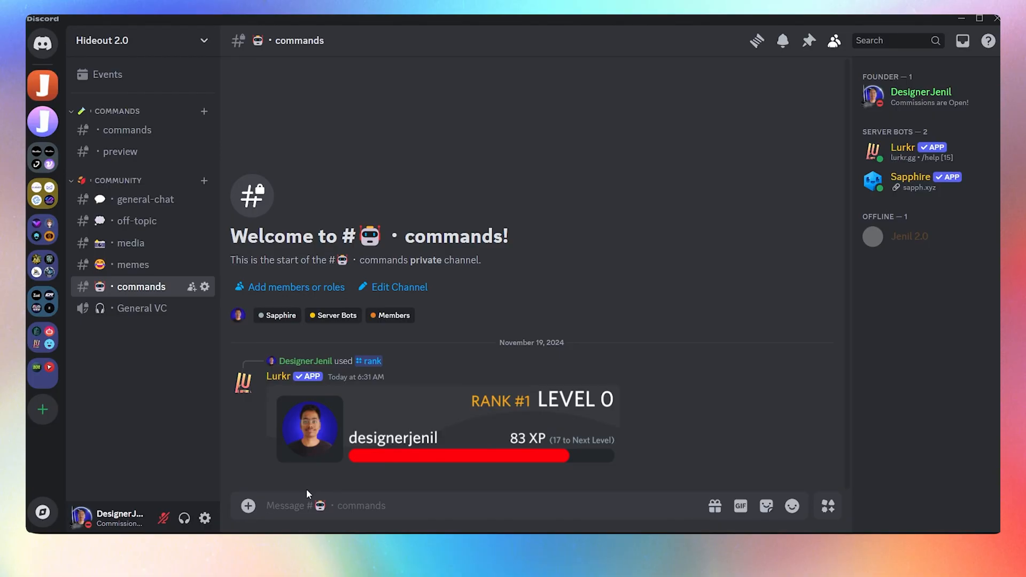
Browse through Lurkr's slash command list in #commands.
type("/")
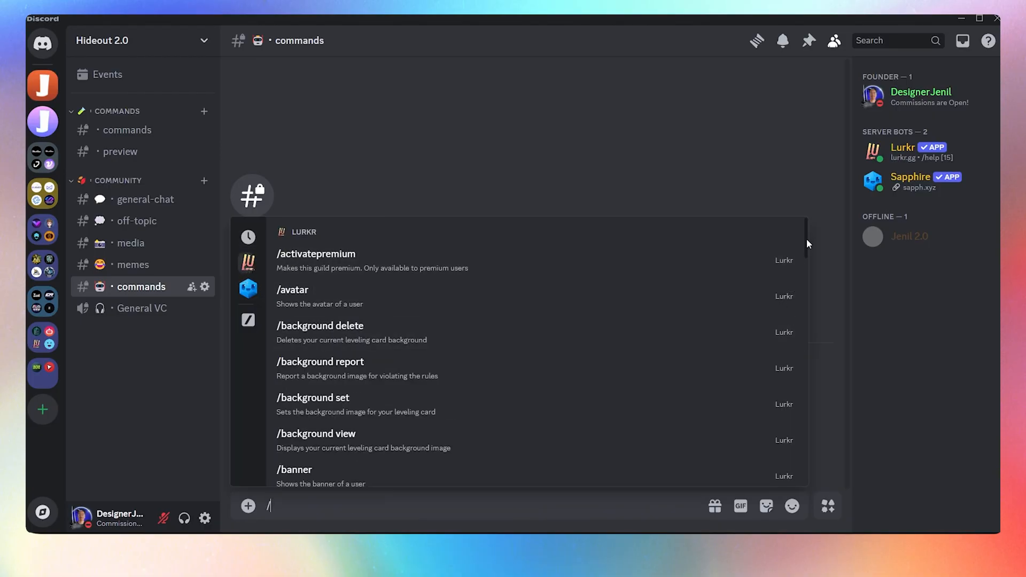
scroll("down", 3)
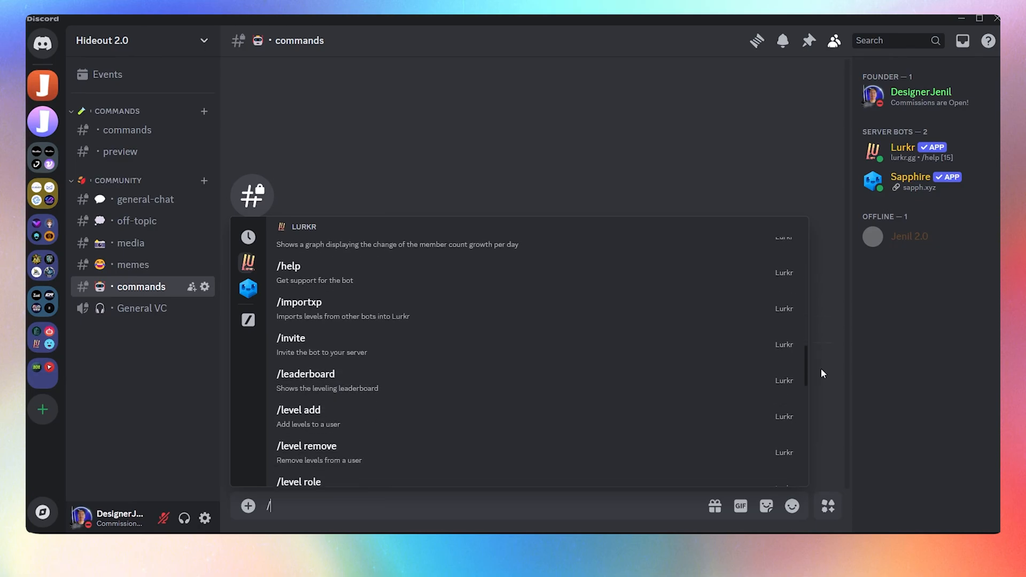
scroll("down", 3)
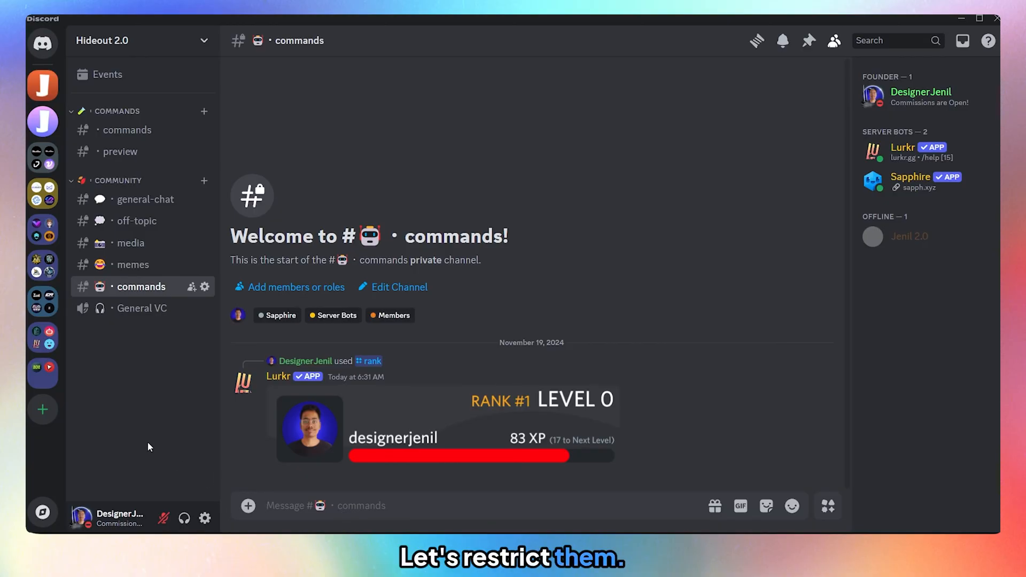
mouse_move(193, 81)
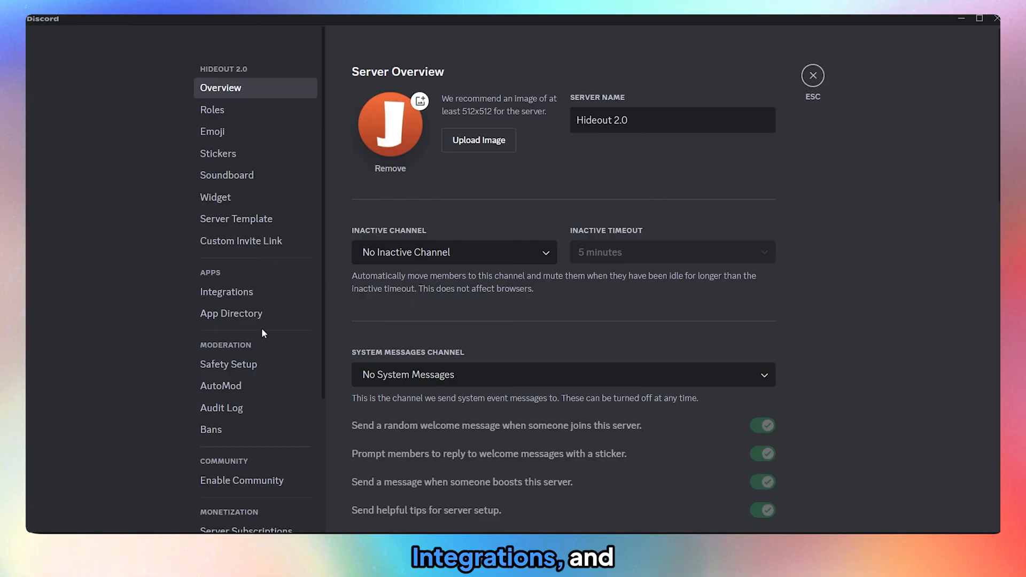
In Integrations, manage Lurkr's permissions and allow the Members role.
left_click(226, 291)
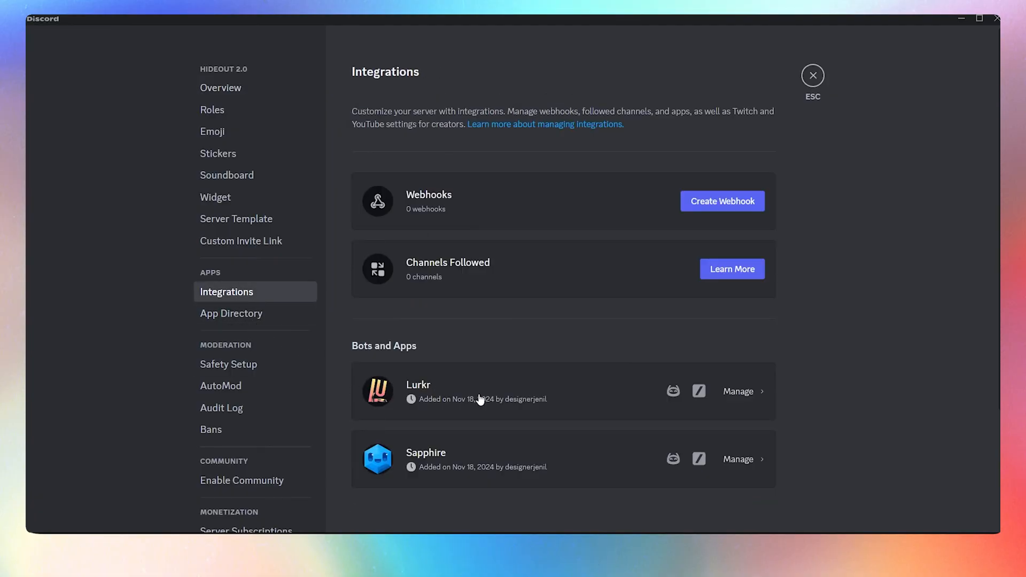
left_click(742, 391)
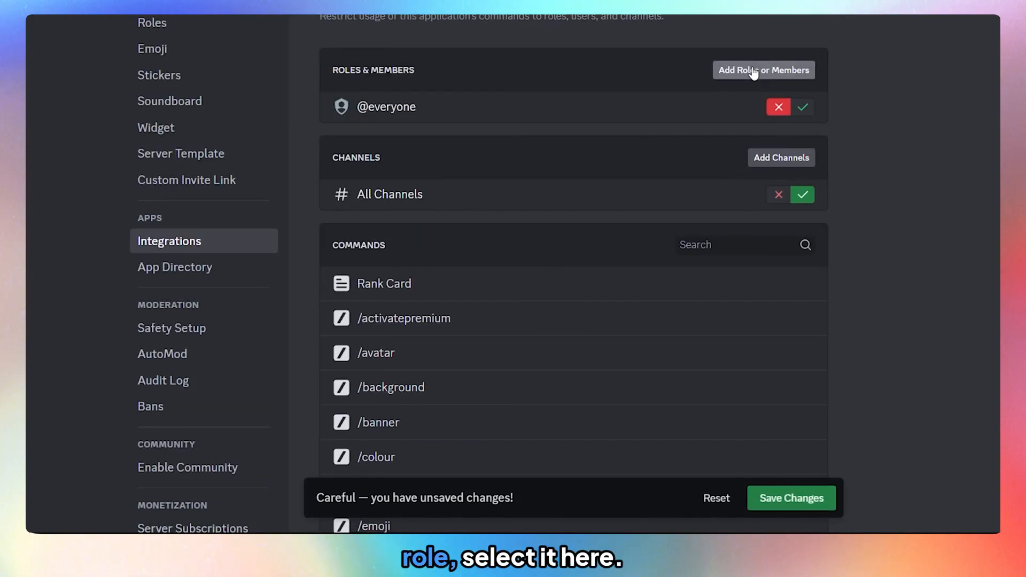
left_click(763, 70)
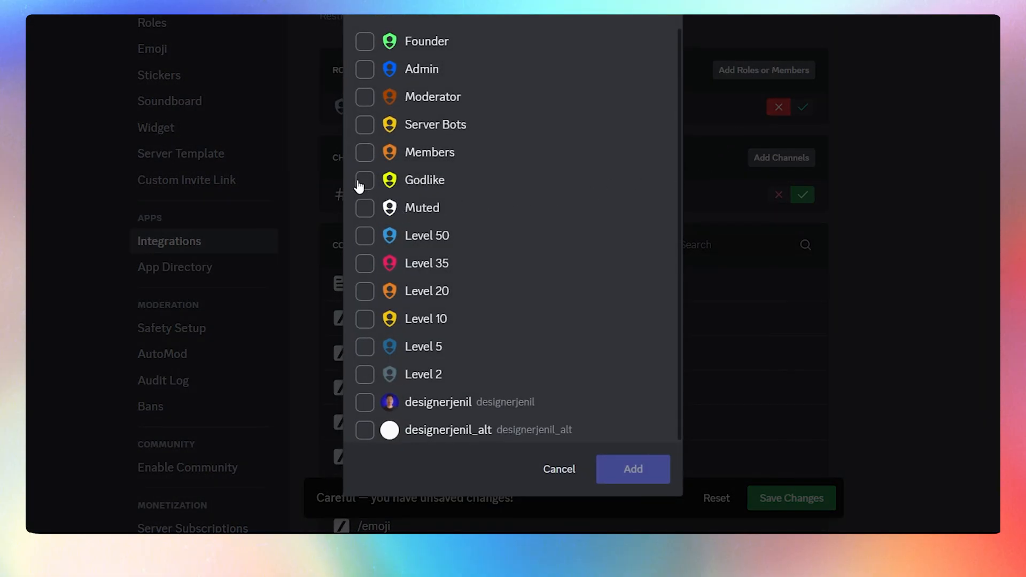
left_click(365, 152)
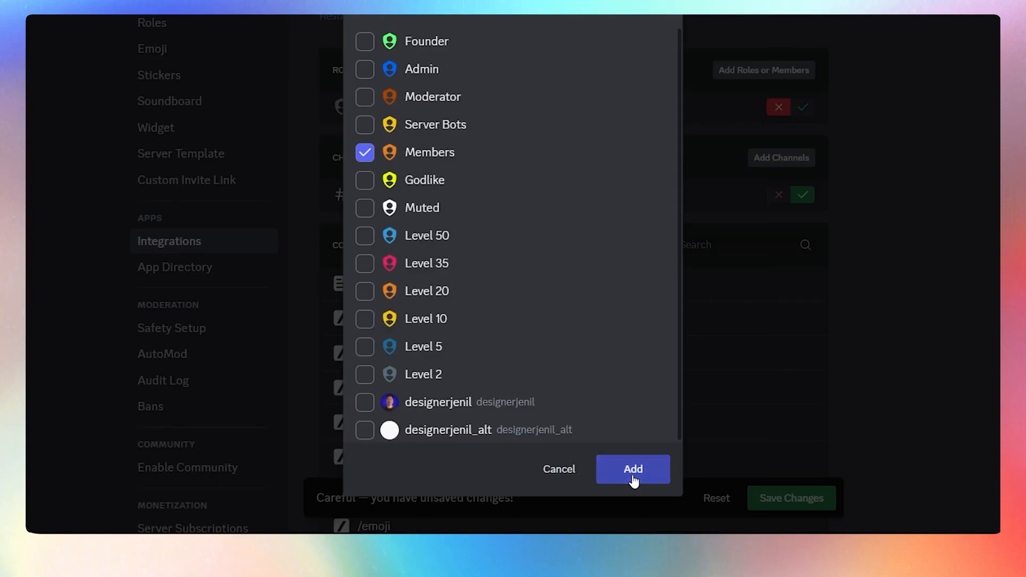
left_click(632, 469)
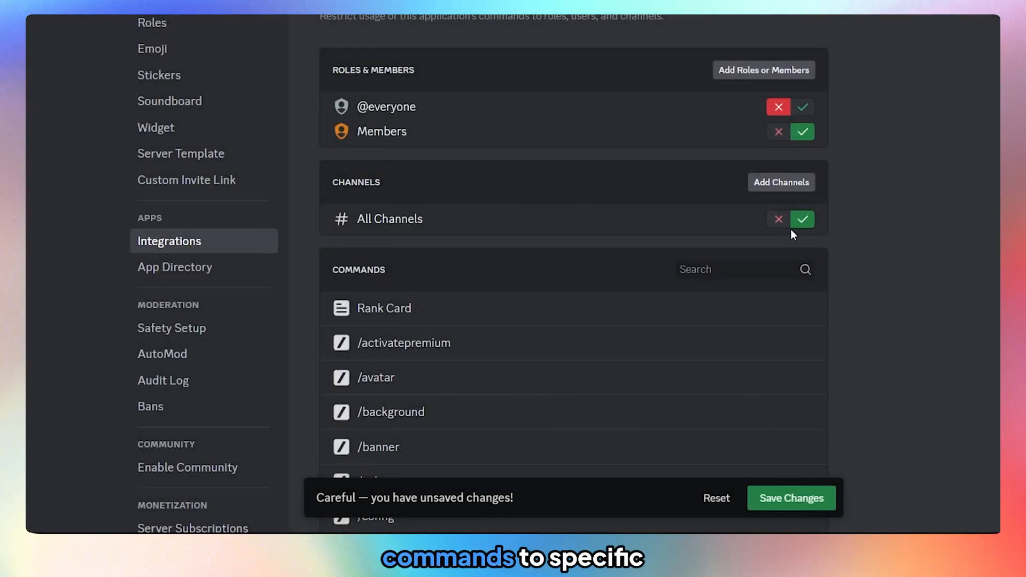
Add the commands channel row, then remove it, leaving All Channels denied.
left_click(781, 182)
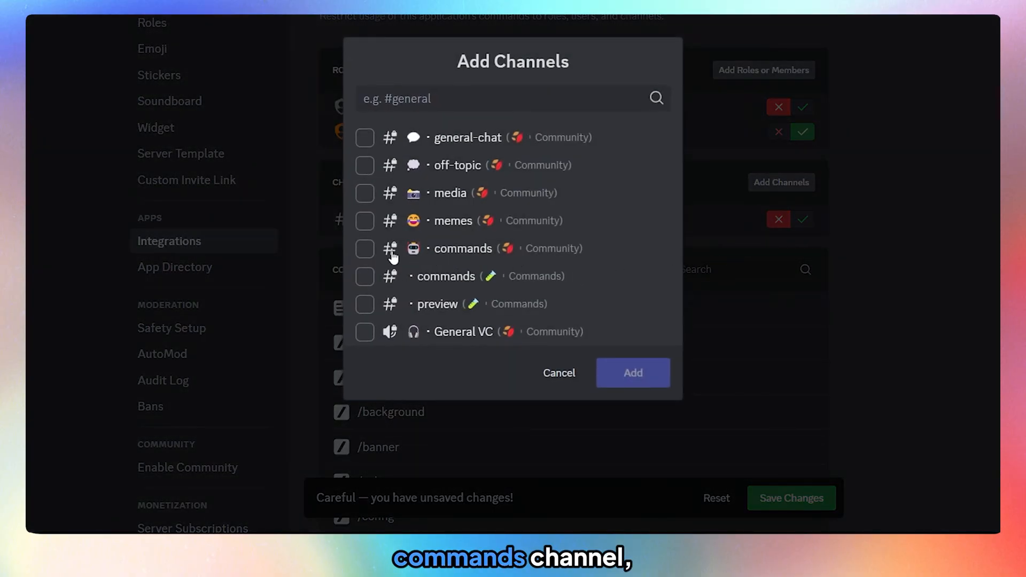
left_click(632, 372)
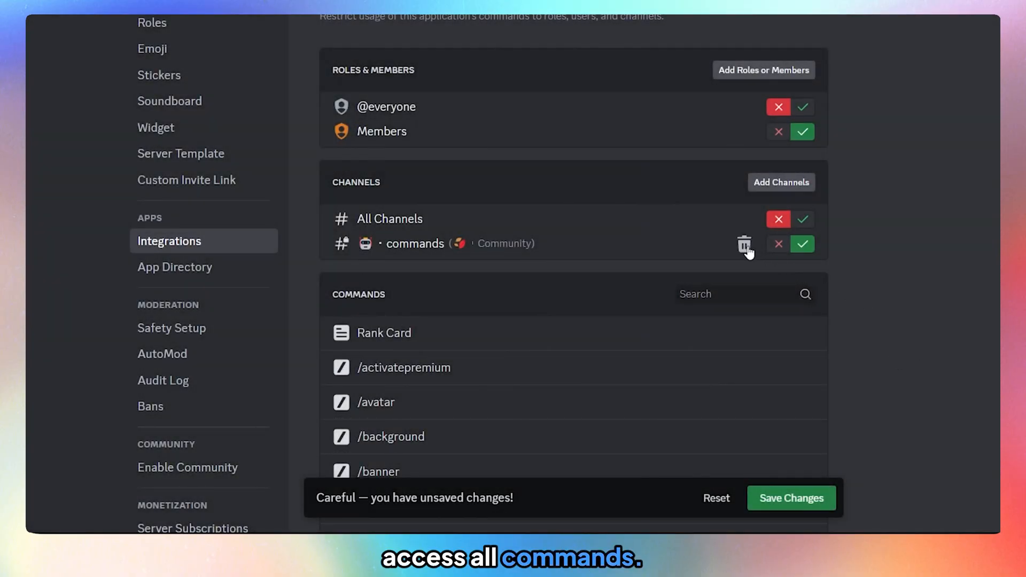
left_click(745, 244)
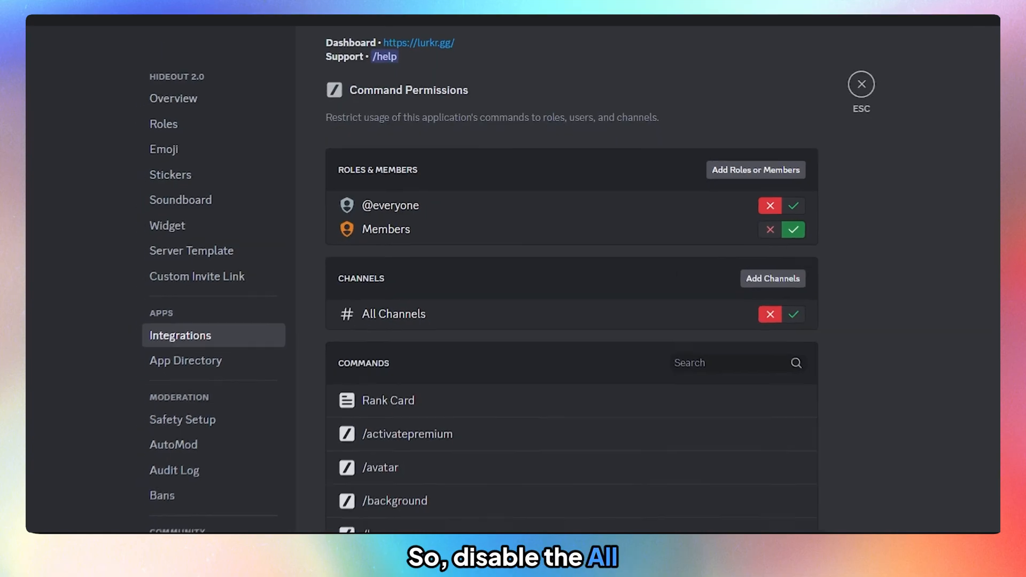
Allow Rank Card and /leaderboard in the commands channel via overrides.
scroll("down", 3)
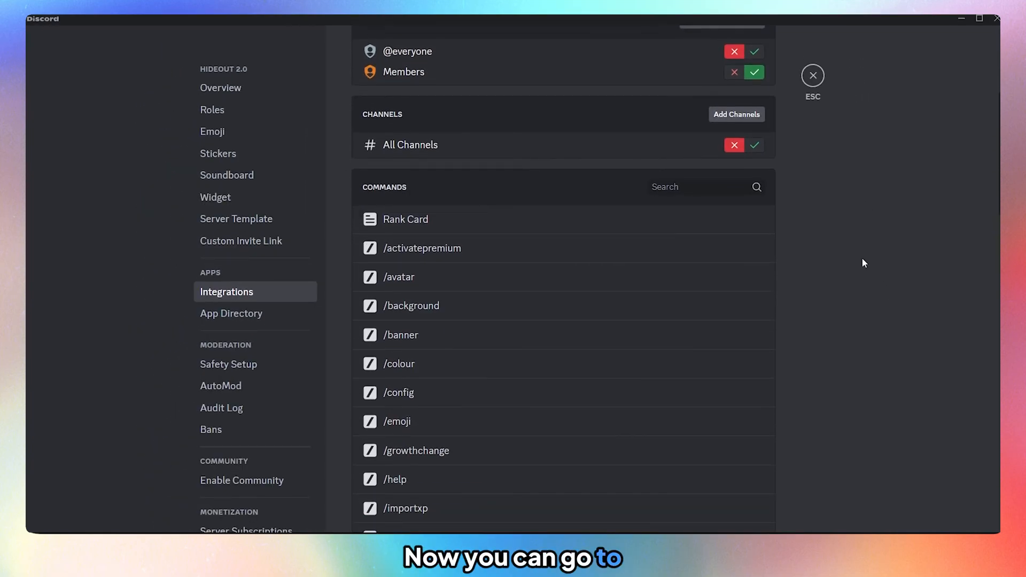
left_click(405, 219)
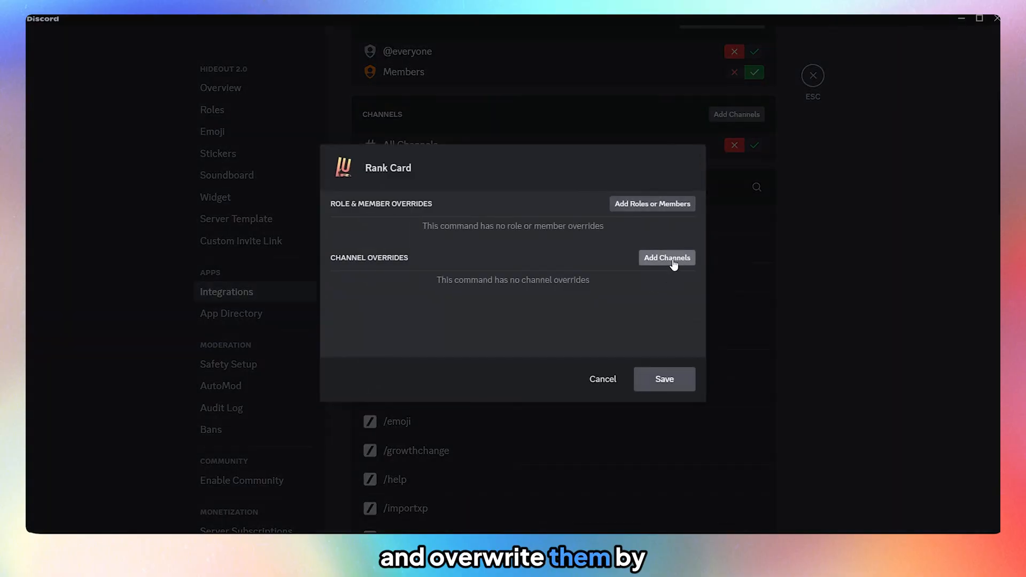
left_click(667, 257)
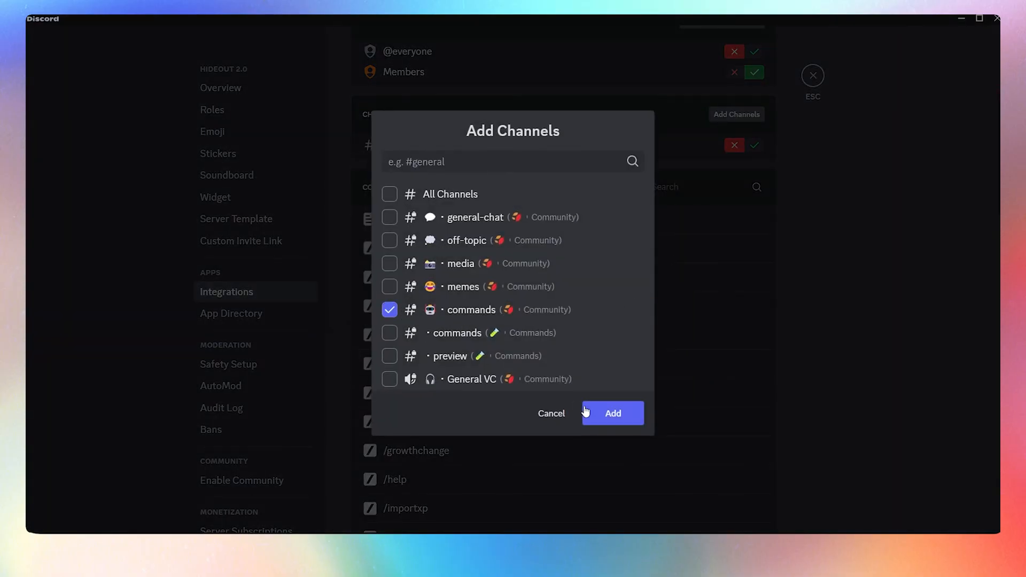
left_click(611, 413)
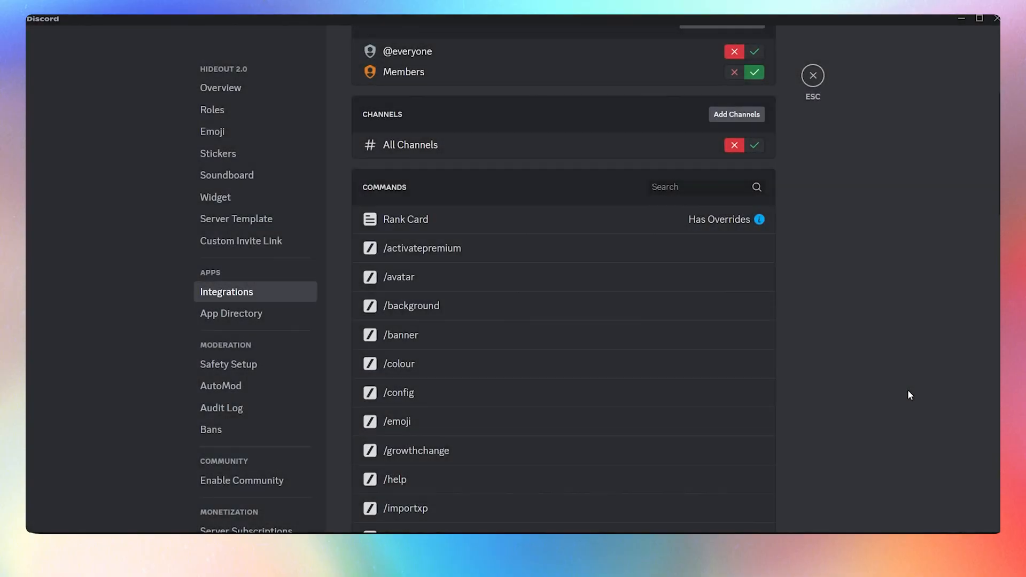
scroll("down", 3)
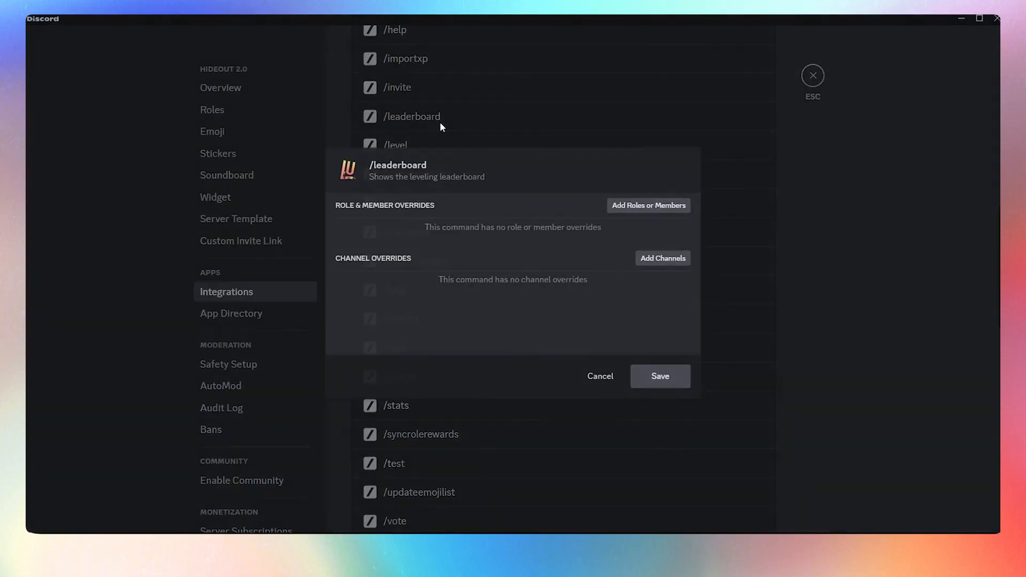
left_click(662, 258)
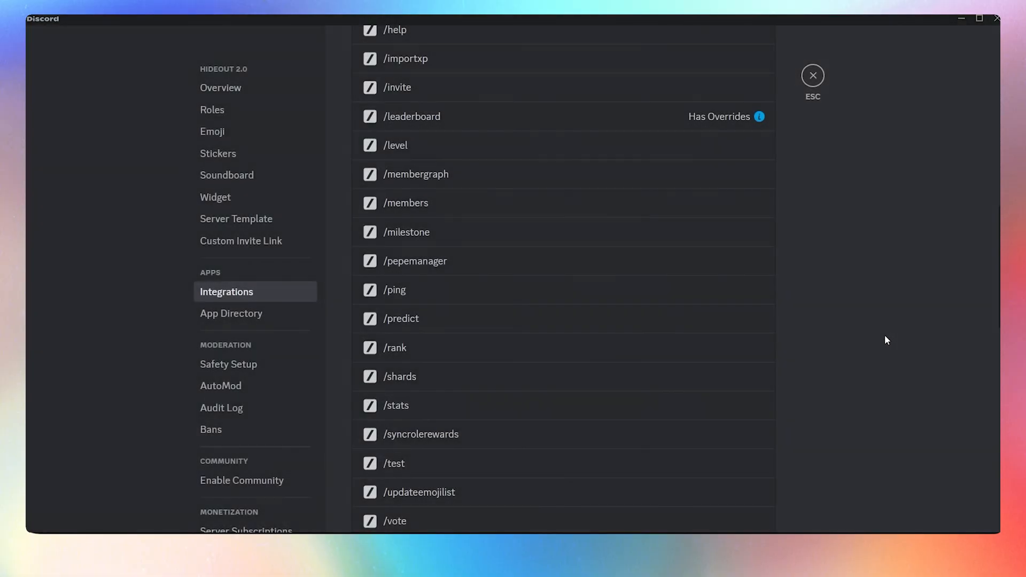
Allow /rank in the commands channel, save the override and close server settings.
left_click(395, 348)
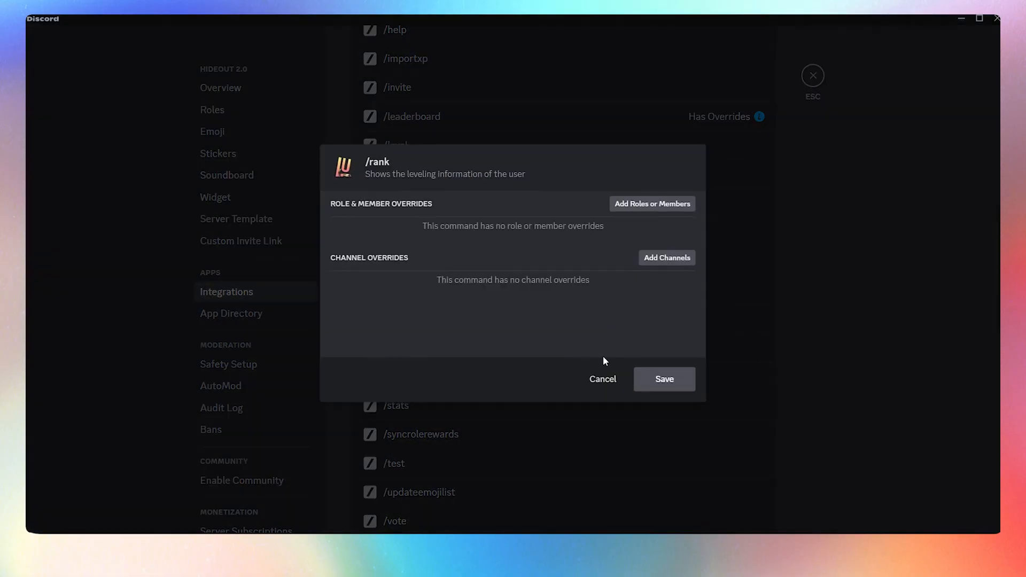
left_click(667, 257)
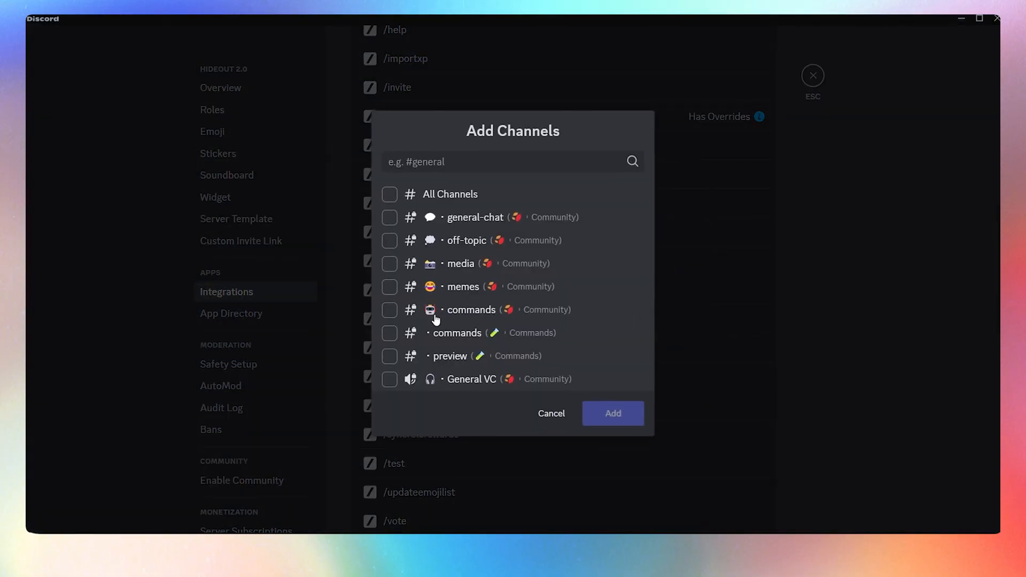
left_click(612, 413)
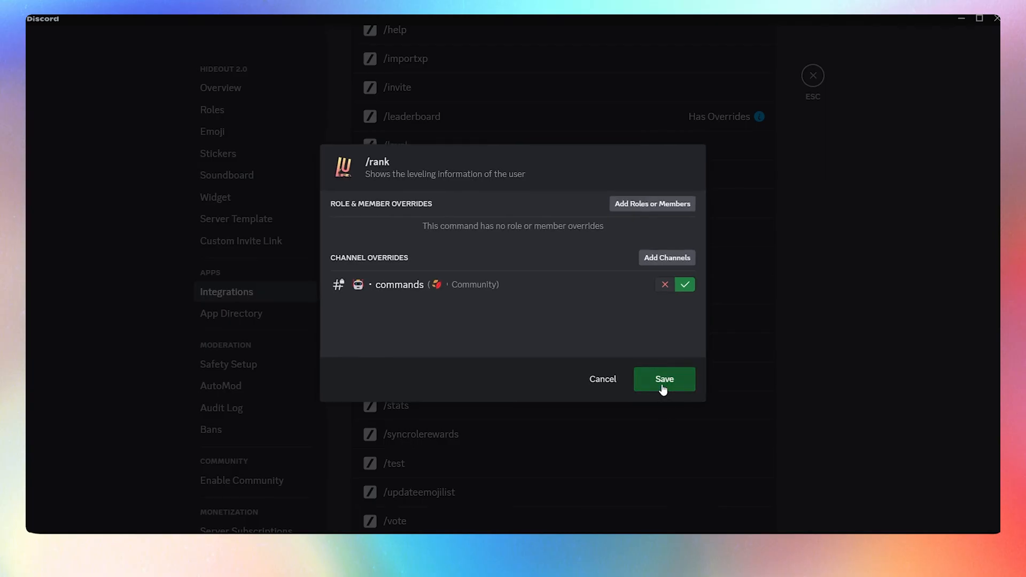
left_click(663, 378)
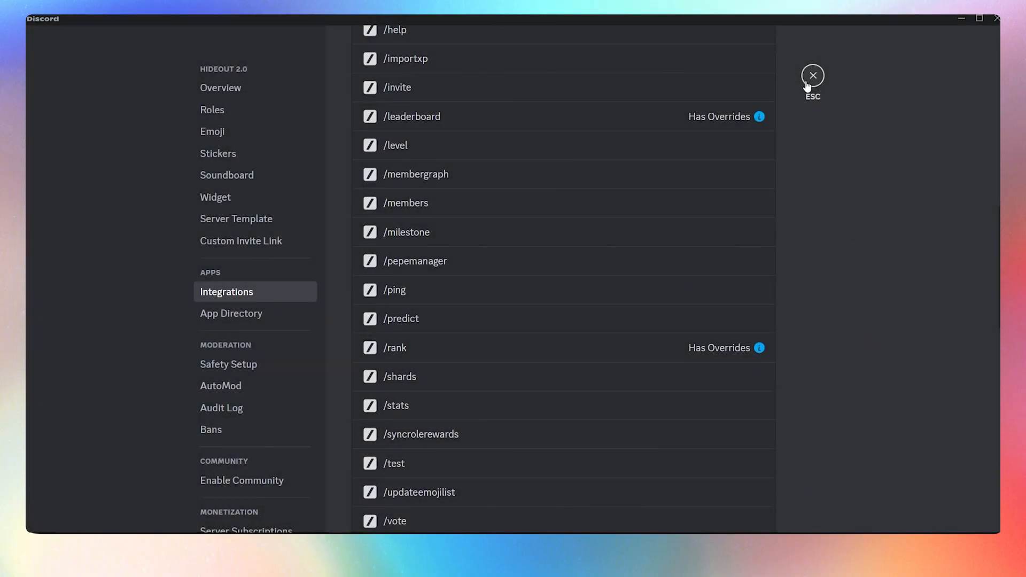
left_click(812, 75)
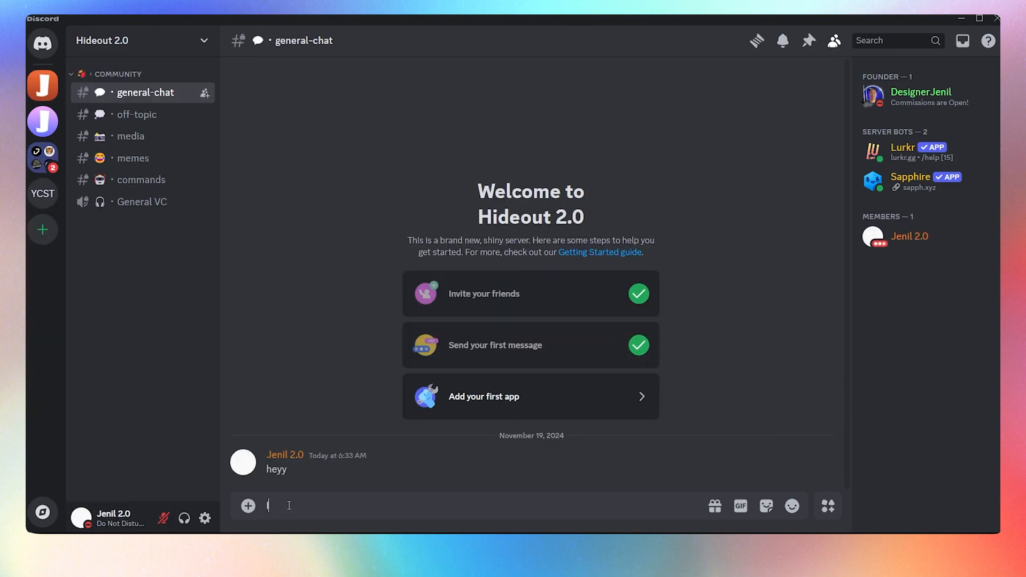
Post a message in #general-chat from the alt account, then run /rank in #commands for a rank #2, level 0 card.
type("I'm also ne")
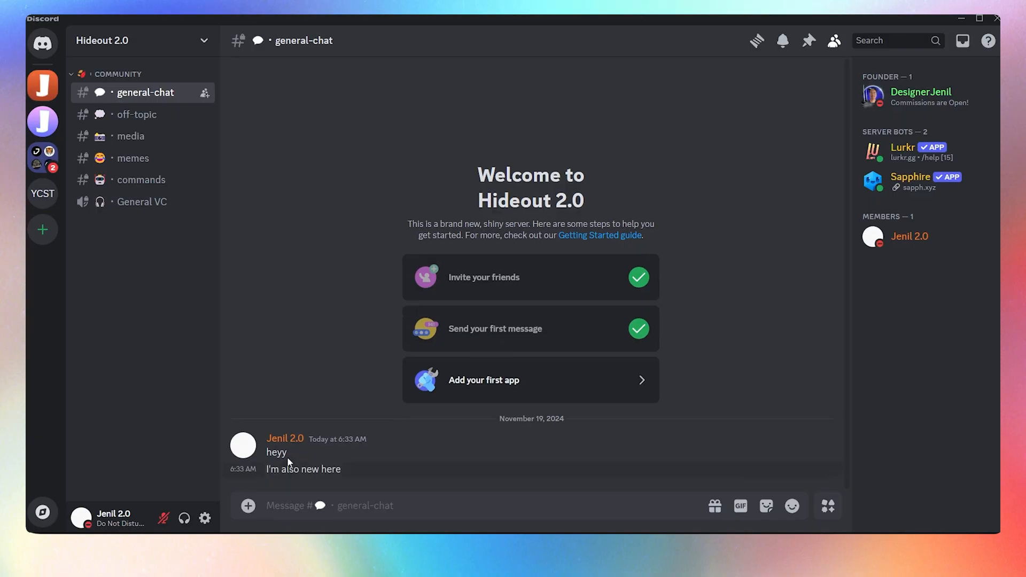
left_click(141, 179)
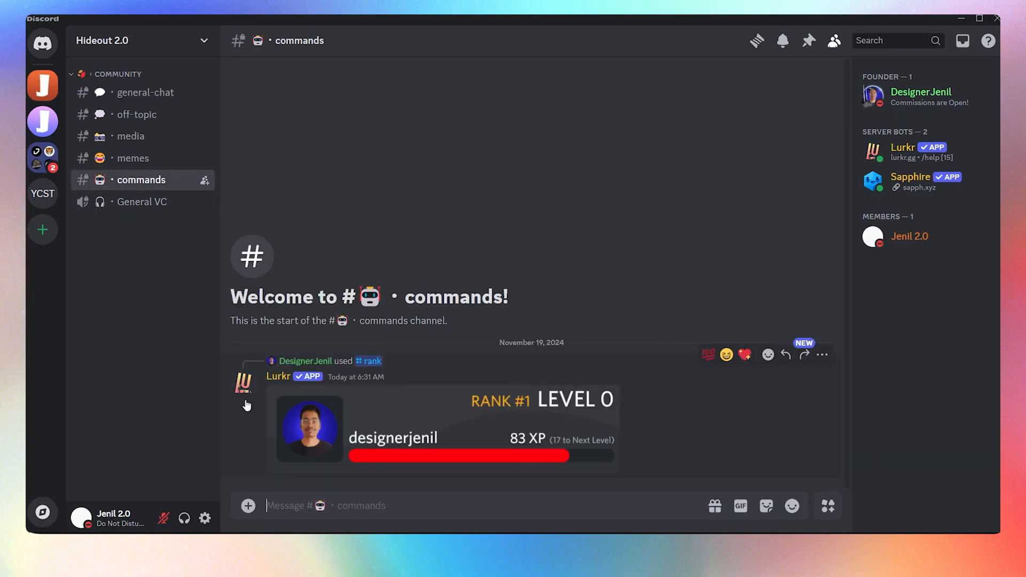
type("/ra")
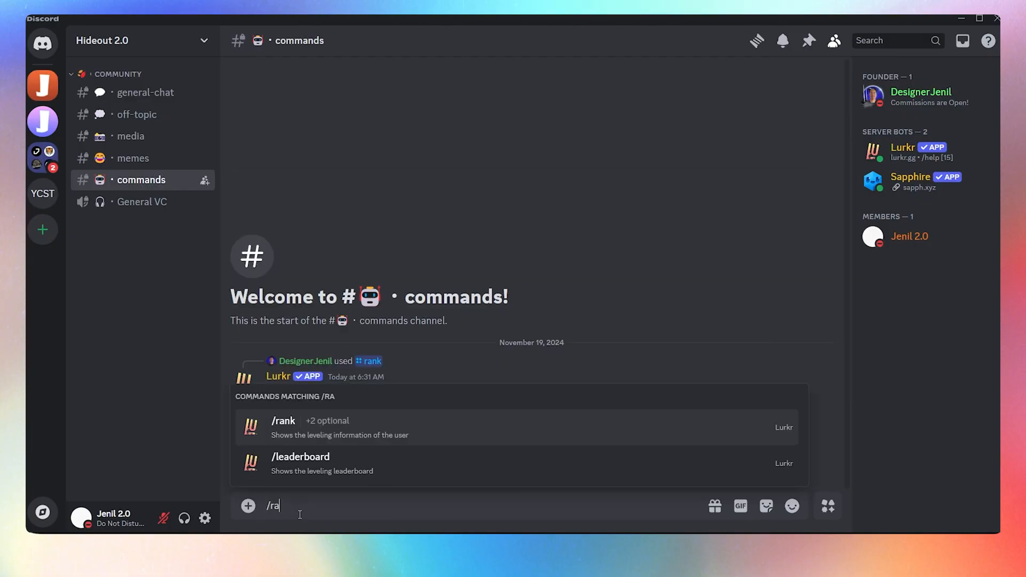
left_click(282, 422)
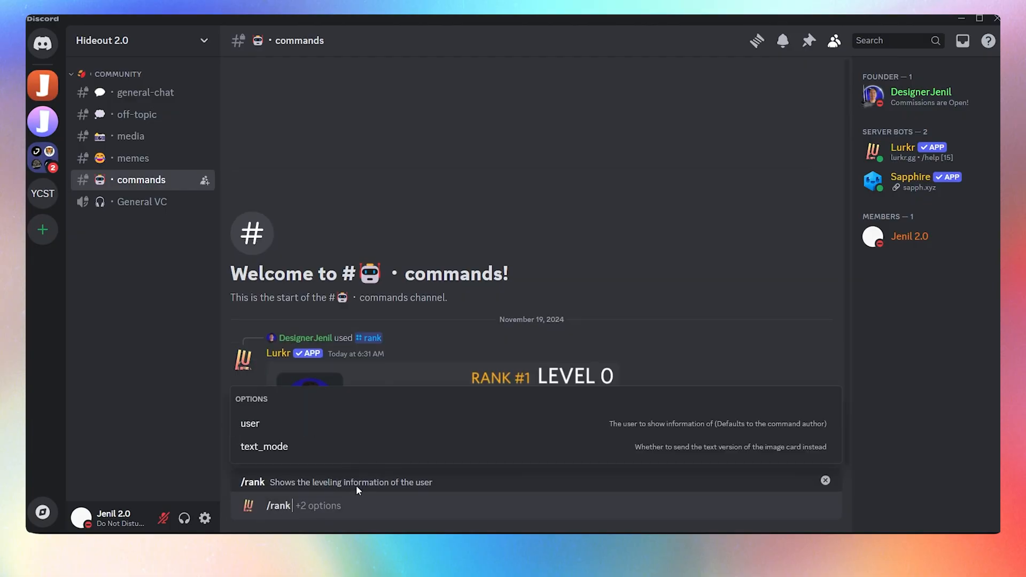
key("Enter")
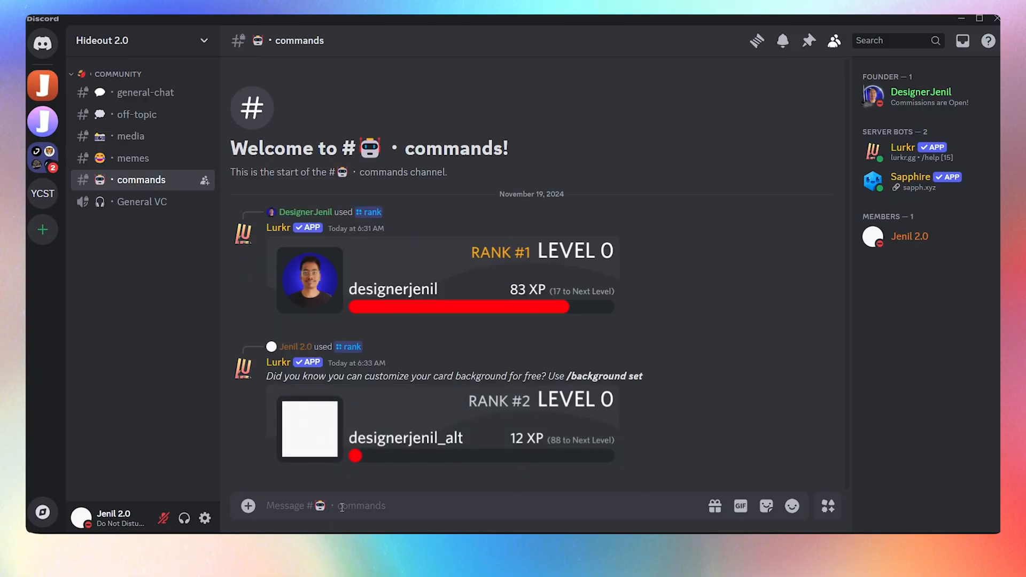
List the slash commands to confirm Lurkr offers only /leaderboard and /rank.
type("/")
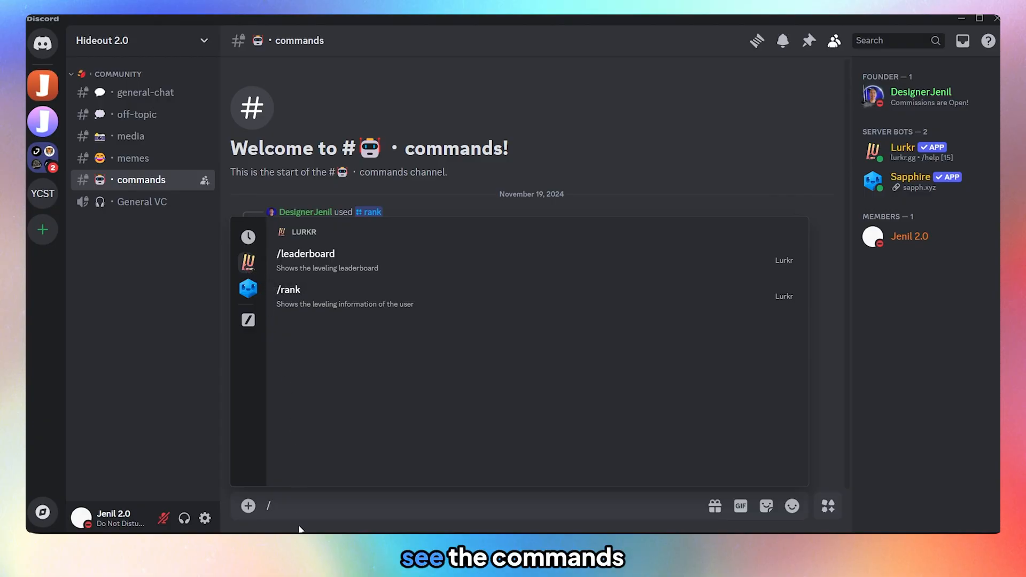
left_click(268, 506)
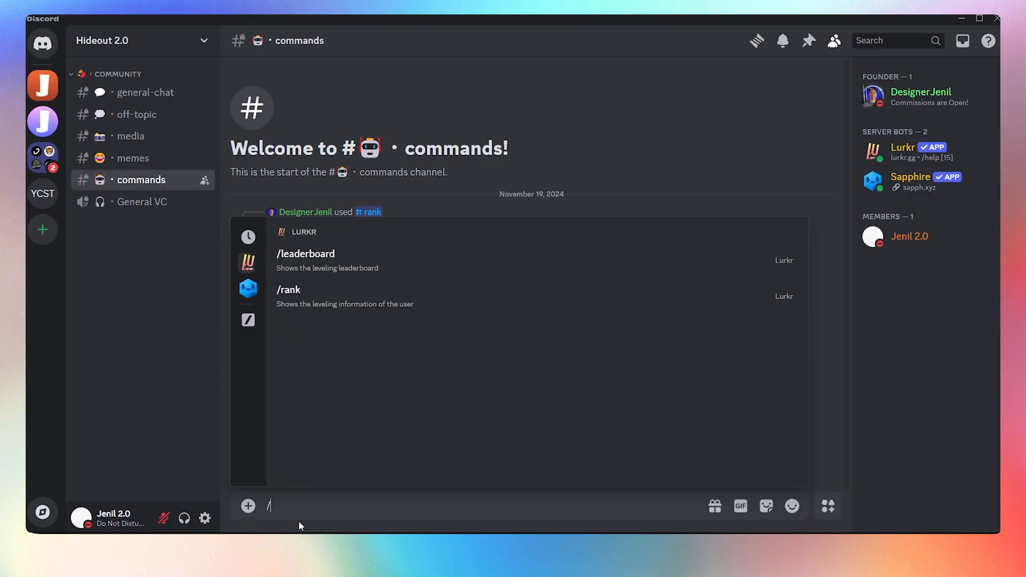